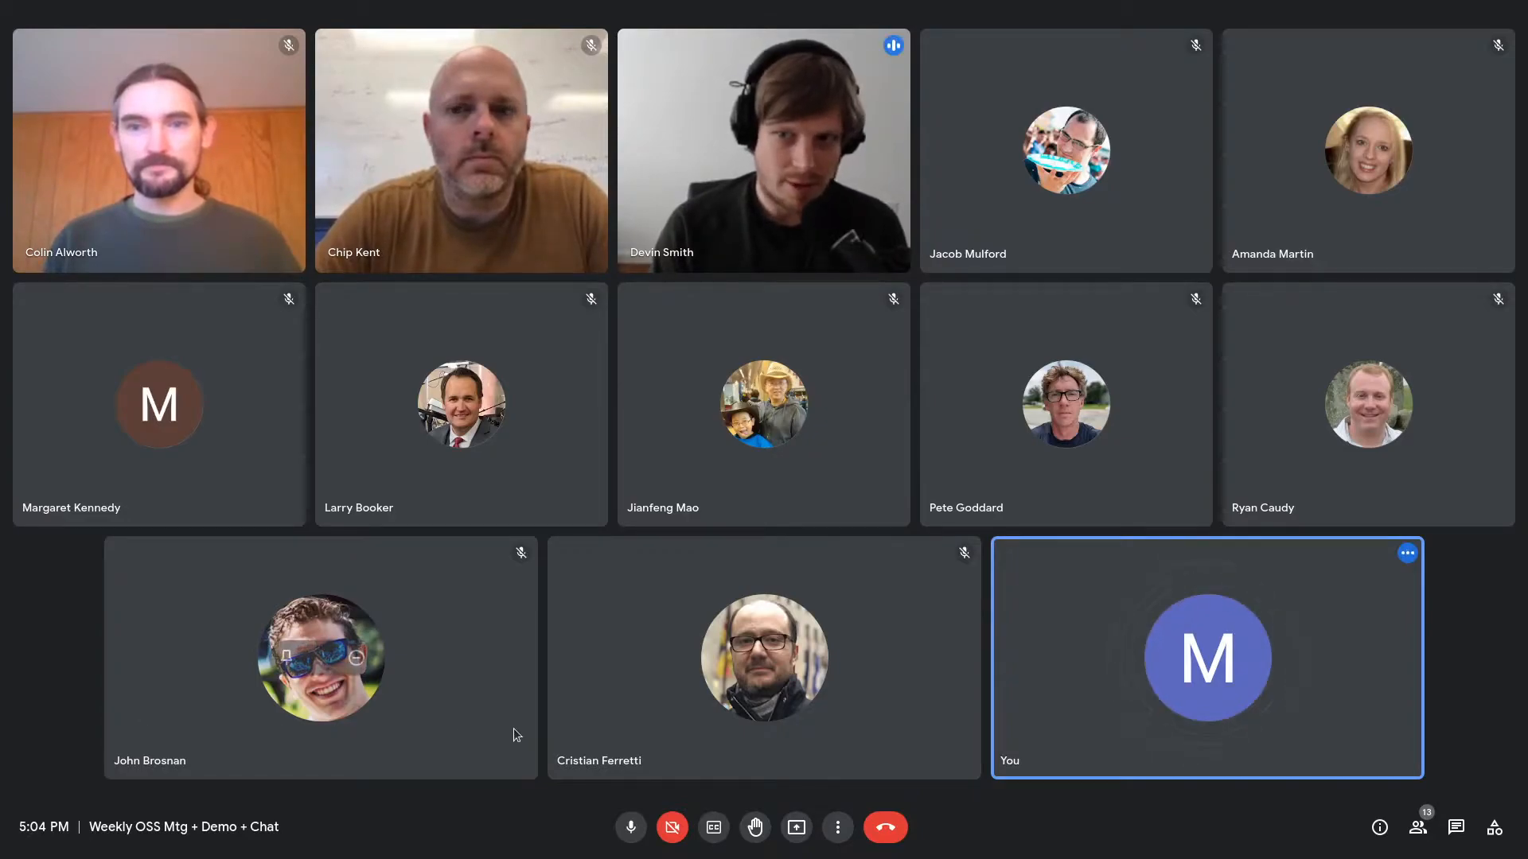
{"action": "mouse_move", "coordinate": [789, 136]}
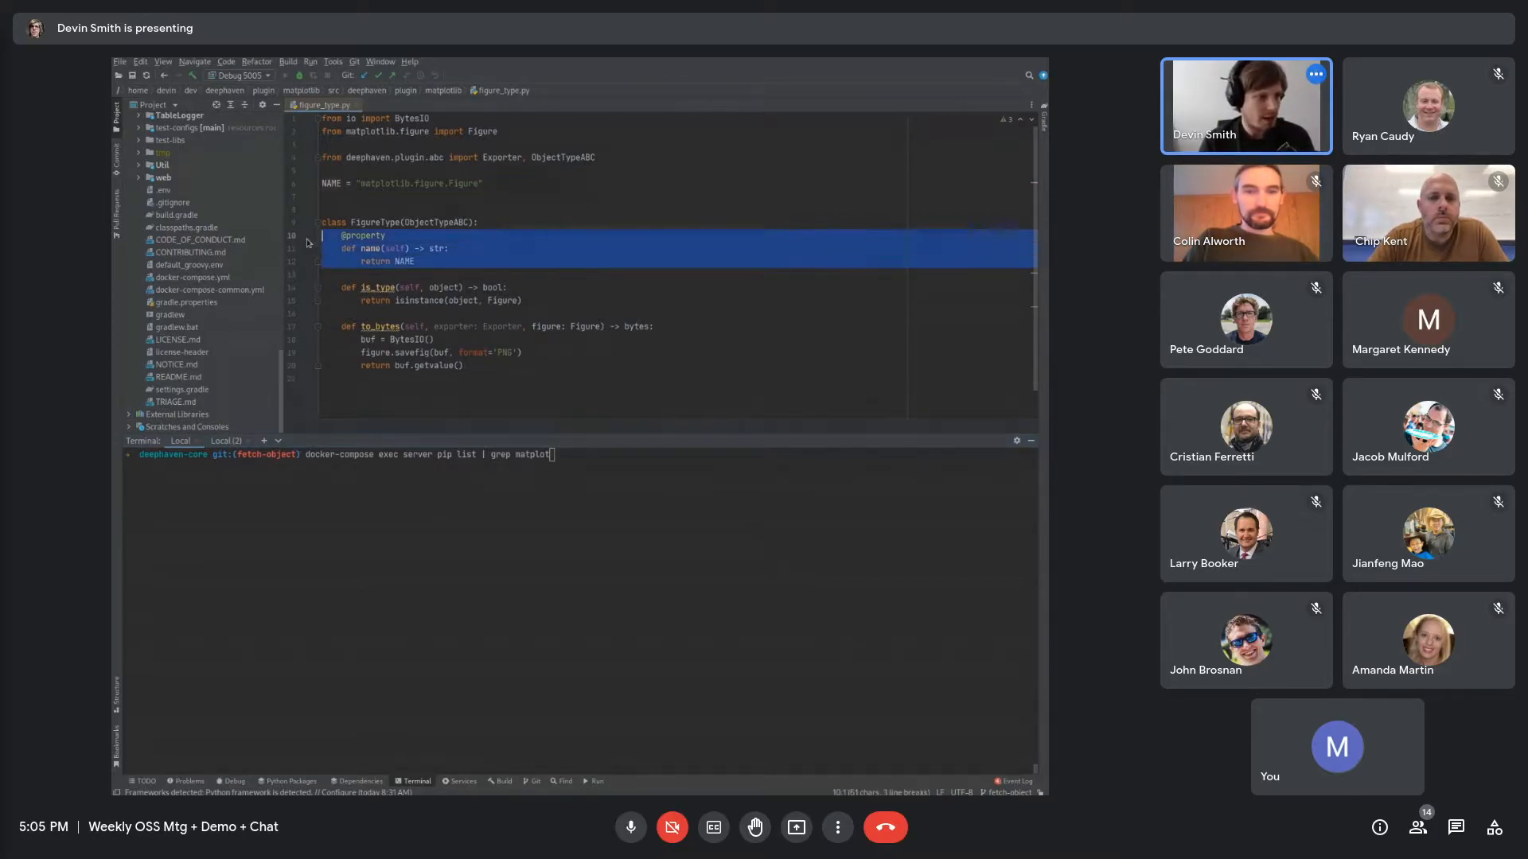
Select the FigureType code, then run pip list | grep matplot, showing matplotlib 3.5.1 and plugin 0.0.1.dev2
{"action": "left_click", "coordinate": [541, 290]}
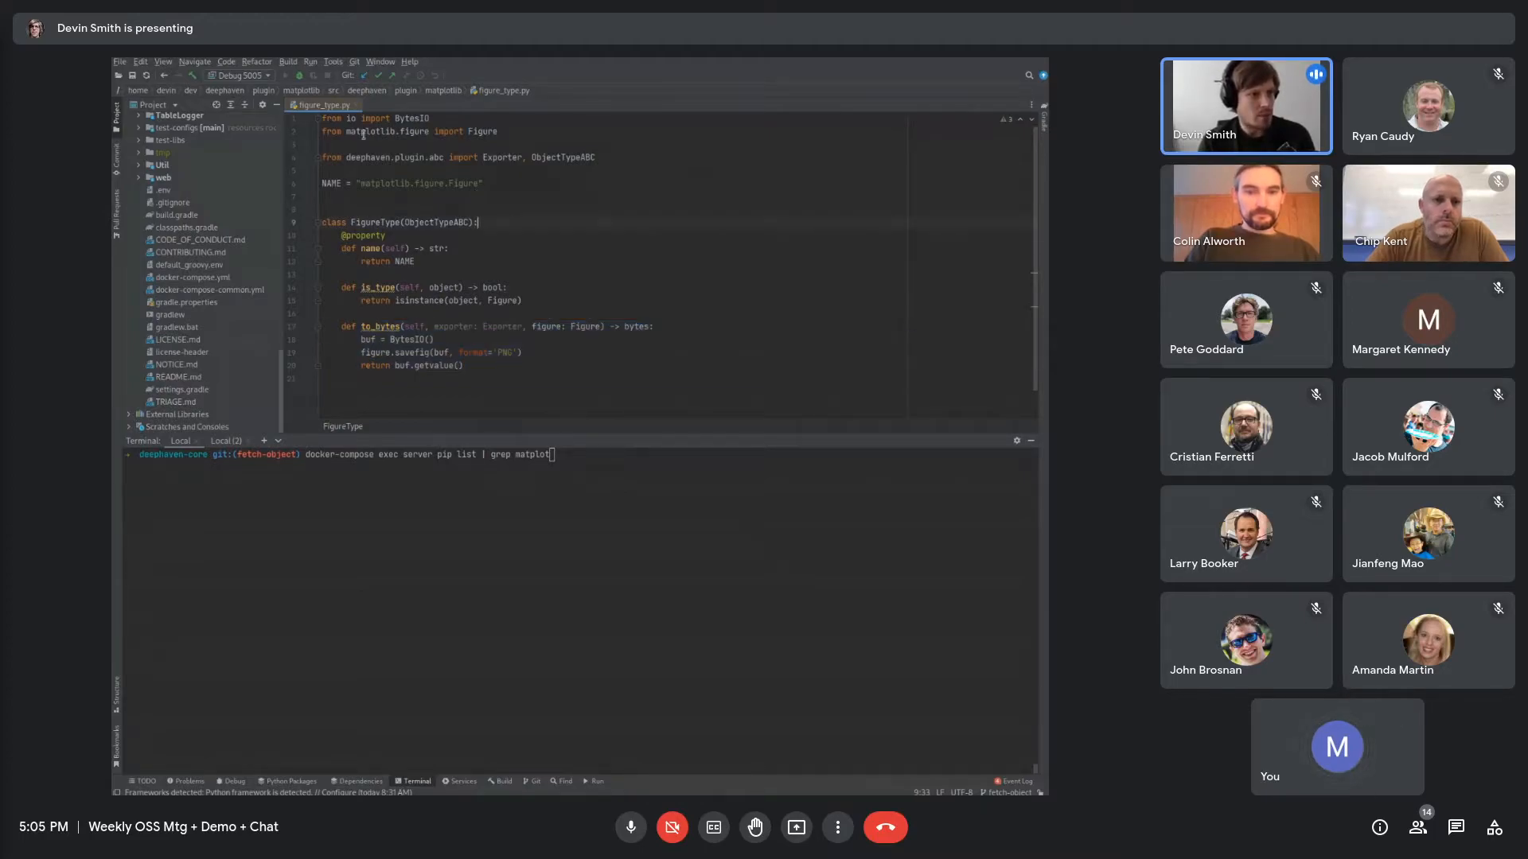
{"action": "double_click", "coordinate": [361, 132]}
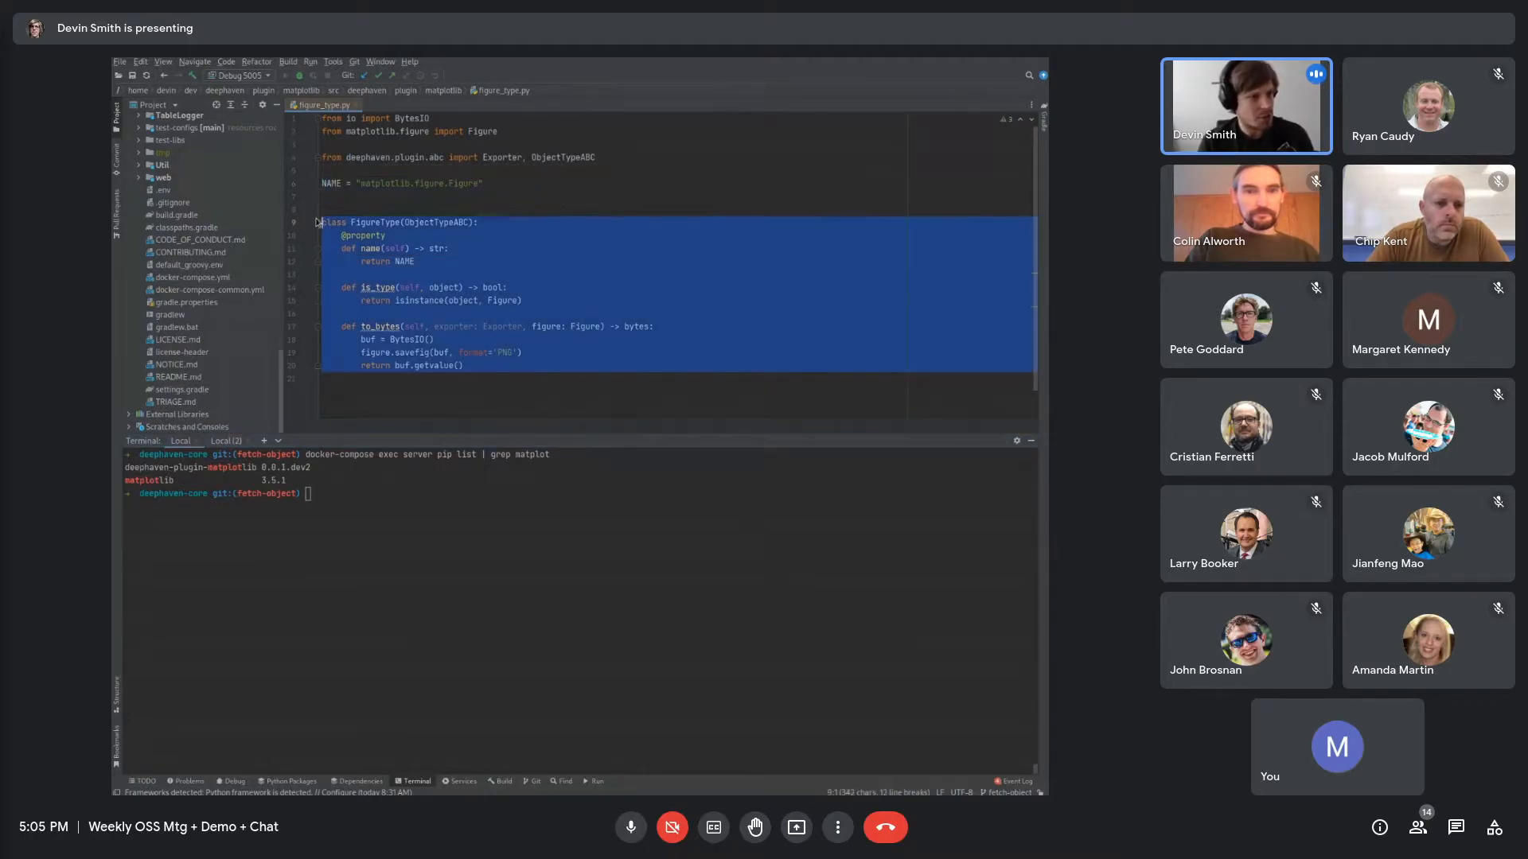
{"action": "left_click", "coordinate": [642, 582]}
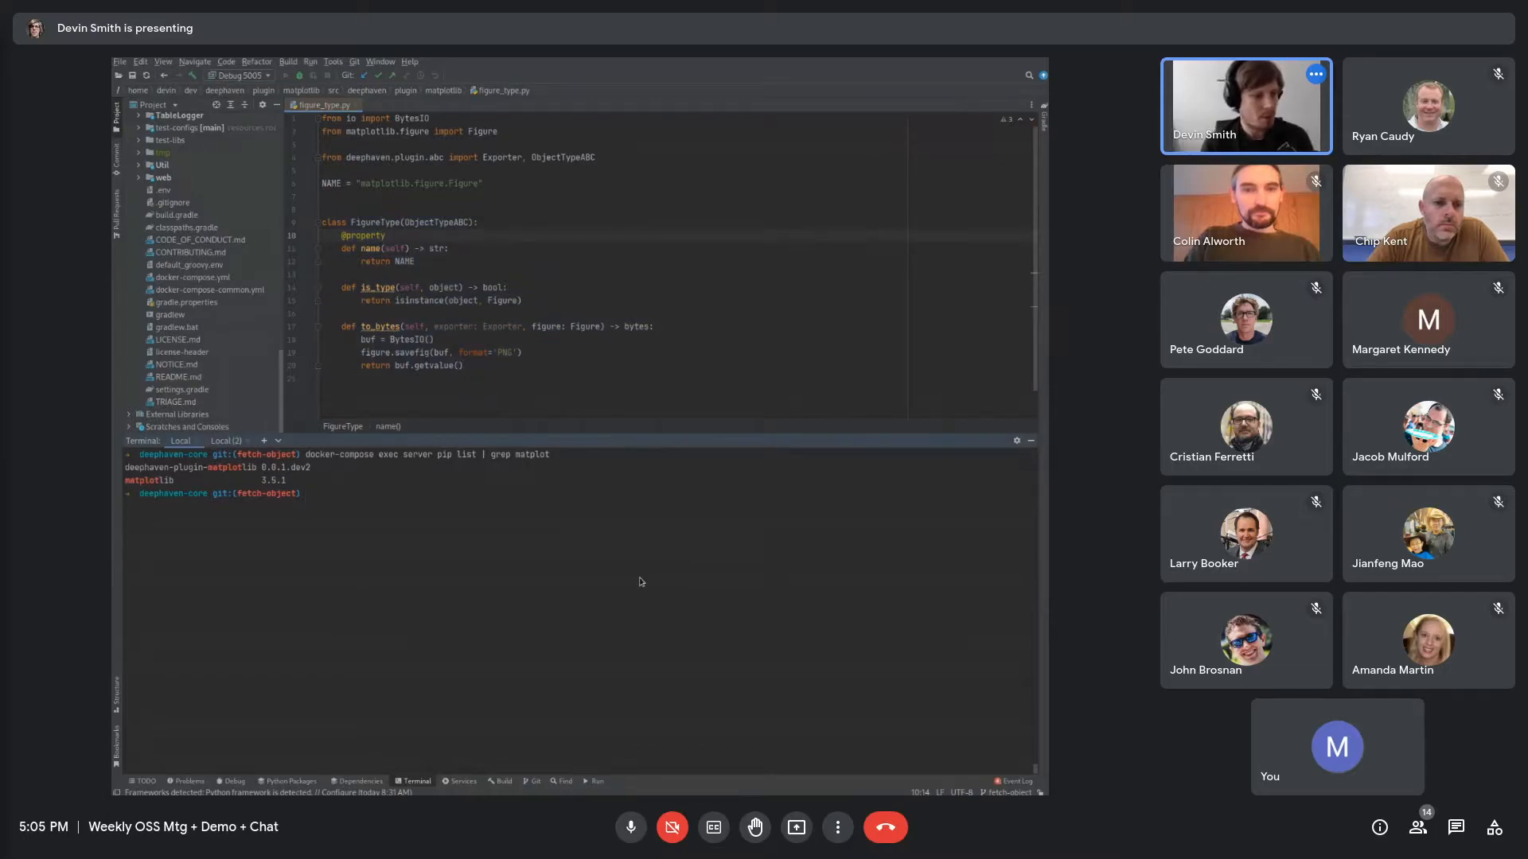
Grep server logs for PluginsAutoDiscovery, then launch the execute-code Python console client
{"action": "type", "text": "docker-compose logs"}
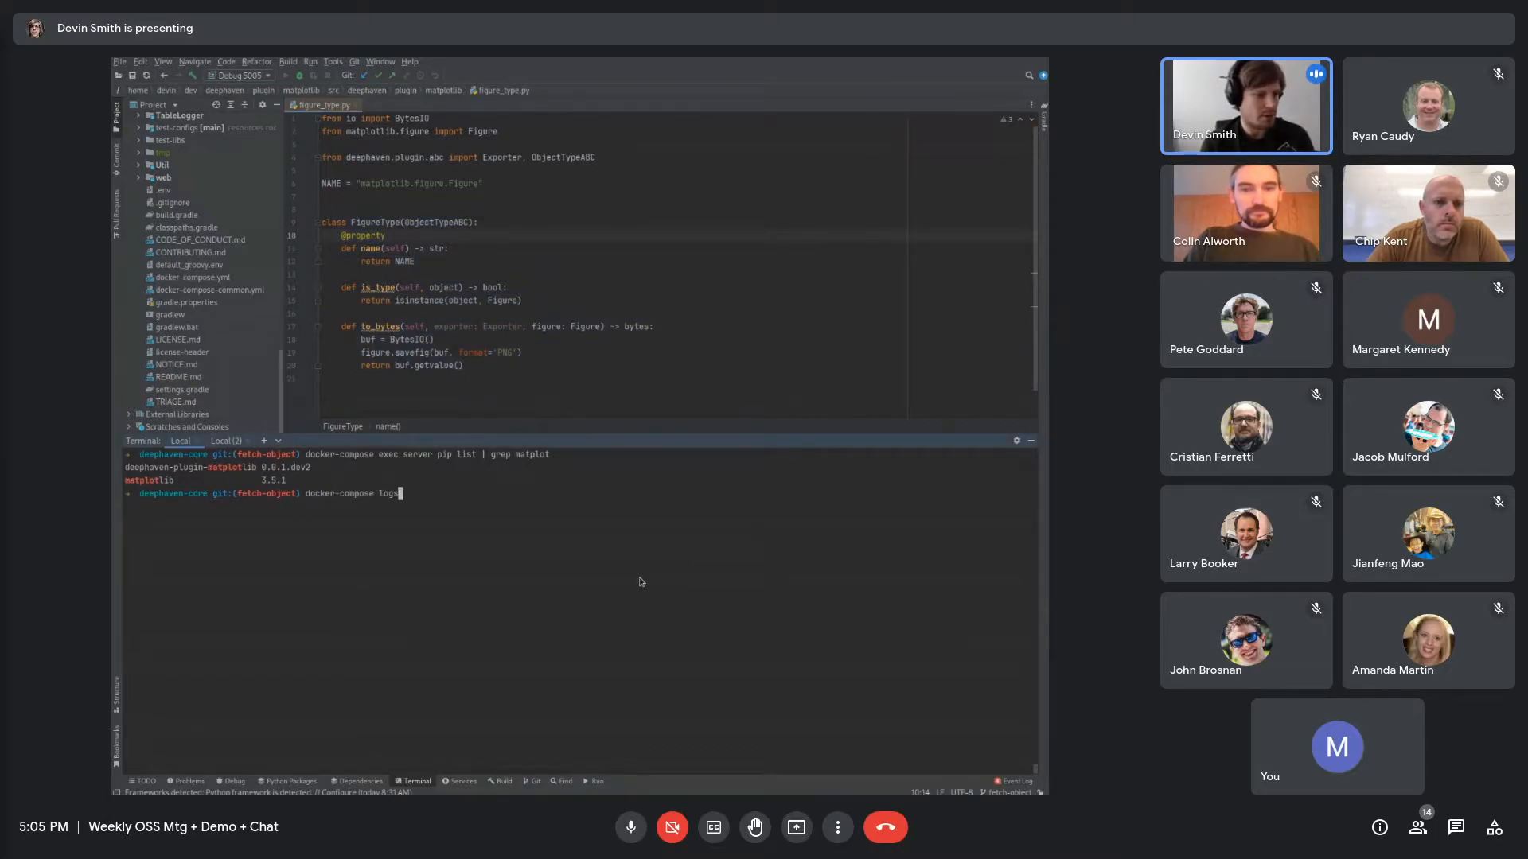
{"action": "type", "text": "server | grep PluginsAutoDiscovery"}
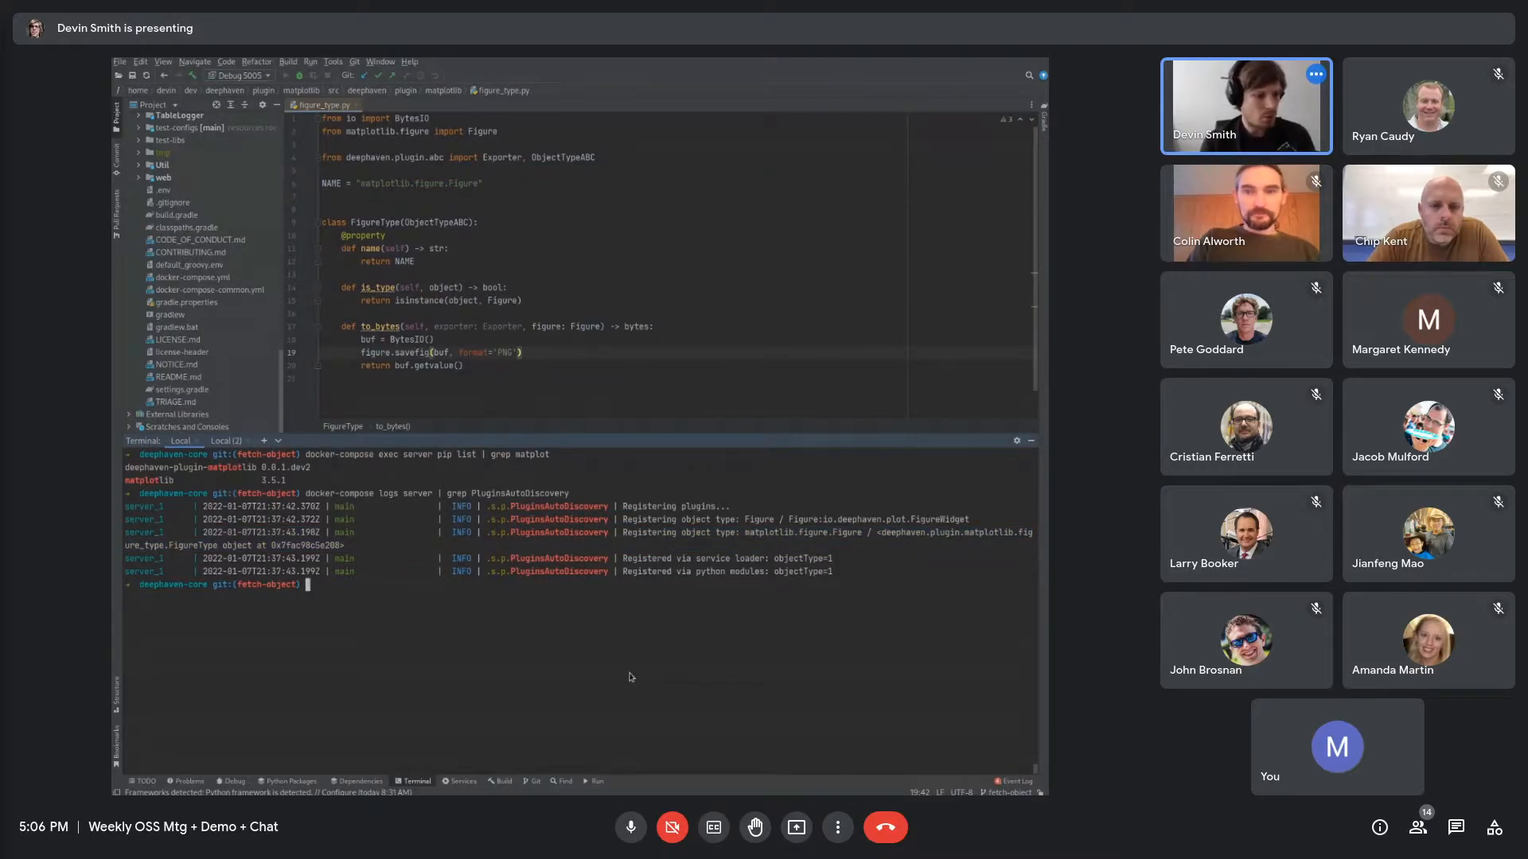
{"action": "type", "text": "./java-client/session-examples/build/install/java-client-session-examples/bin/execute-code --python"}
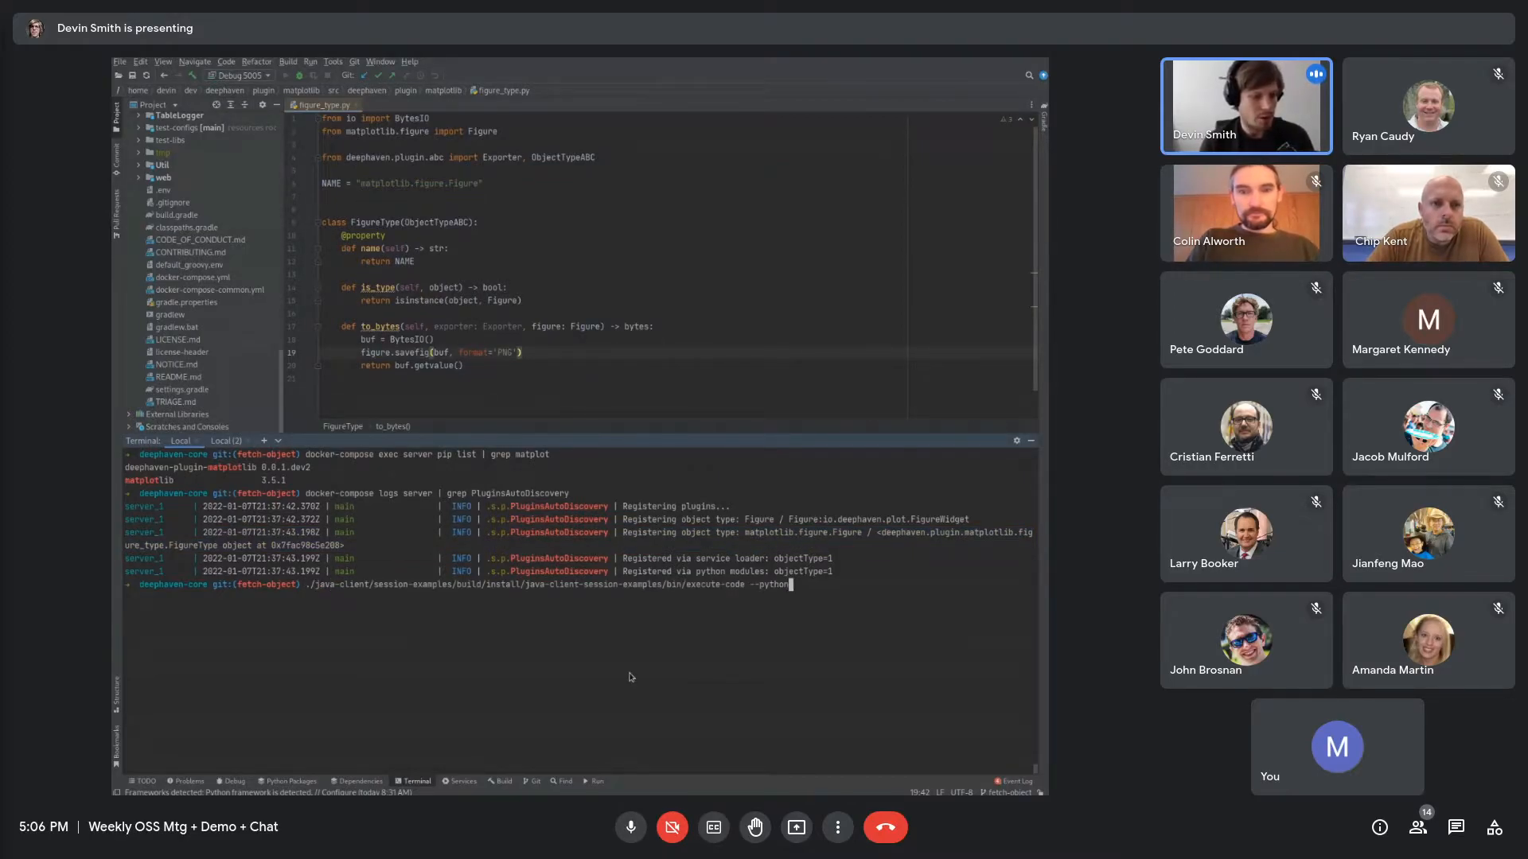
{"action": "key", "text": "enter"}
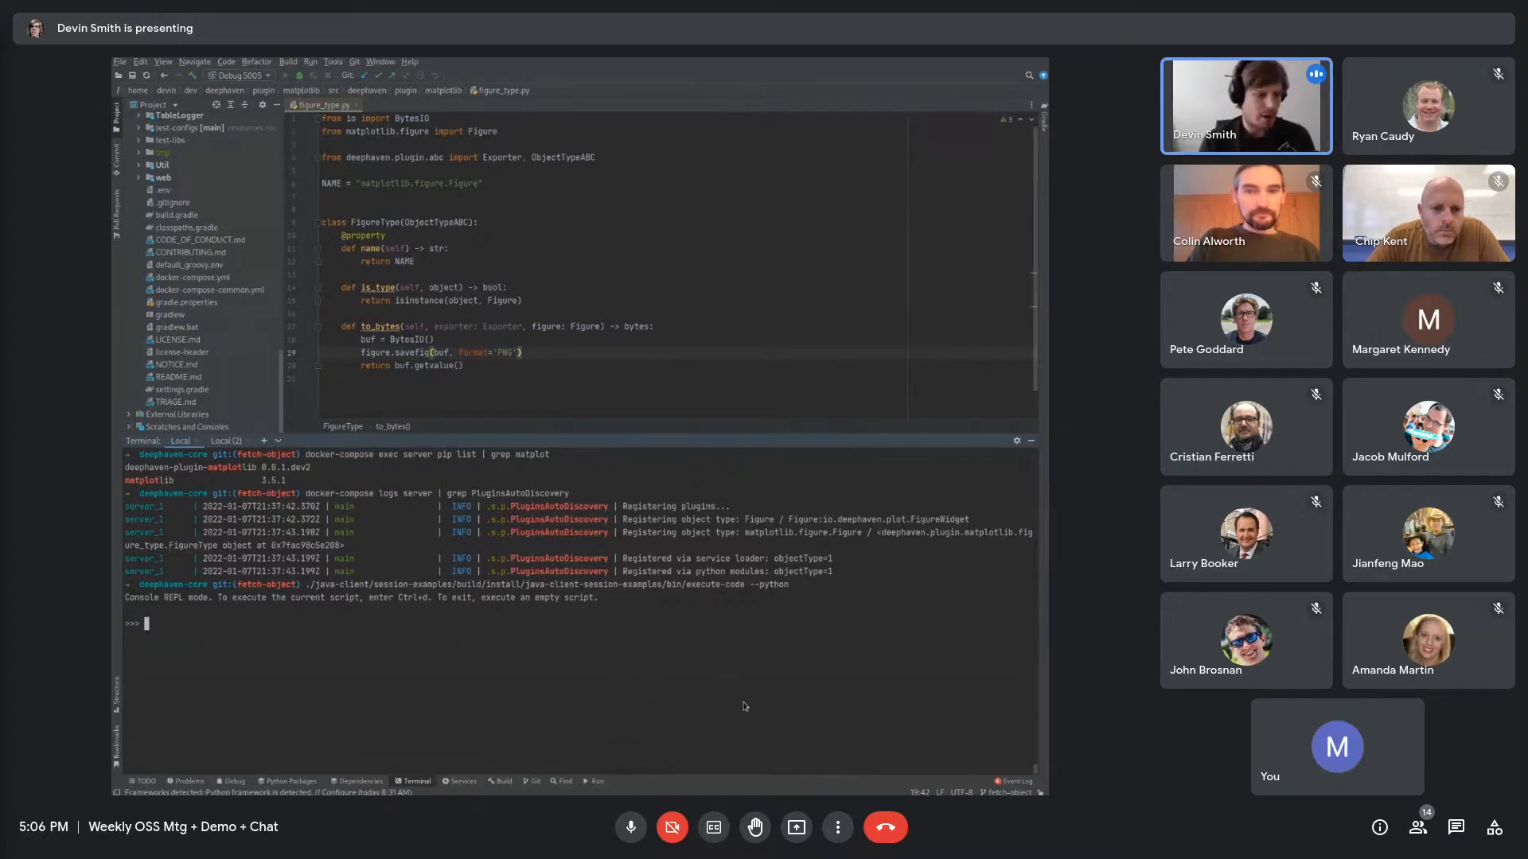
Plot x and y values with pyplot, store m_figure, and fetch it into m_figure.png
{"action": "type", "text": "import matplotlib.pyplot as plt"}
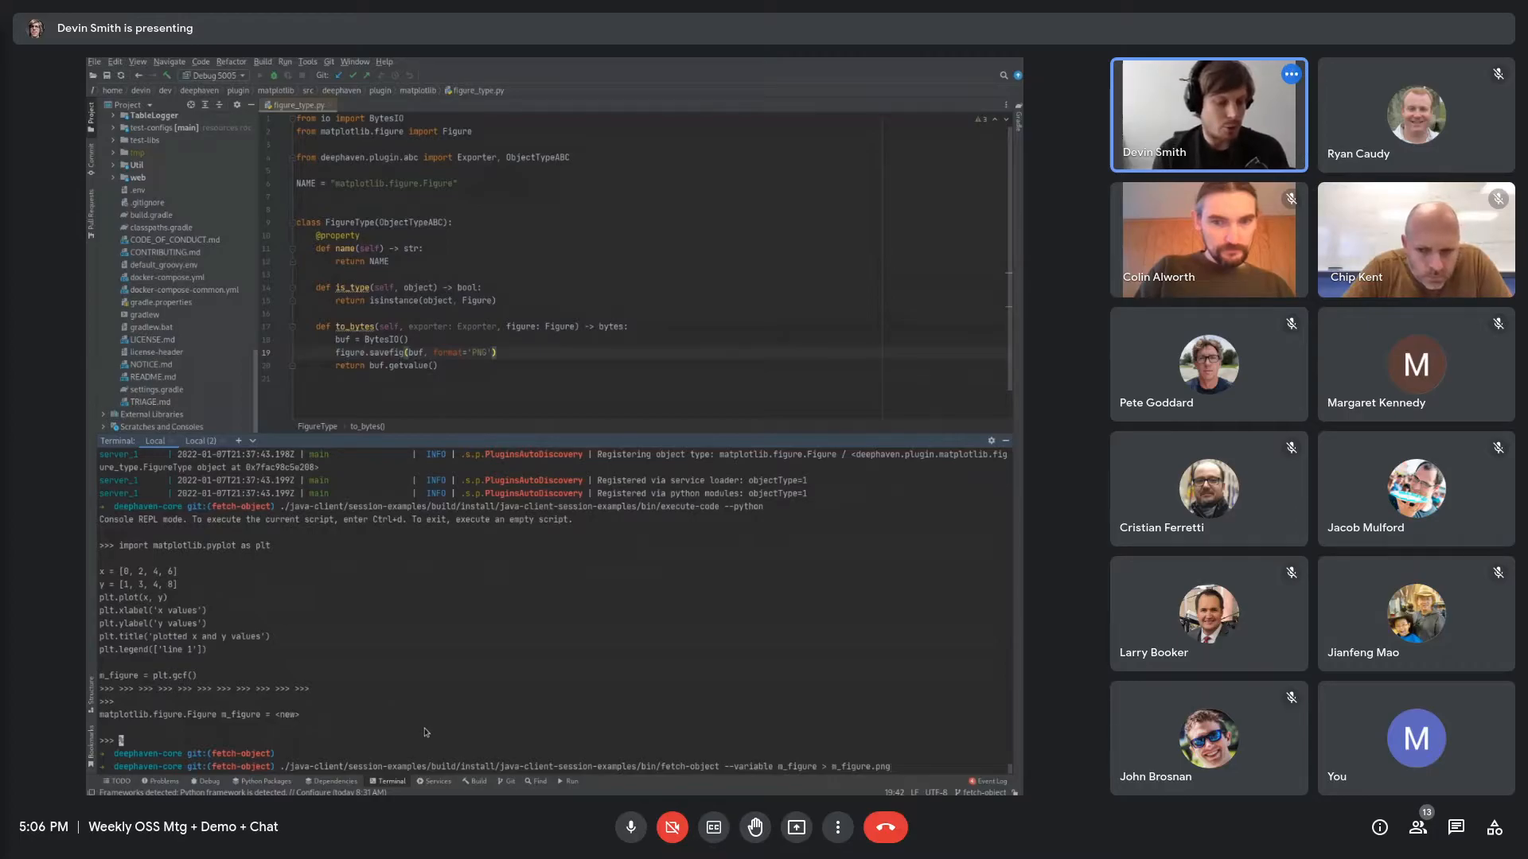
{"action": "double_click", "coordinate": [791, 765]}
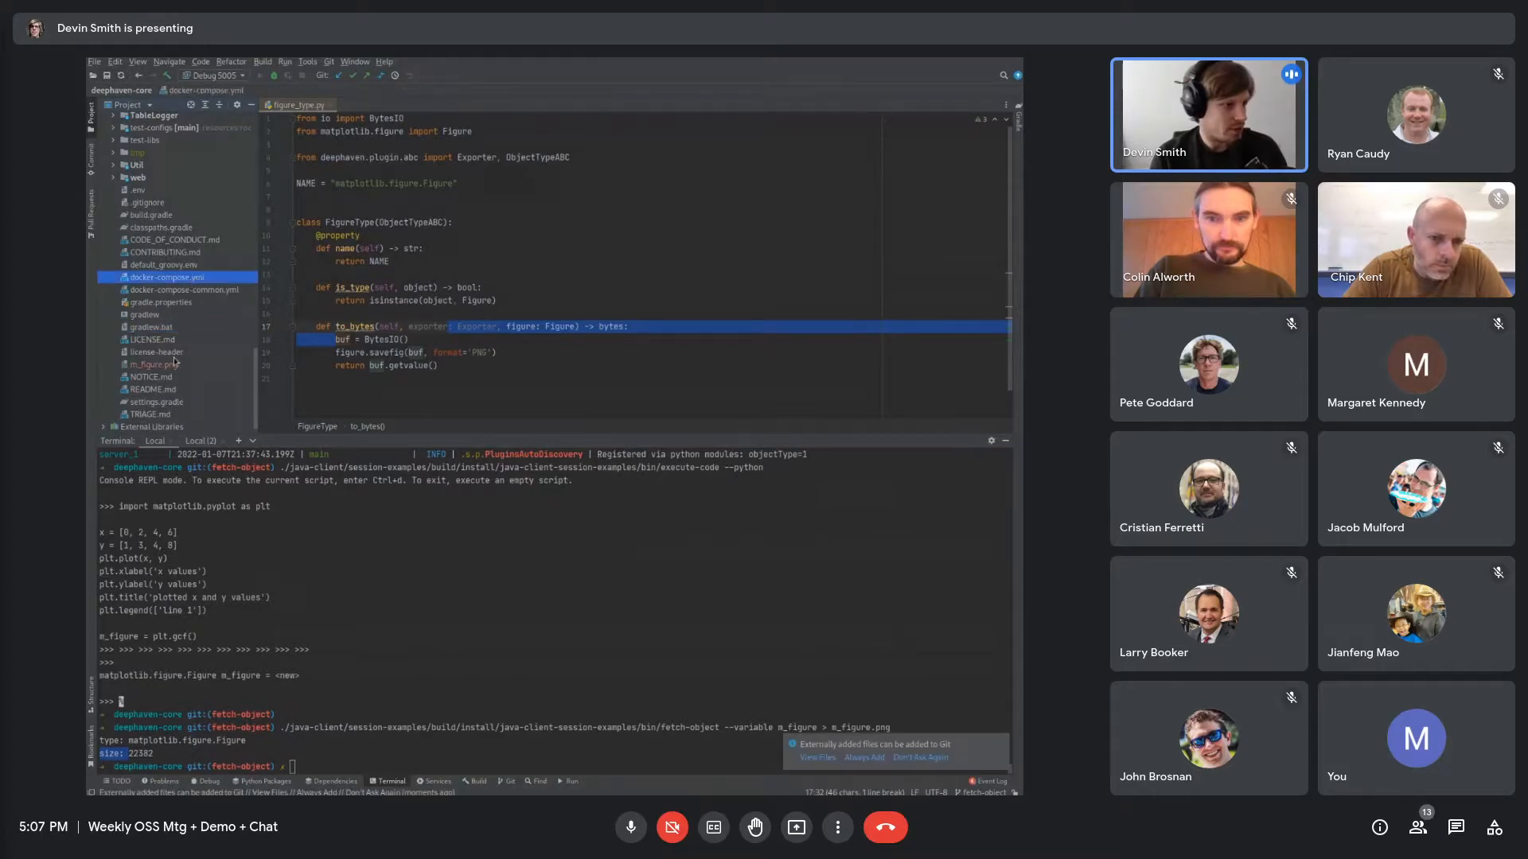
{"action": "left_click", "coordinate": [154, 364]}
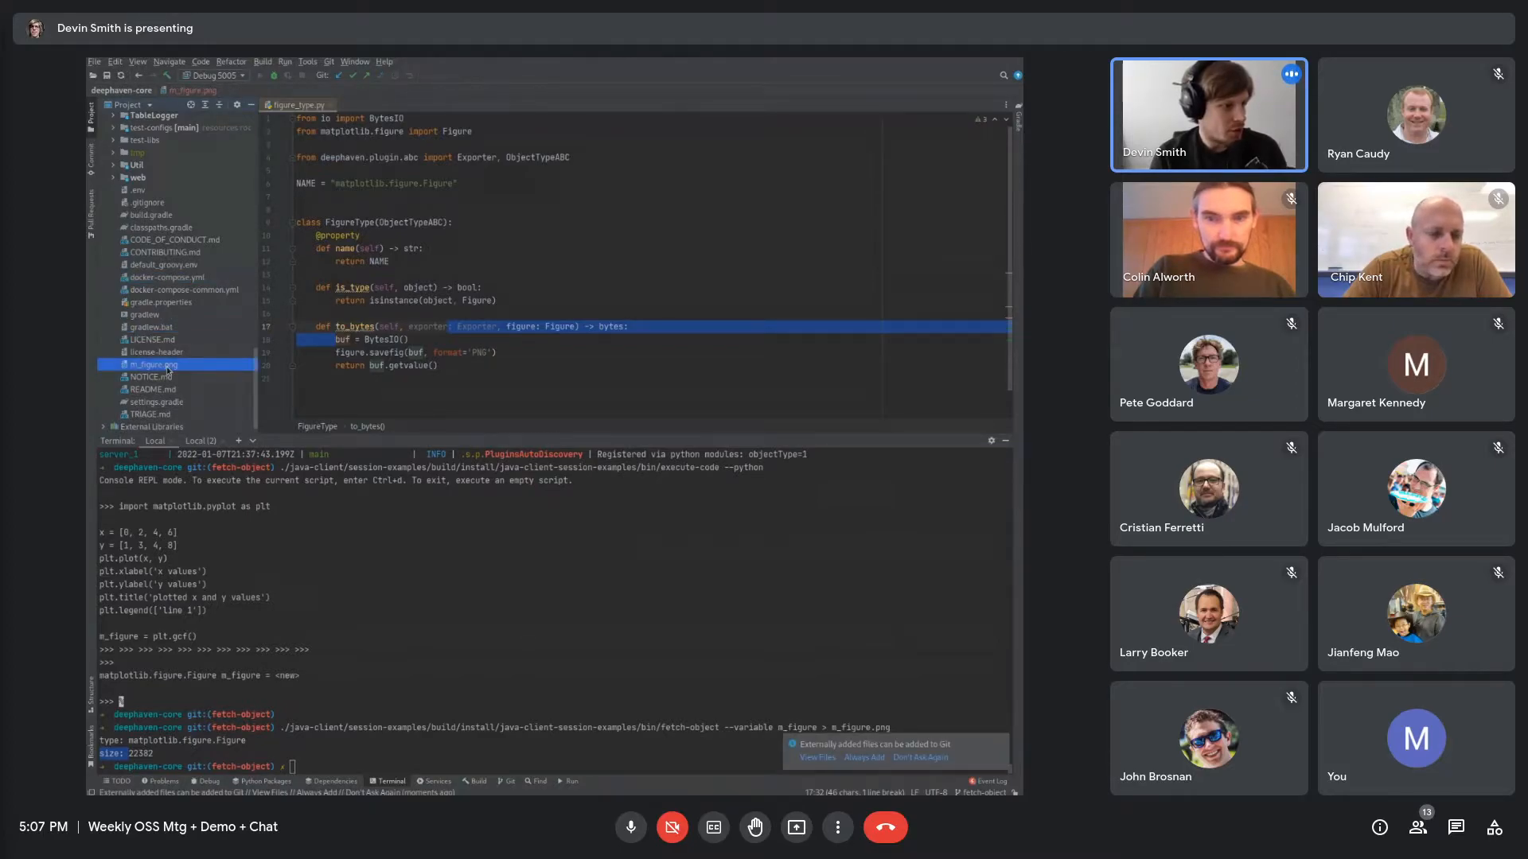
View m_figure.png showing the 'plotted x and y values' line chart
{"action": "double_click", "coordinate": [151, 364]}
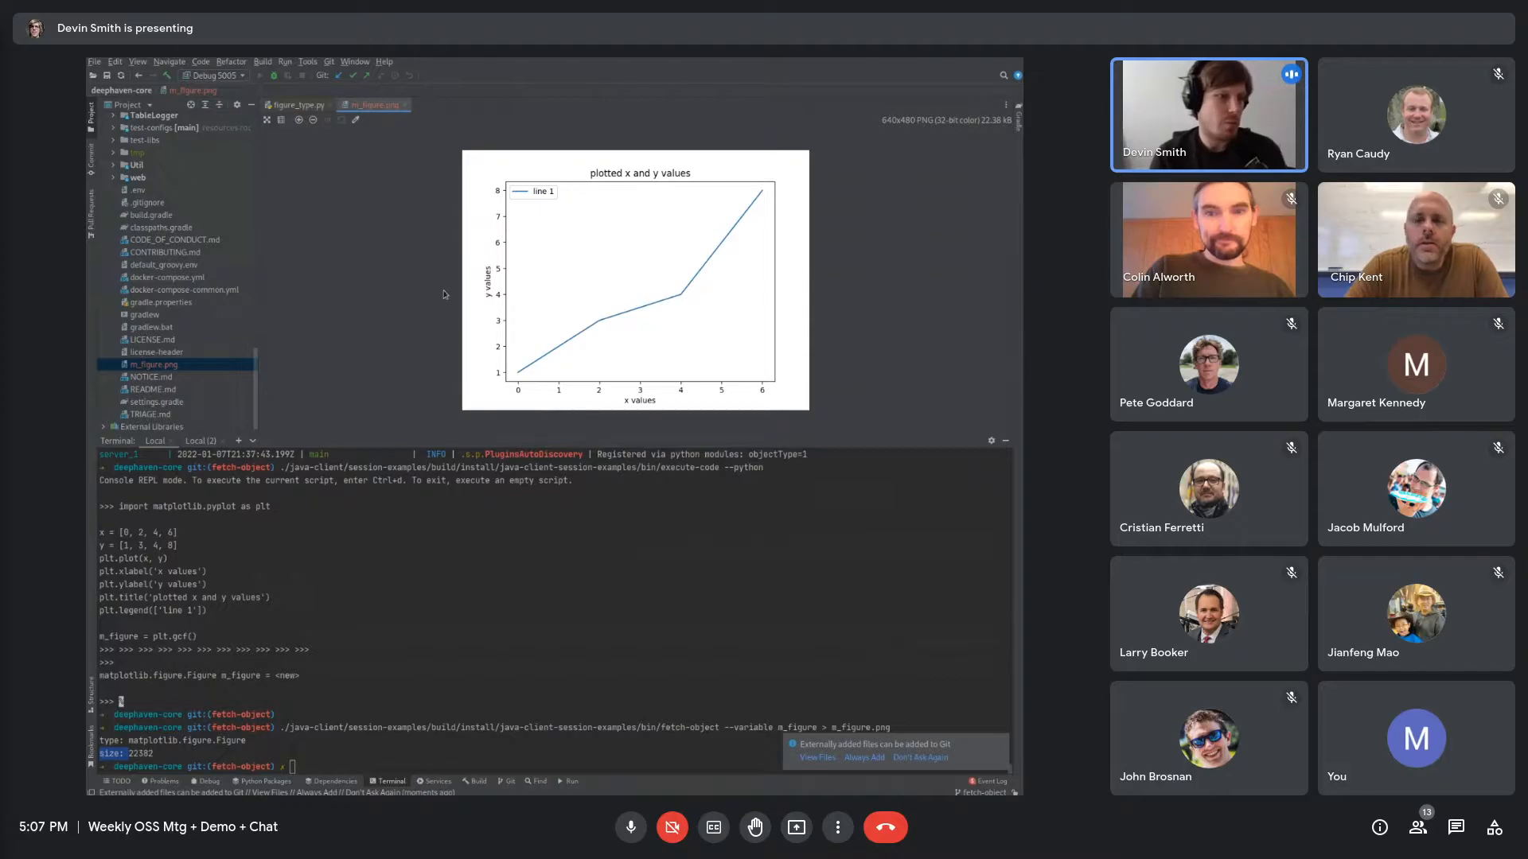
{"action": "left_click", "coordinate": [294, 104]}
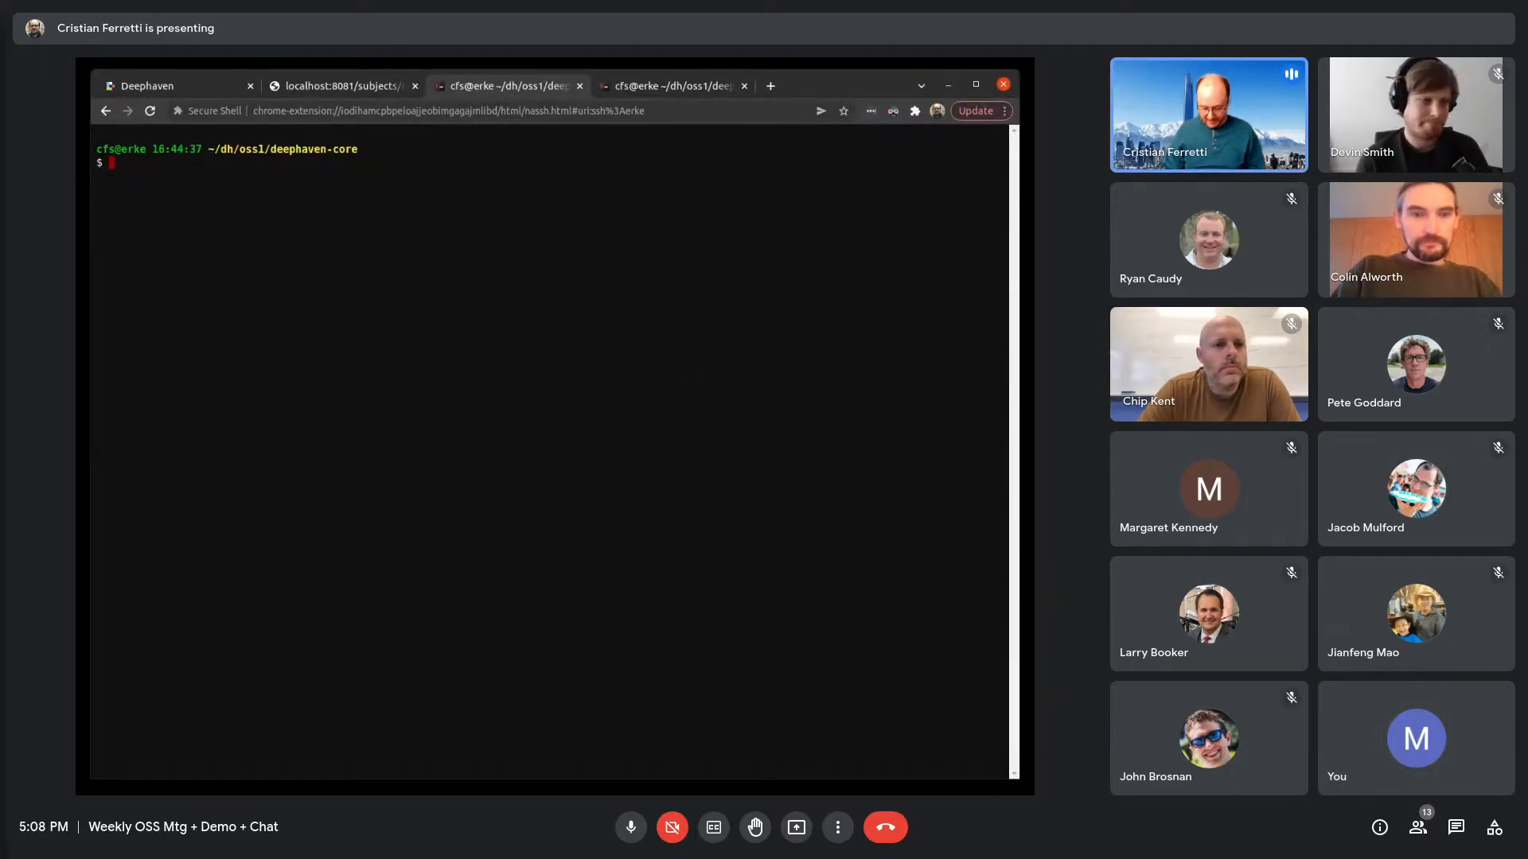
Check the git branch, enter debezium-demo, list its files, and view docker-compose.yml in less
{"action": "type", "text": "git branch"}
{"action": "type", "text": "ls"}
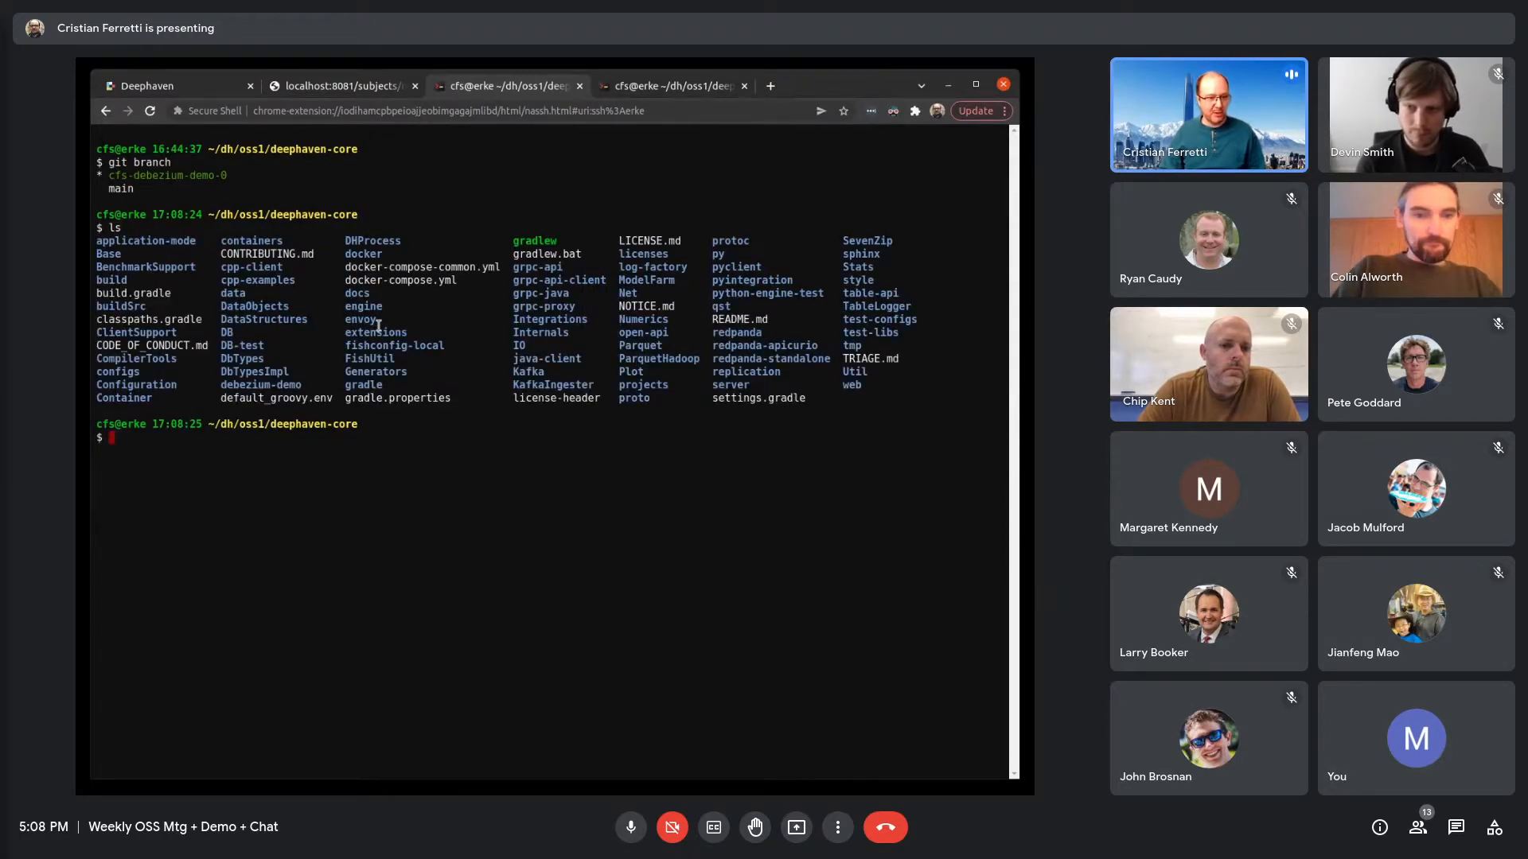
{"action": "double_click", "coordinate": [260, 384]}
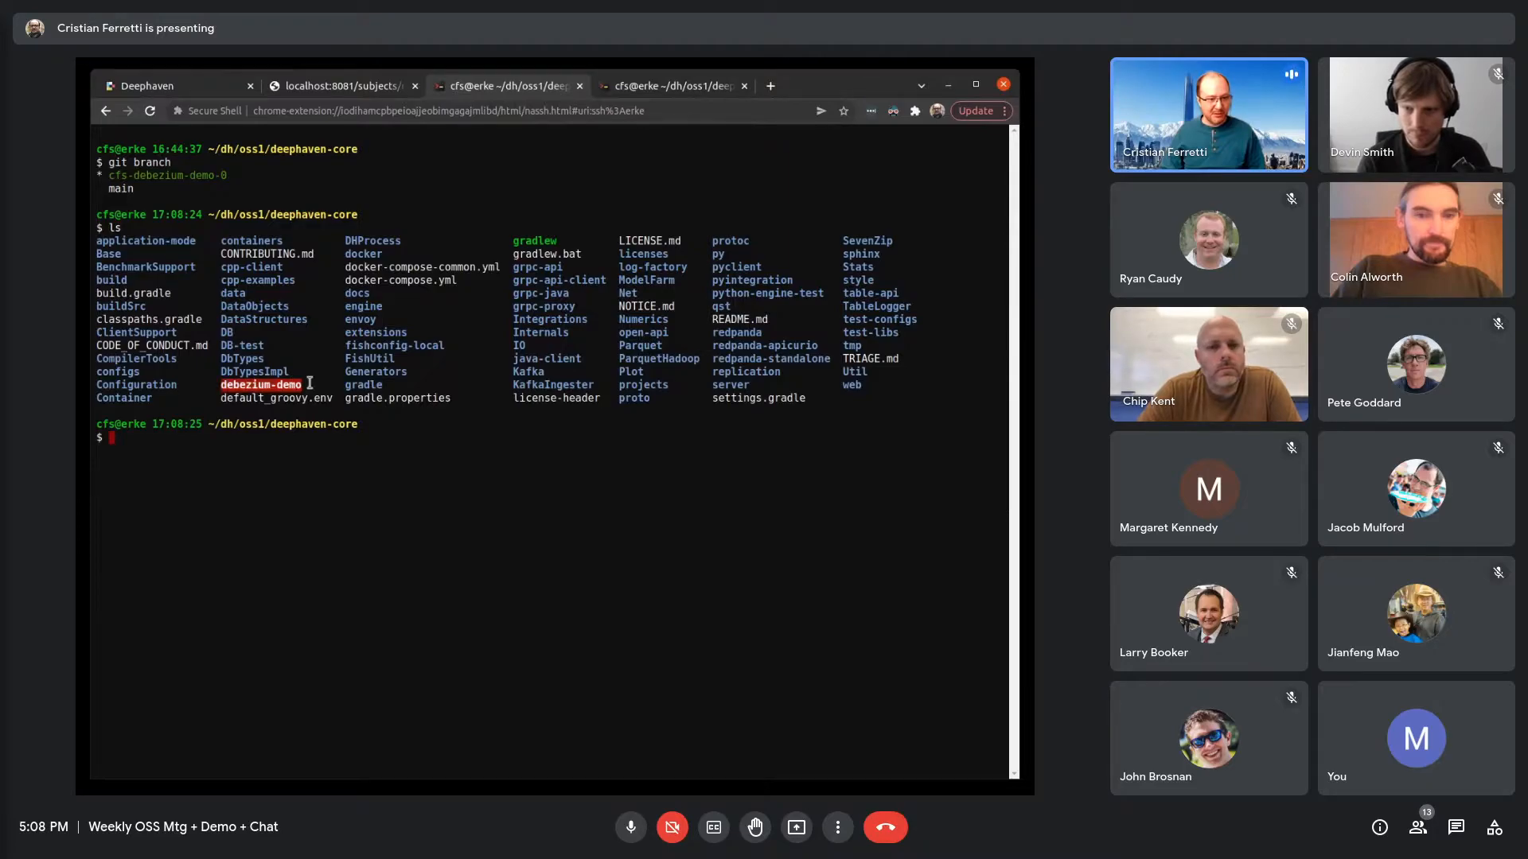
{"action": "type", "text": "cd debezium-demo/"}
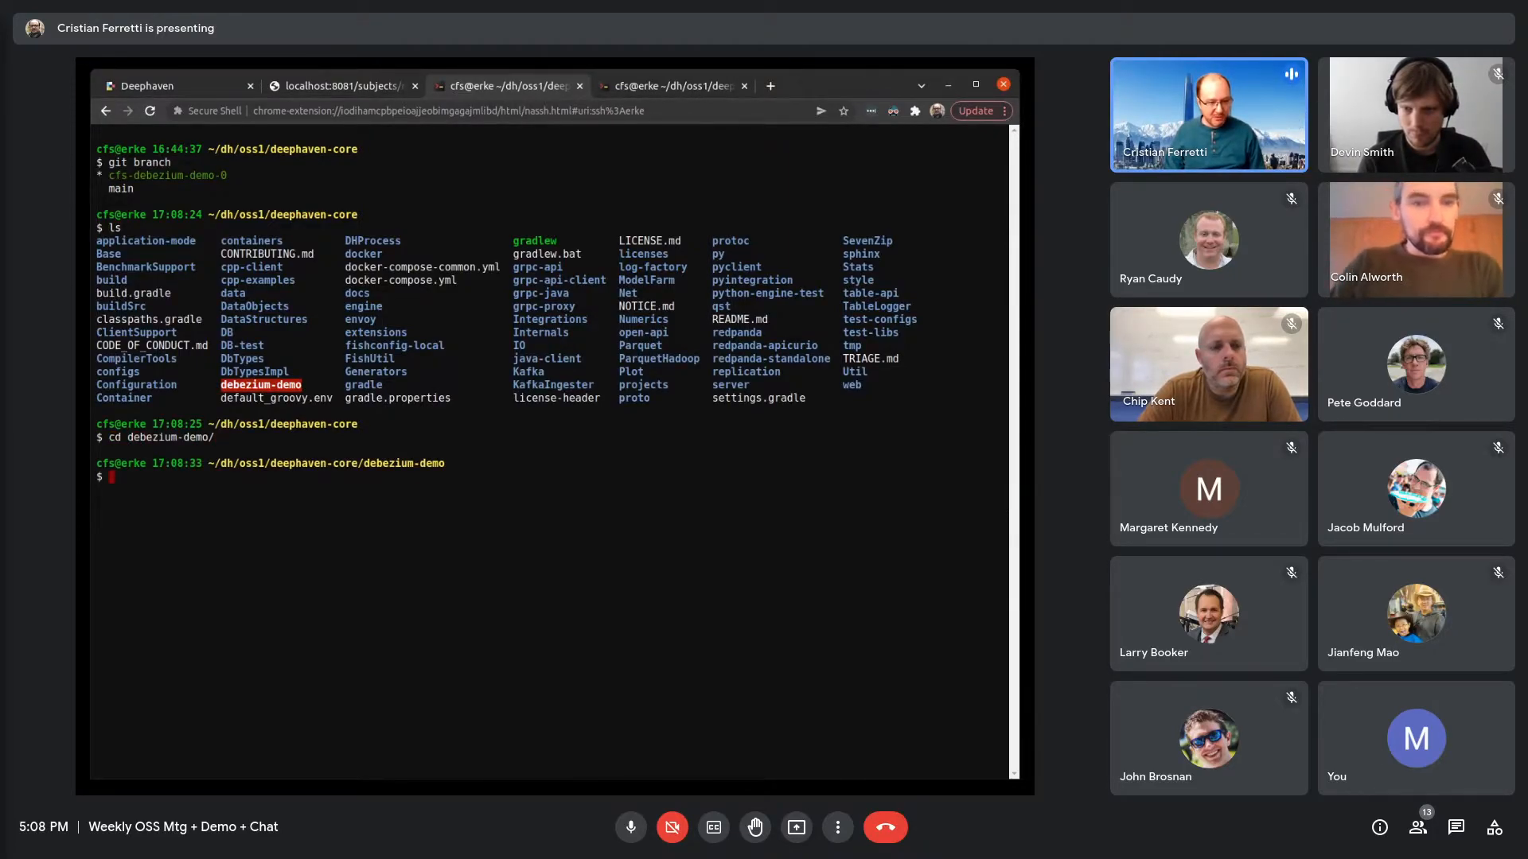
{"action": "type", "text": "find . -type f"}
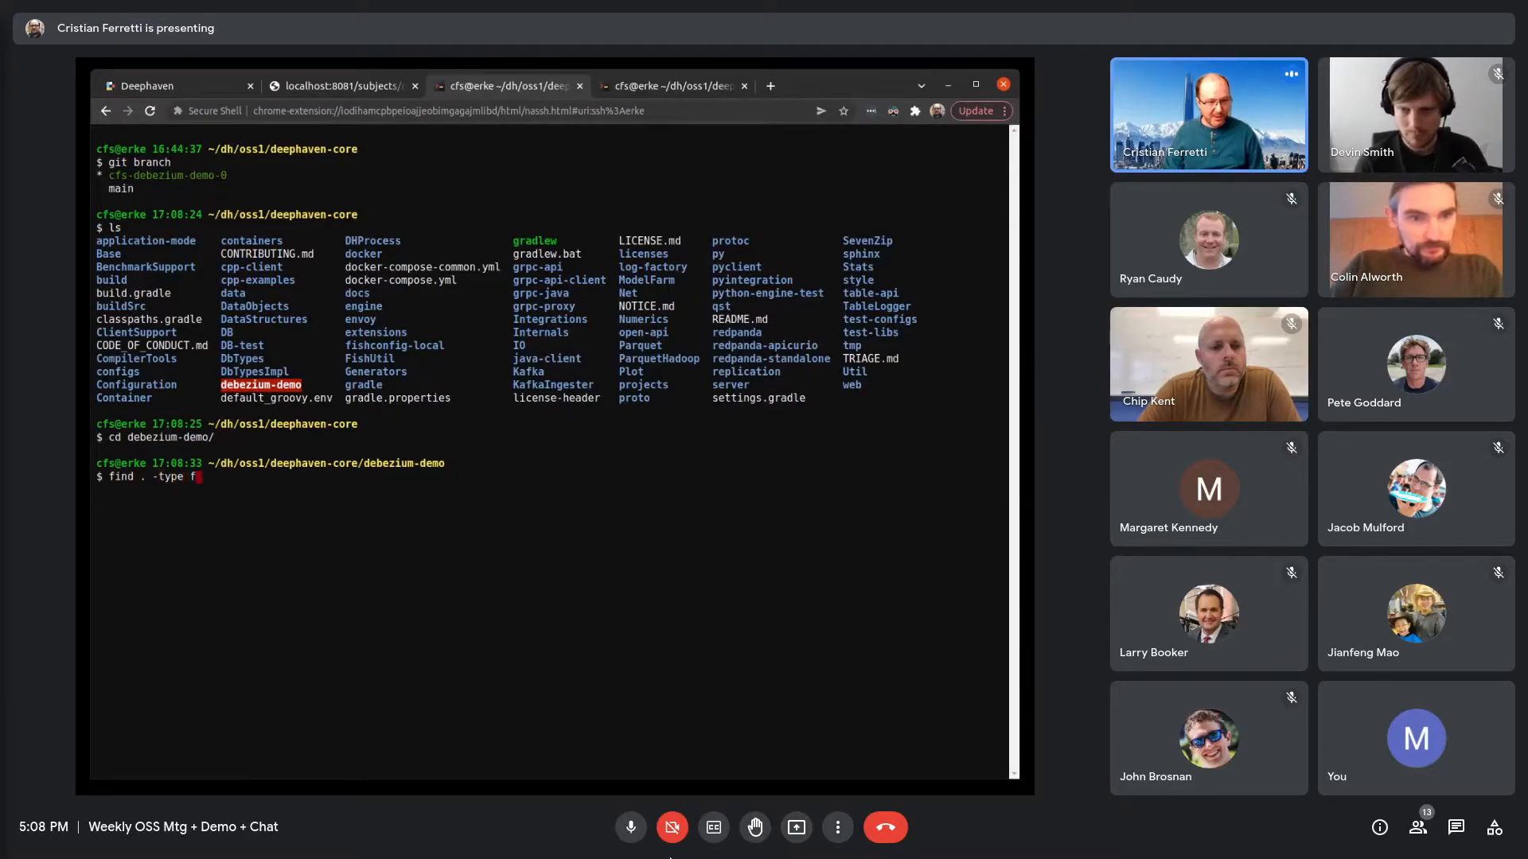
{"action": "left_click", "coordinate": [630, 827]}
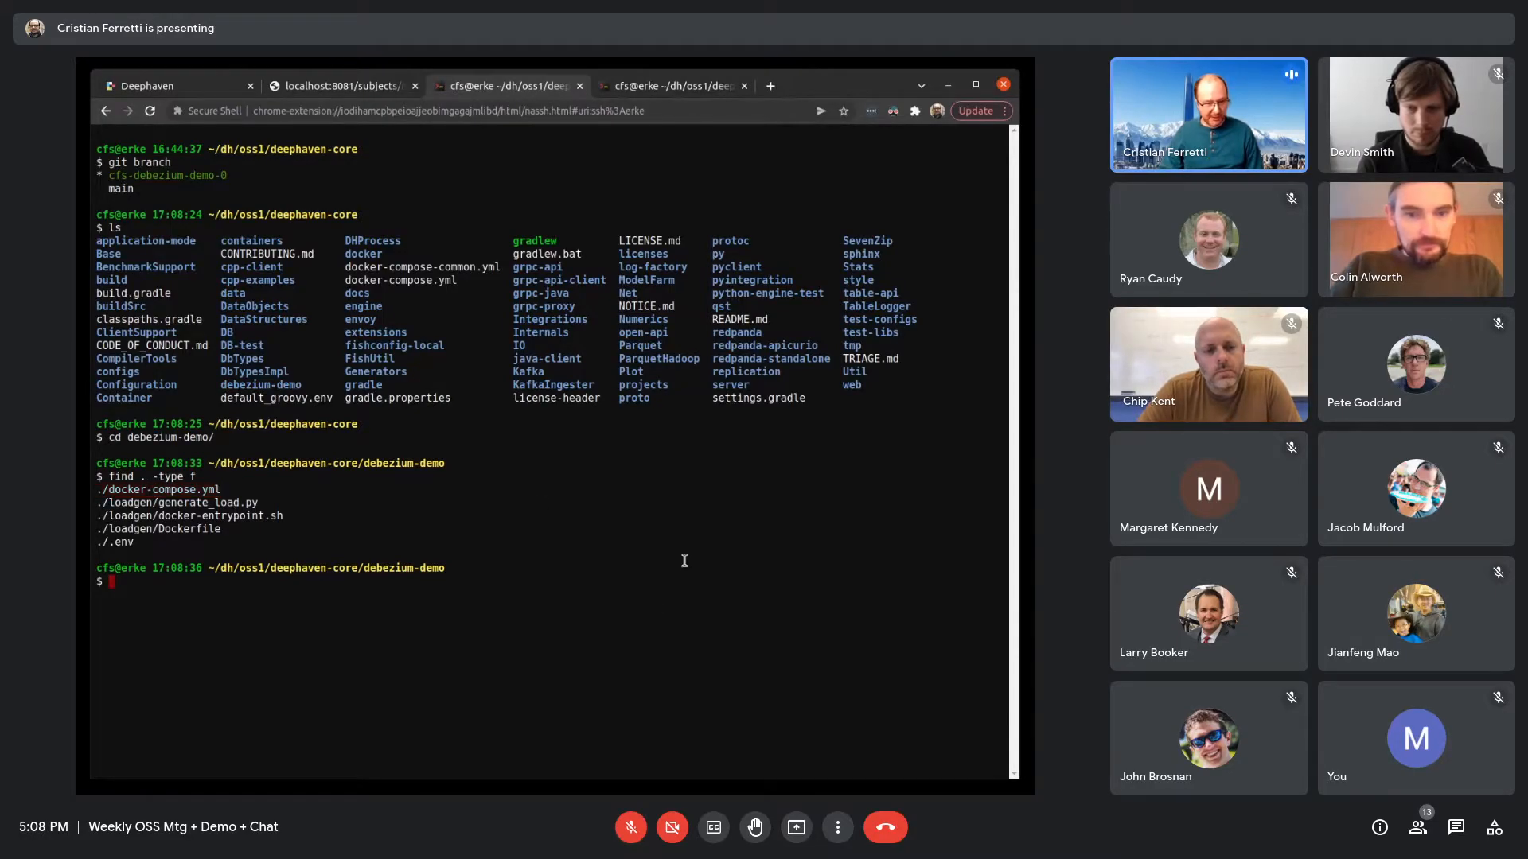
{"action": "type", "text": "le ./docker-compose.yml"}
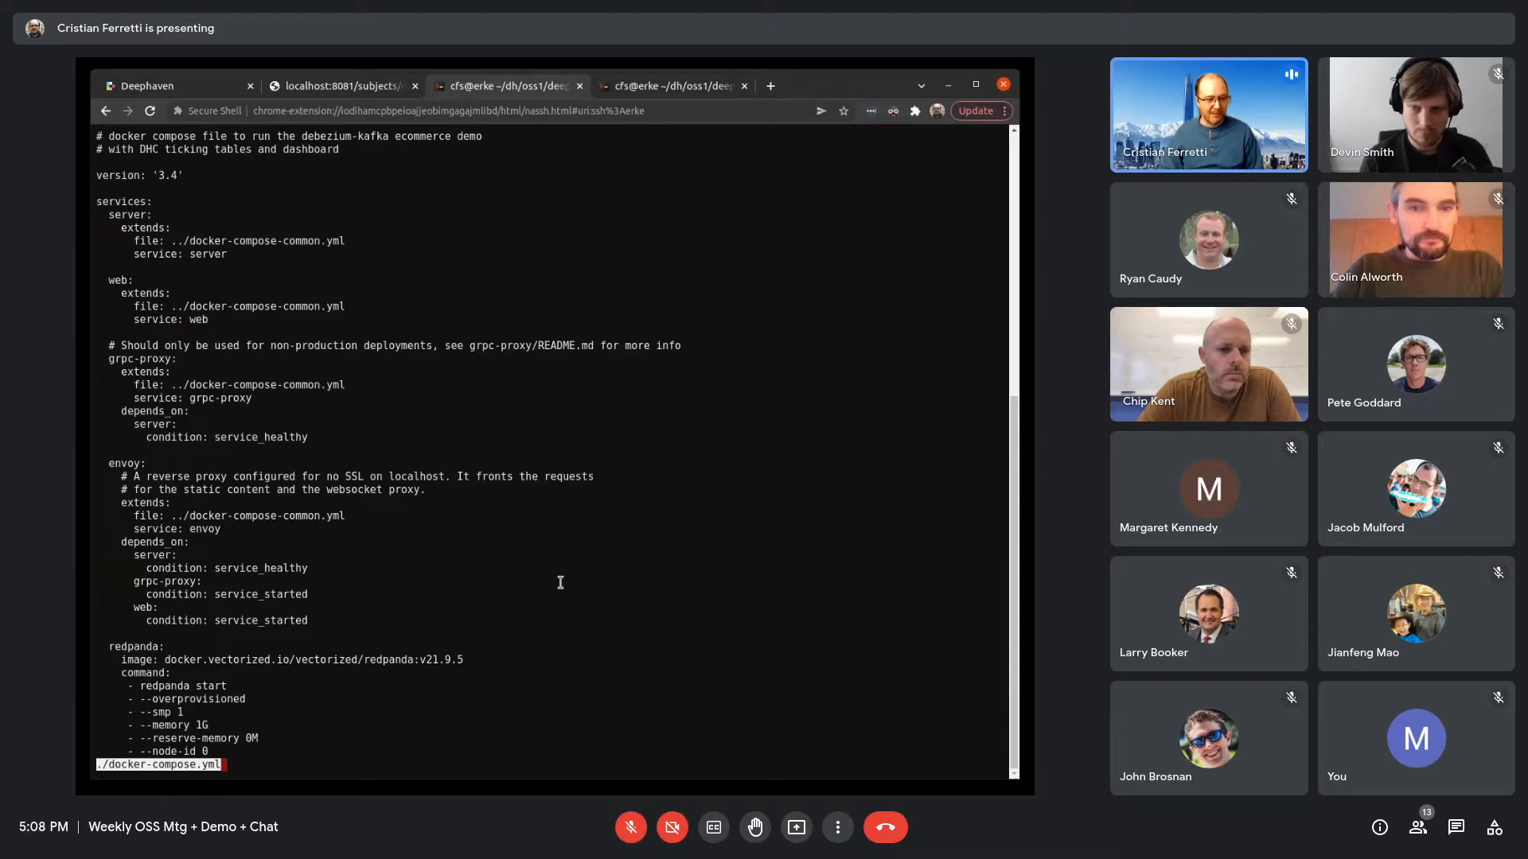
Scroll through docker-compose.yml, selecting passages of the remaining service definitions
{"action": "scroll", "scroll_direction": "down", "scroll_amount": 3}
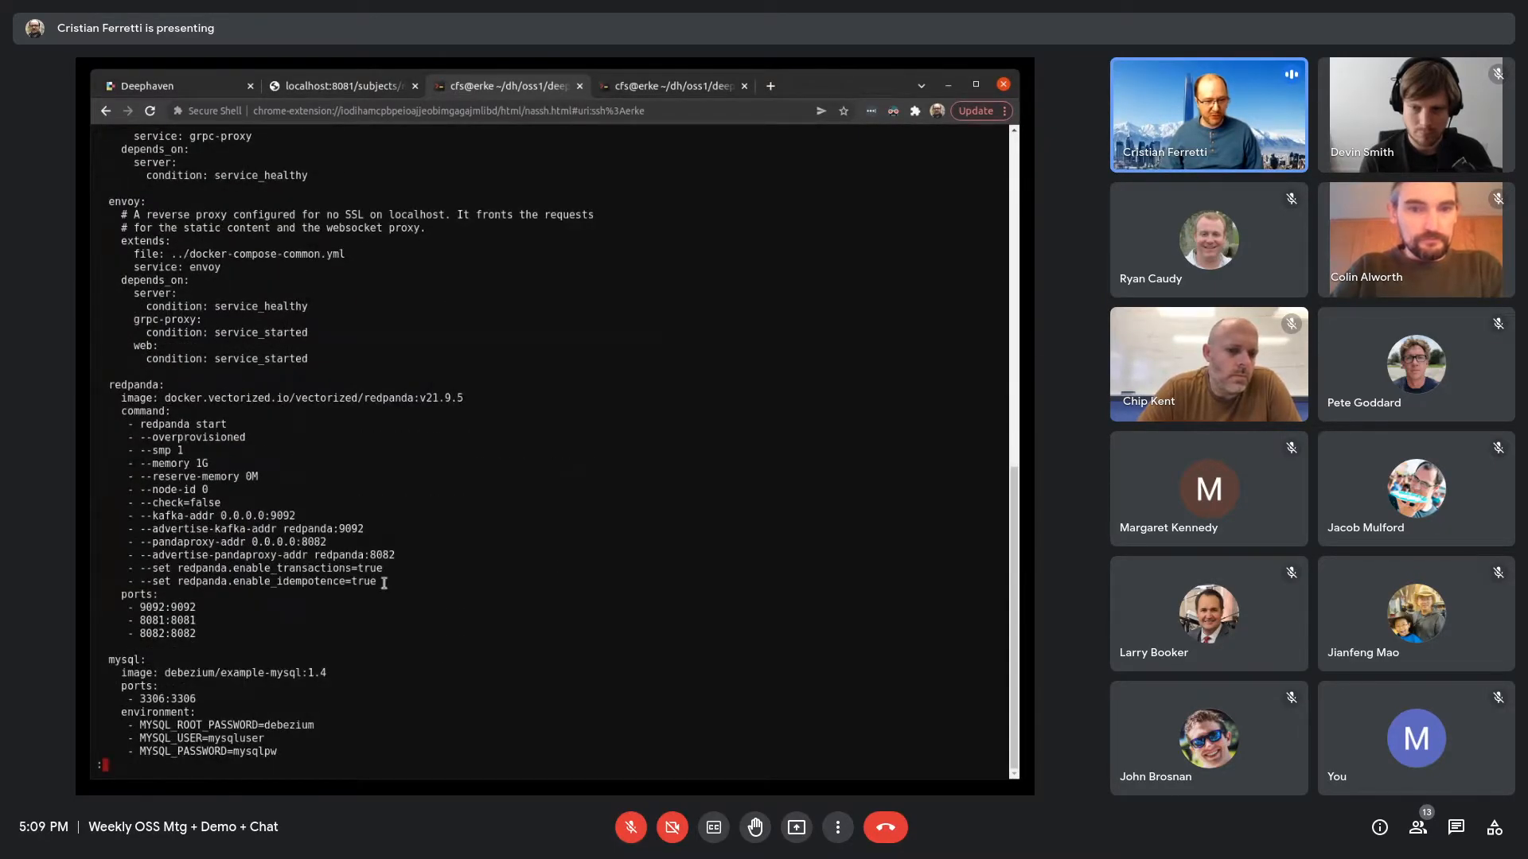
{"action": "left_click_drag", "start_coordinate": [107, 568], "coordinate": [380, 581]}
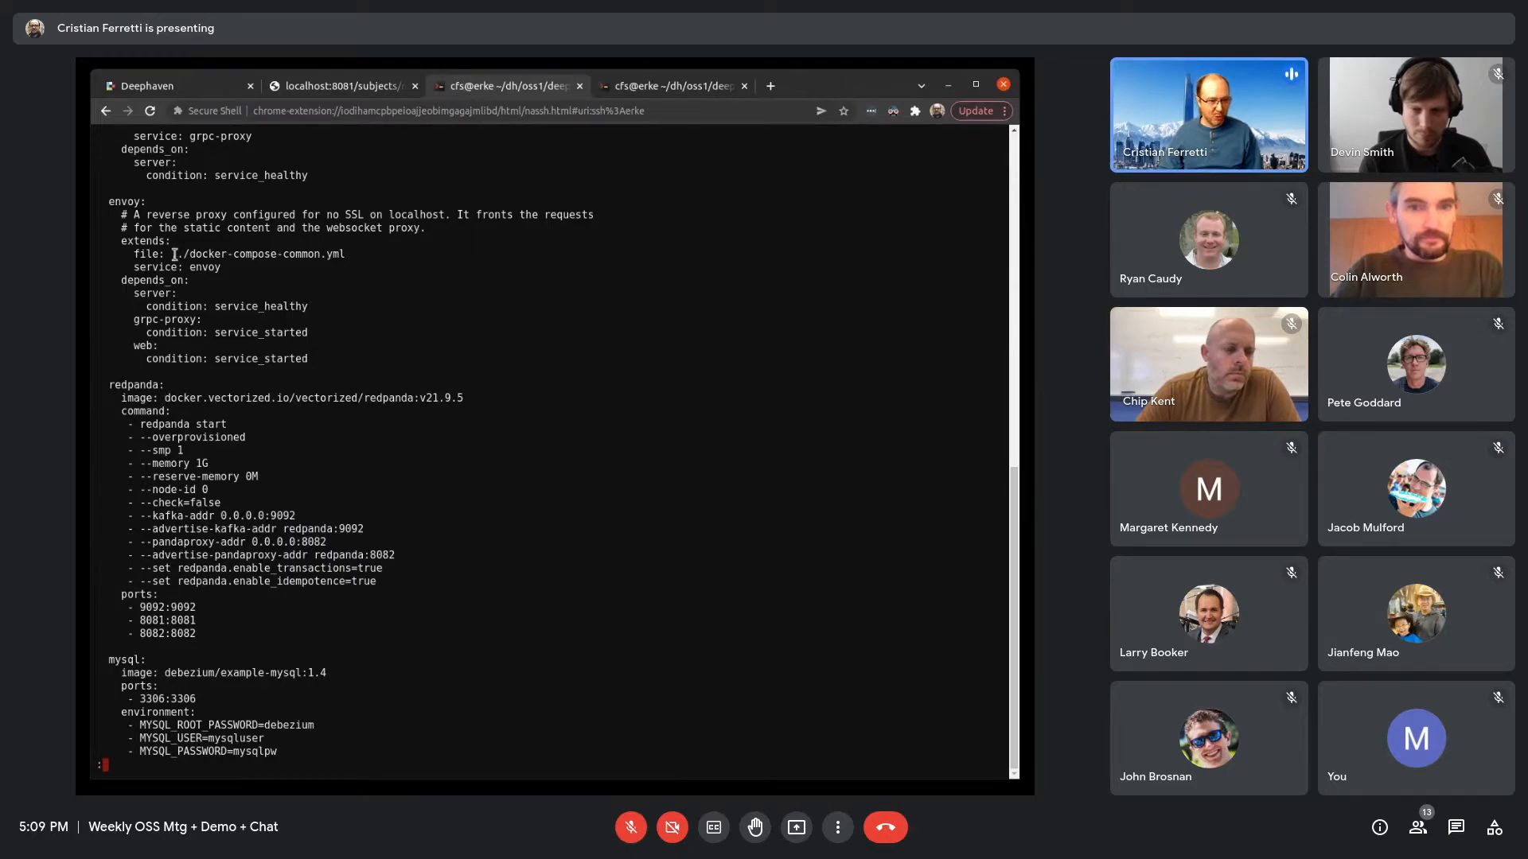
{"action": "double_click", "coordinate": [248, 255]}
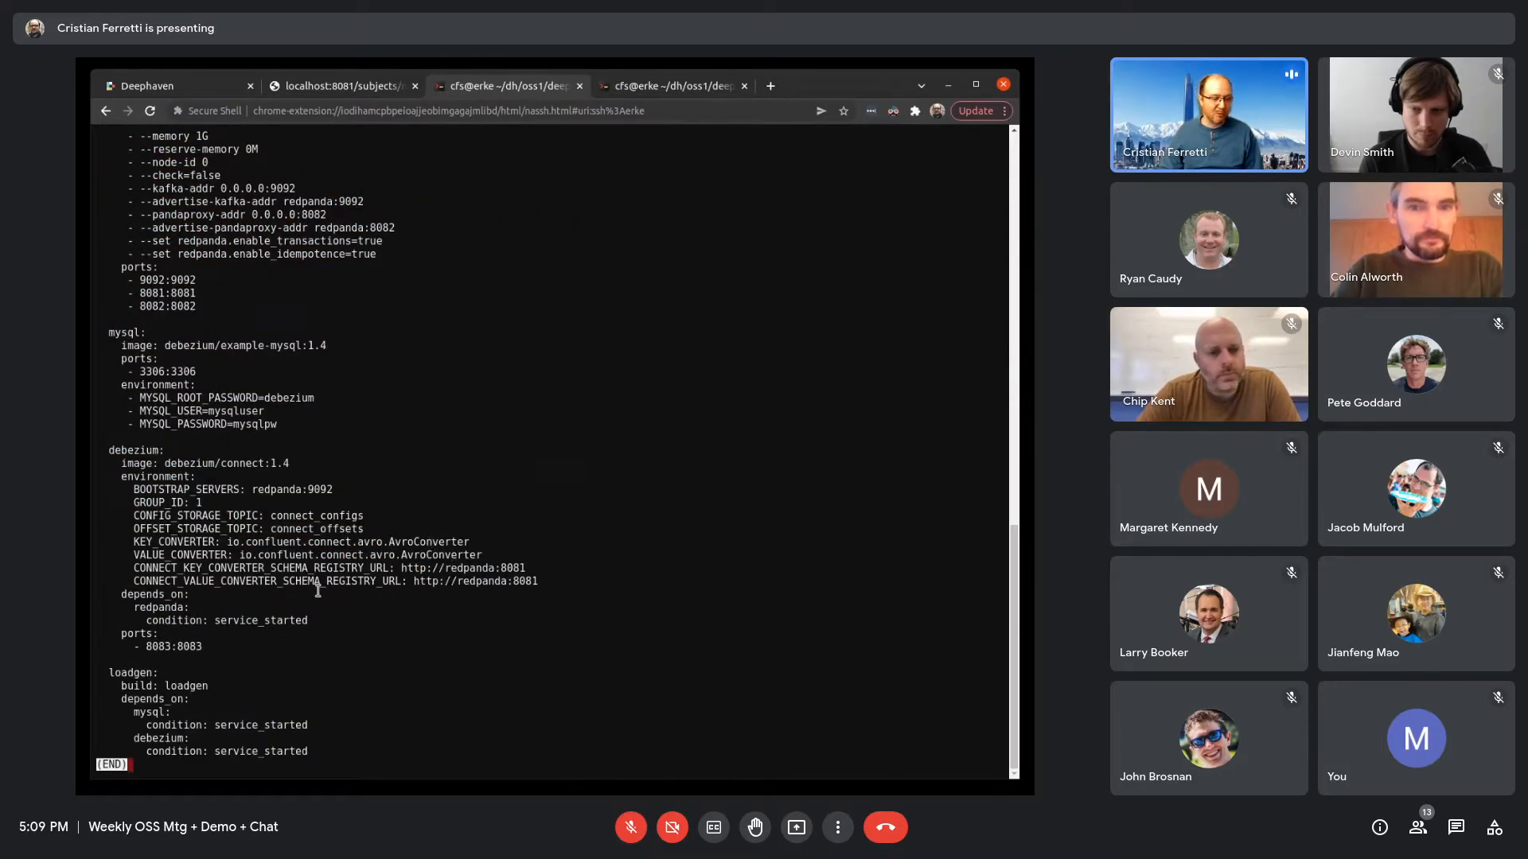
{"action": "left_click_drag", "start_coordinate": [118, 516], "coordinate": [204, 646]}
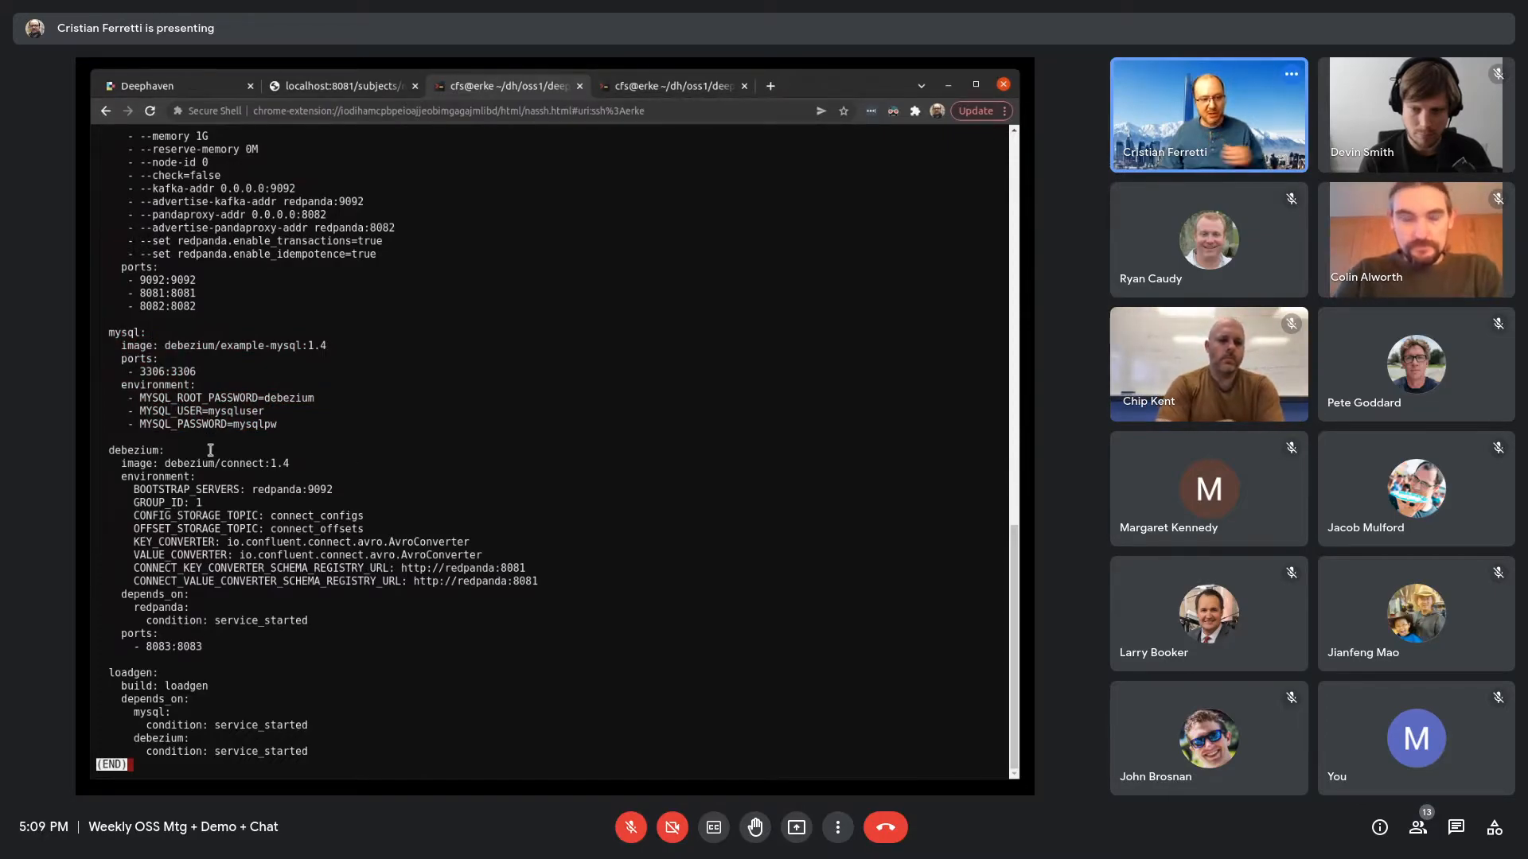
Highlight the mysql and debezium service definitions in turn, clearing each highlight
{"action": "left_click_drag", "start_coordinate": [118, 345], "coordinate": [276, 424]}
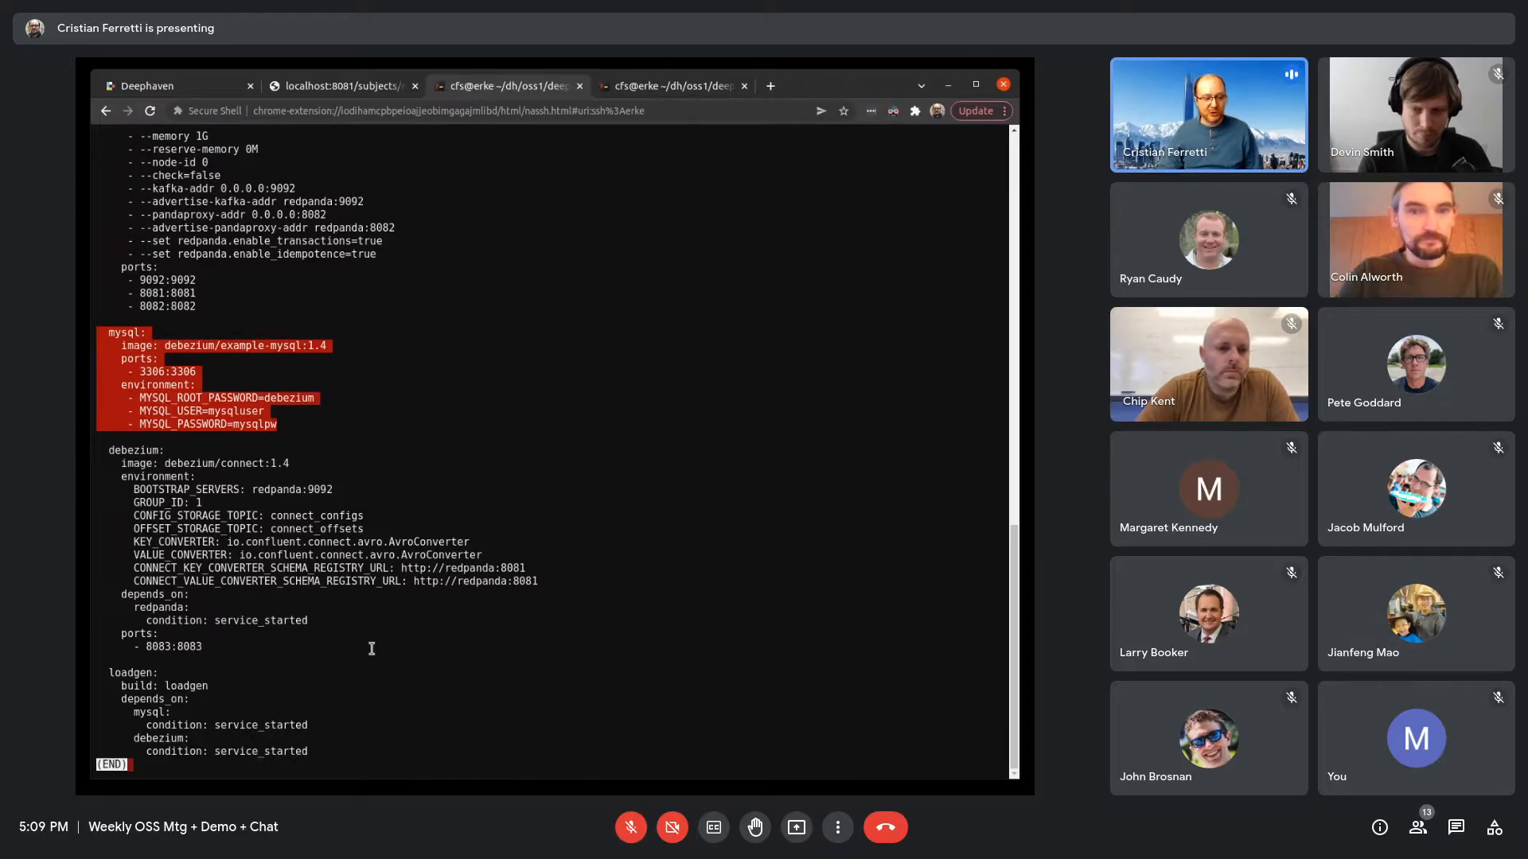
{"action": "left_click", "coordinate": [205, 380]}
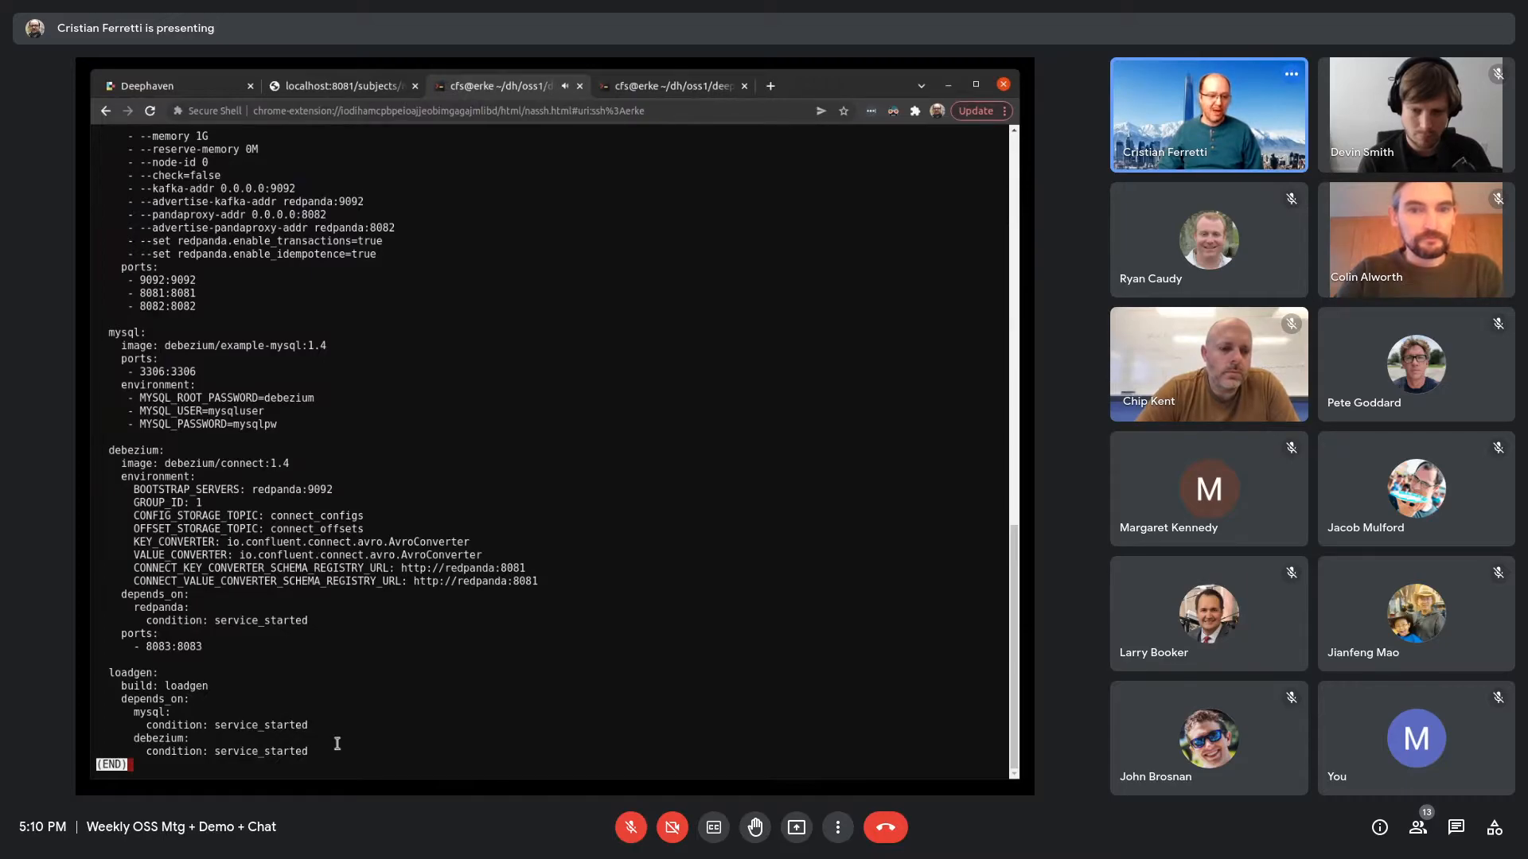
{"action": "left_click_drag", "start_coordinate": [110, 672], "coordinate": [308, 751]}
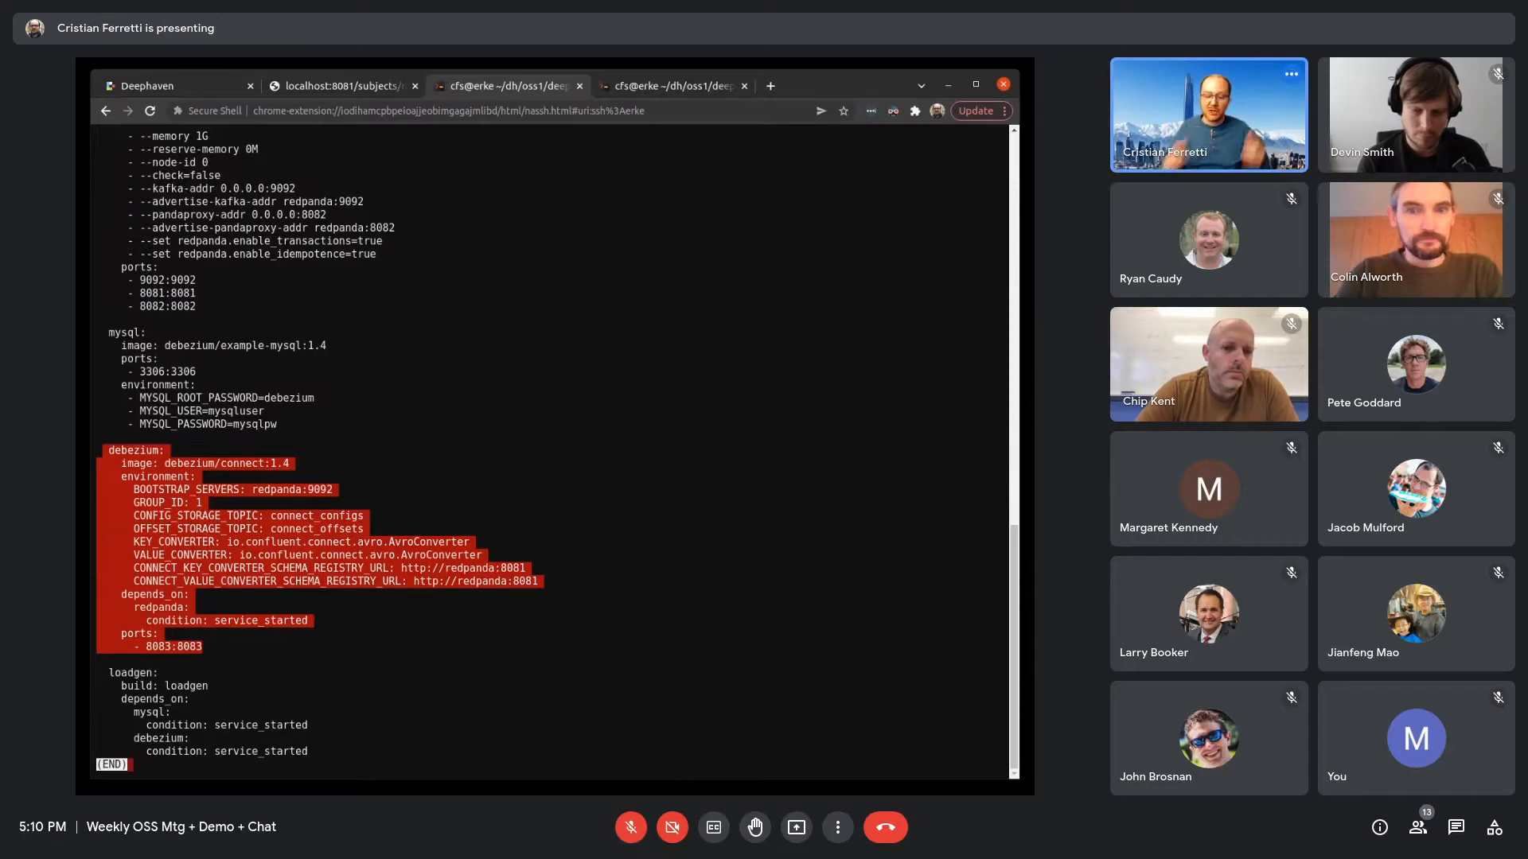
{"action": "left_click", "coordinate": [222, 347]}
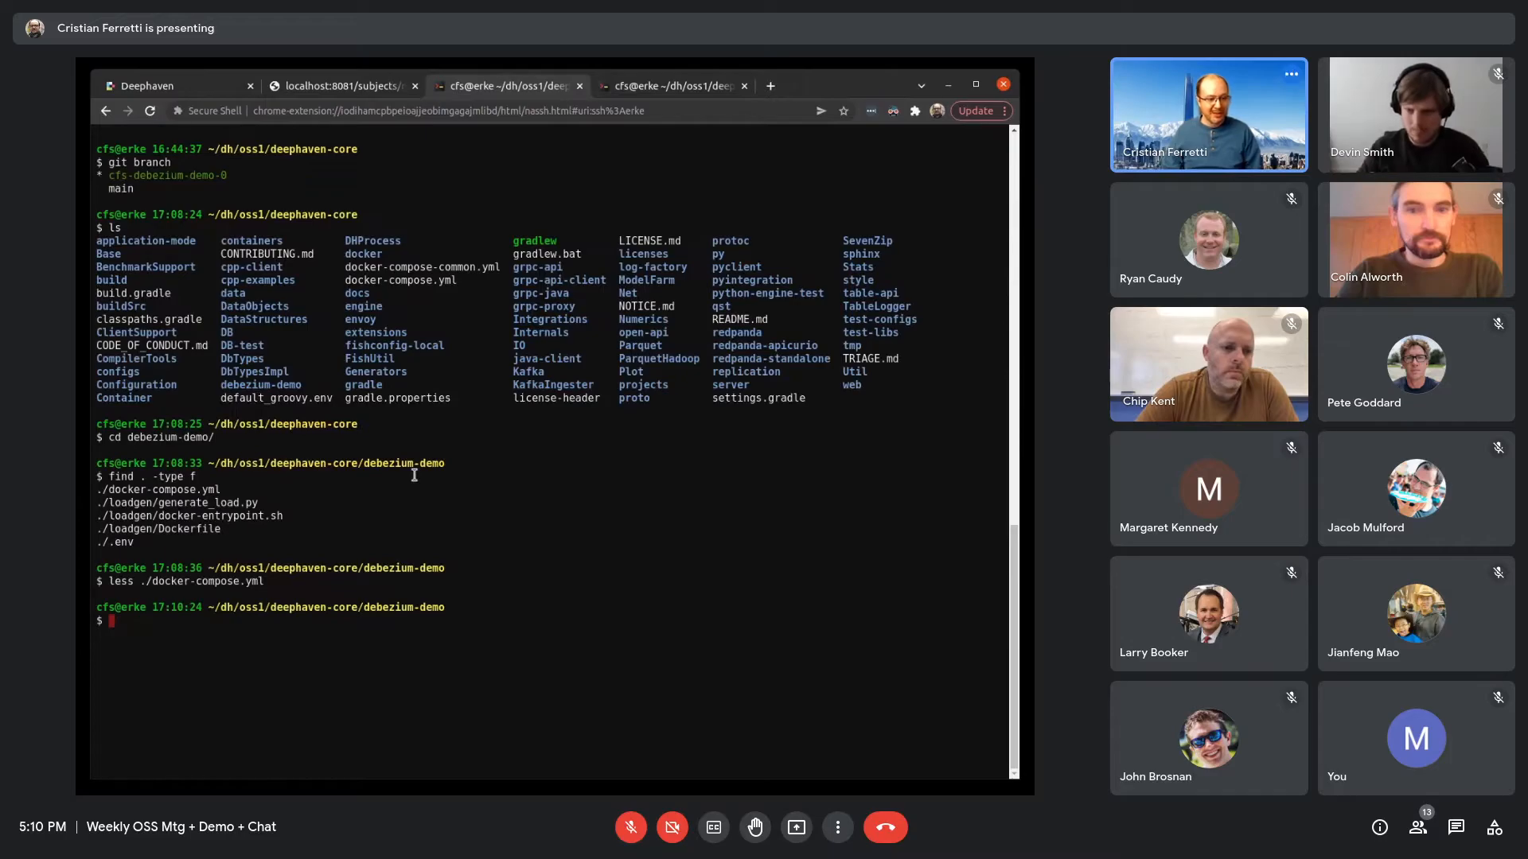
Open ./loadgen/generate_load.py in less, reusing the path from the find output
{"action": "type", "text": "find . -type f"}
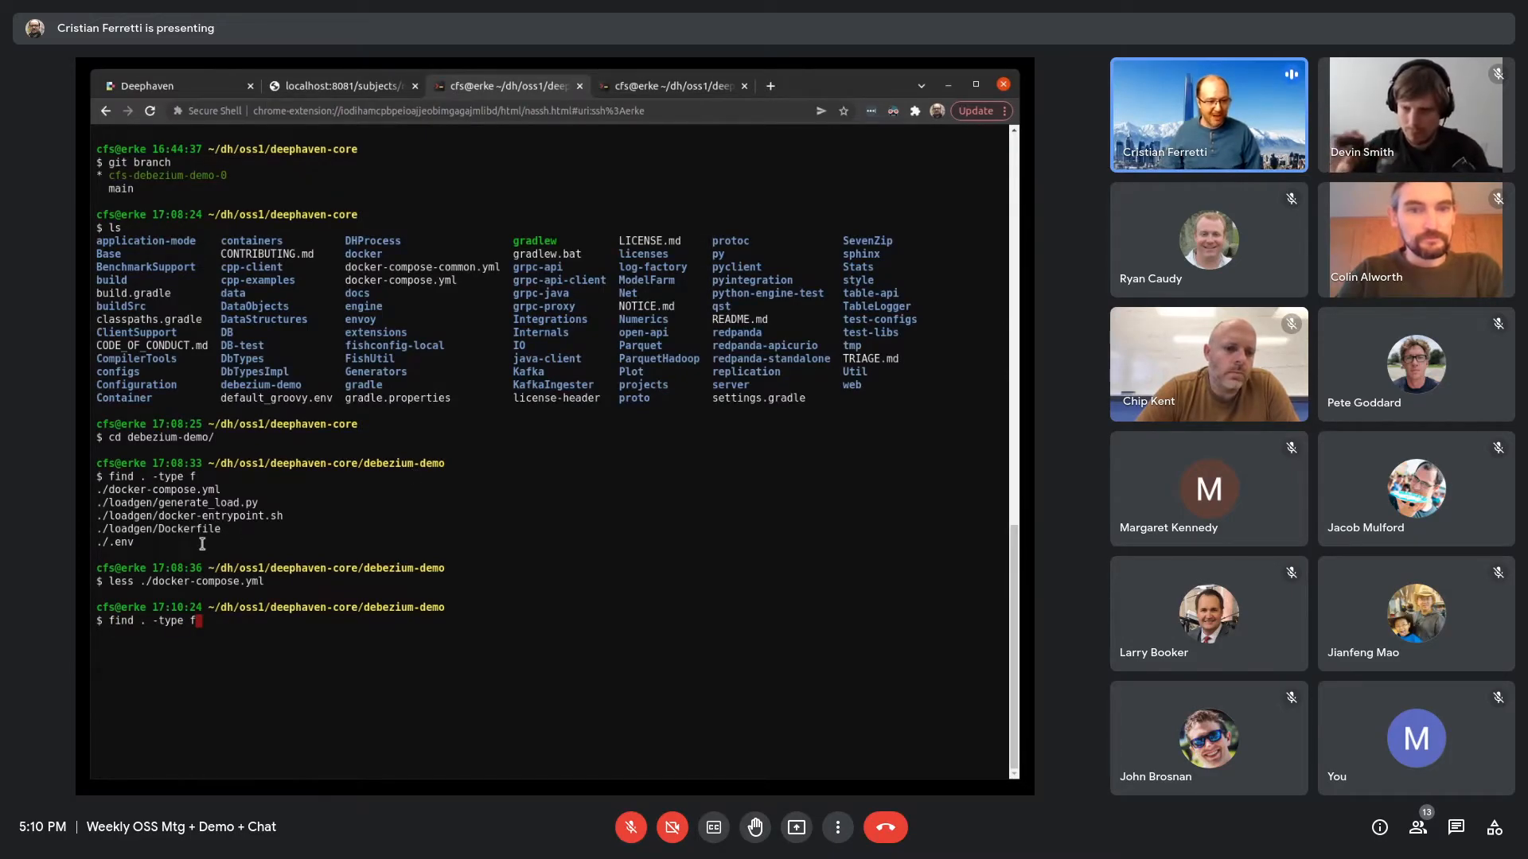
{"action": "left_click_drag", "start_coordinate": [101, 478], "coordinate": [224, 542]}
{"action": "type", "text": "less"}
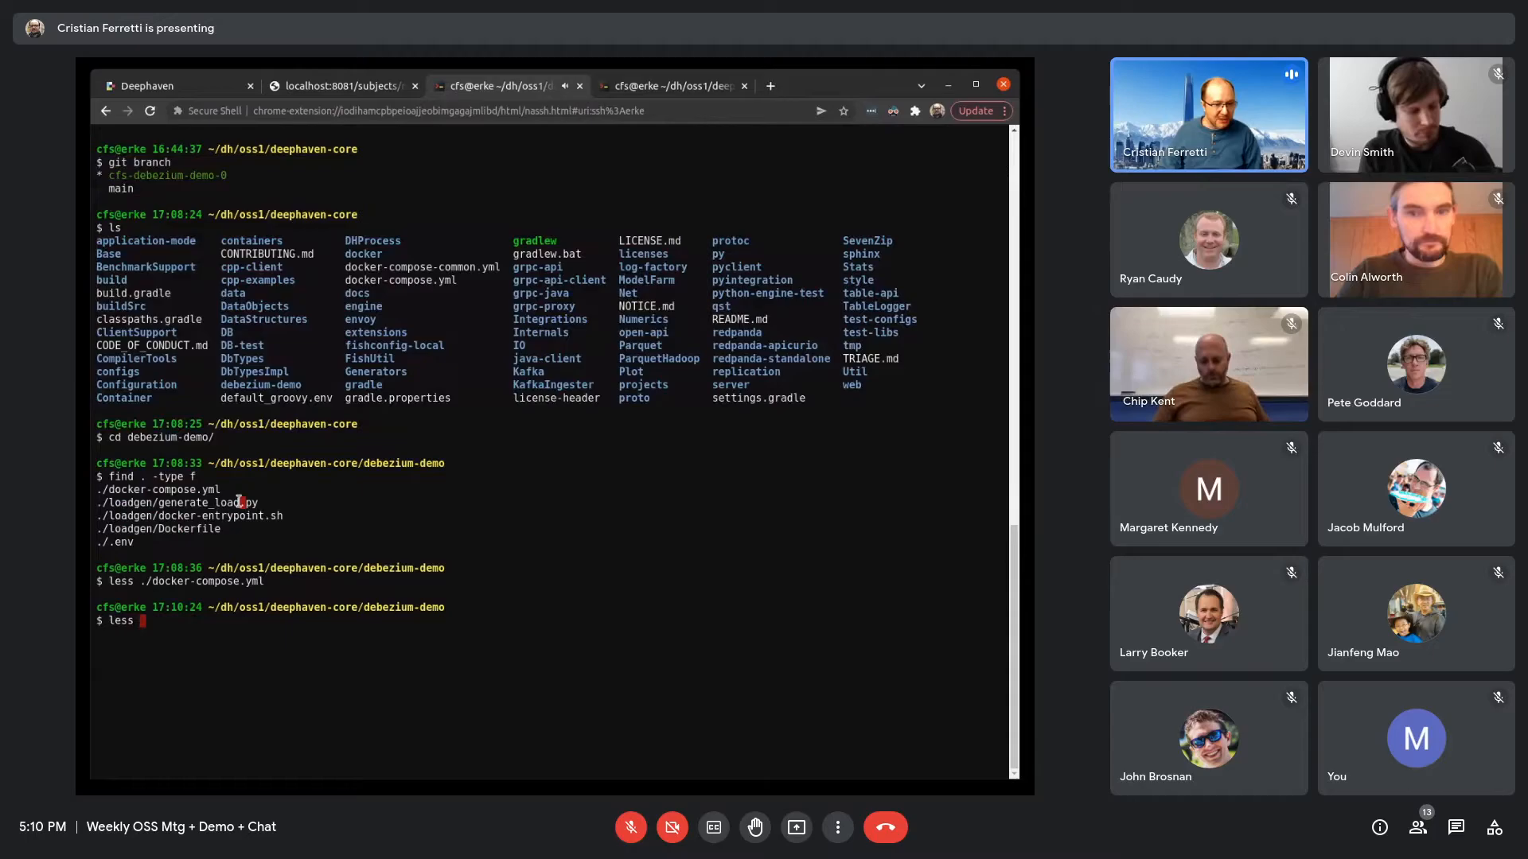
{"action": "type", "text": "./loadgen/generate_load.py"}
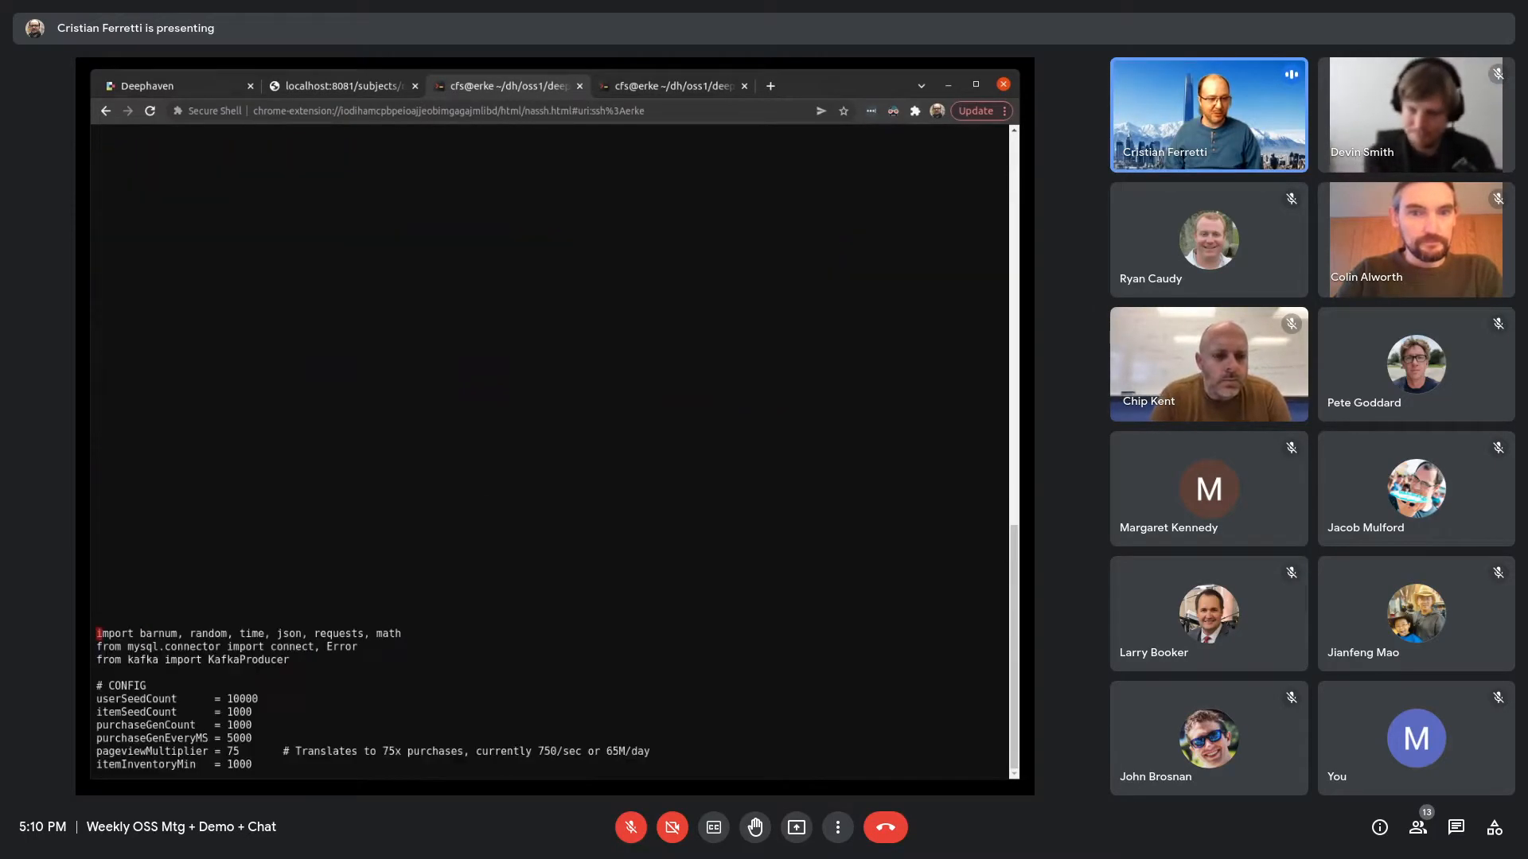
Scroll through generate_load.py's Debezium, Kafka and shop table definitions, then leave the script view
{"action": "scroll", "scroll_direction": "down", "scroll_amount": 3}
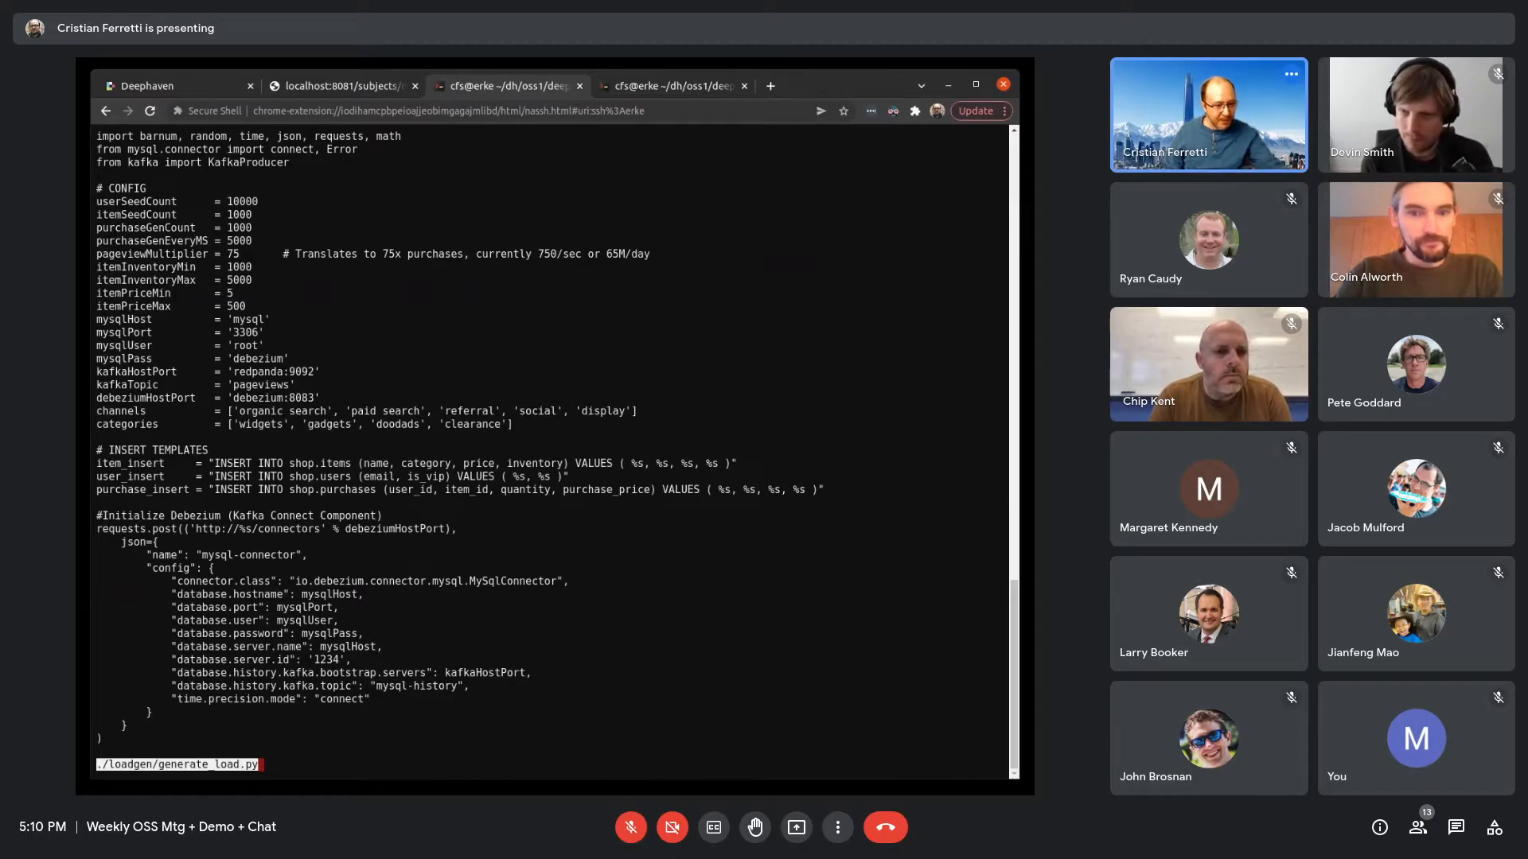
{"action": "scroll", "scroll_direction": "down", "scroll_amount": 3}
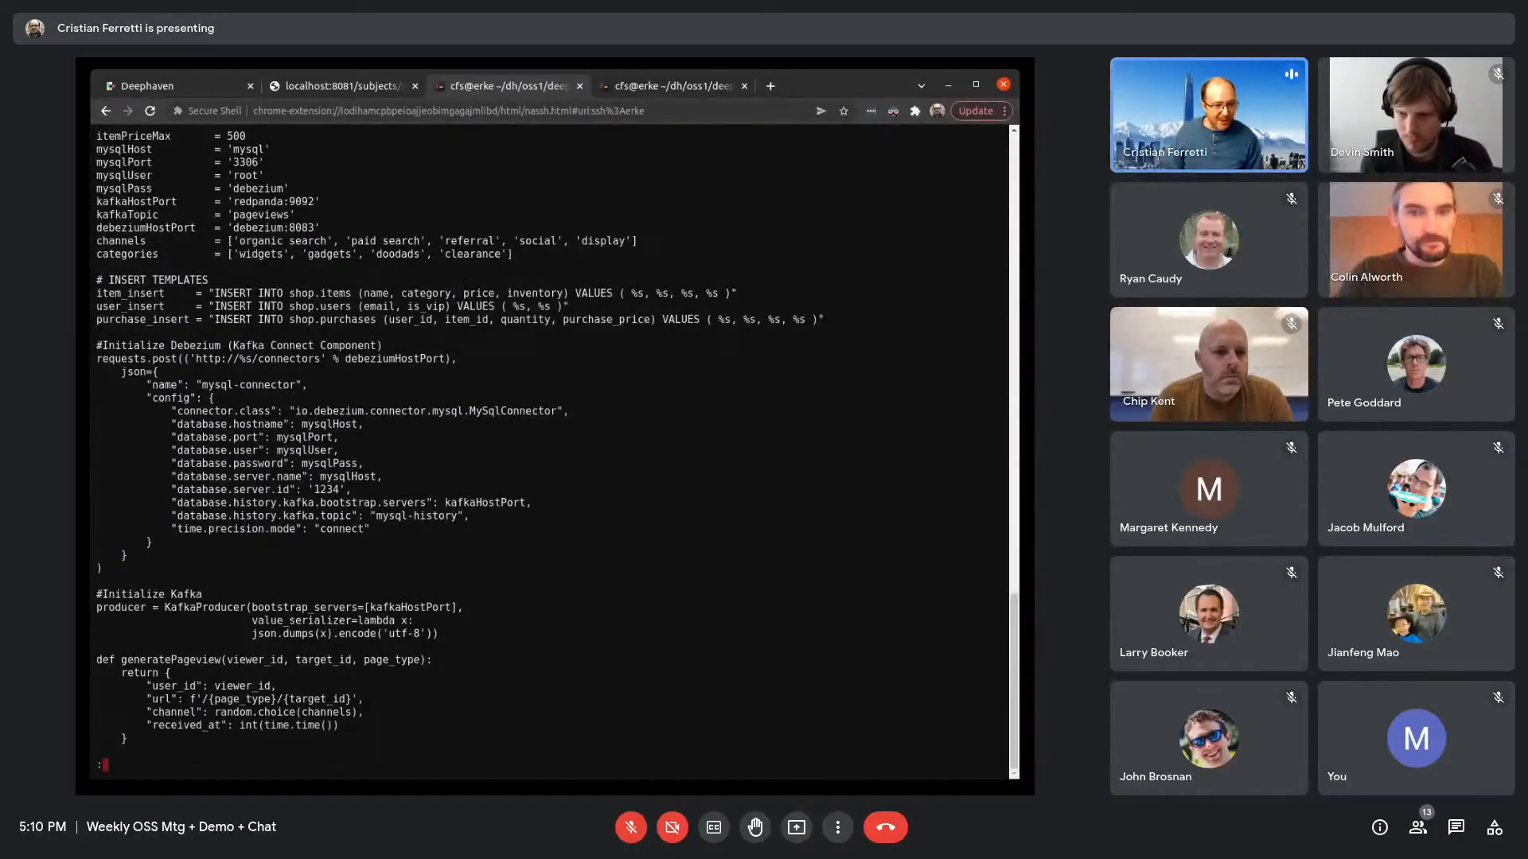
{"action": "scroll", "scroll_direction": "down", "scroll_amount": 3}
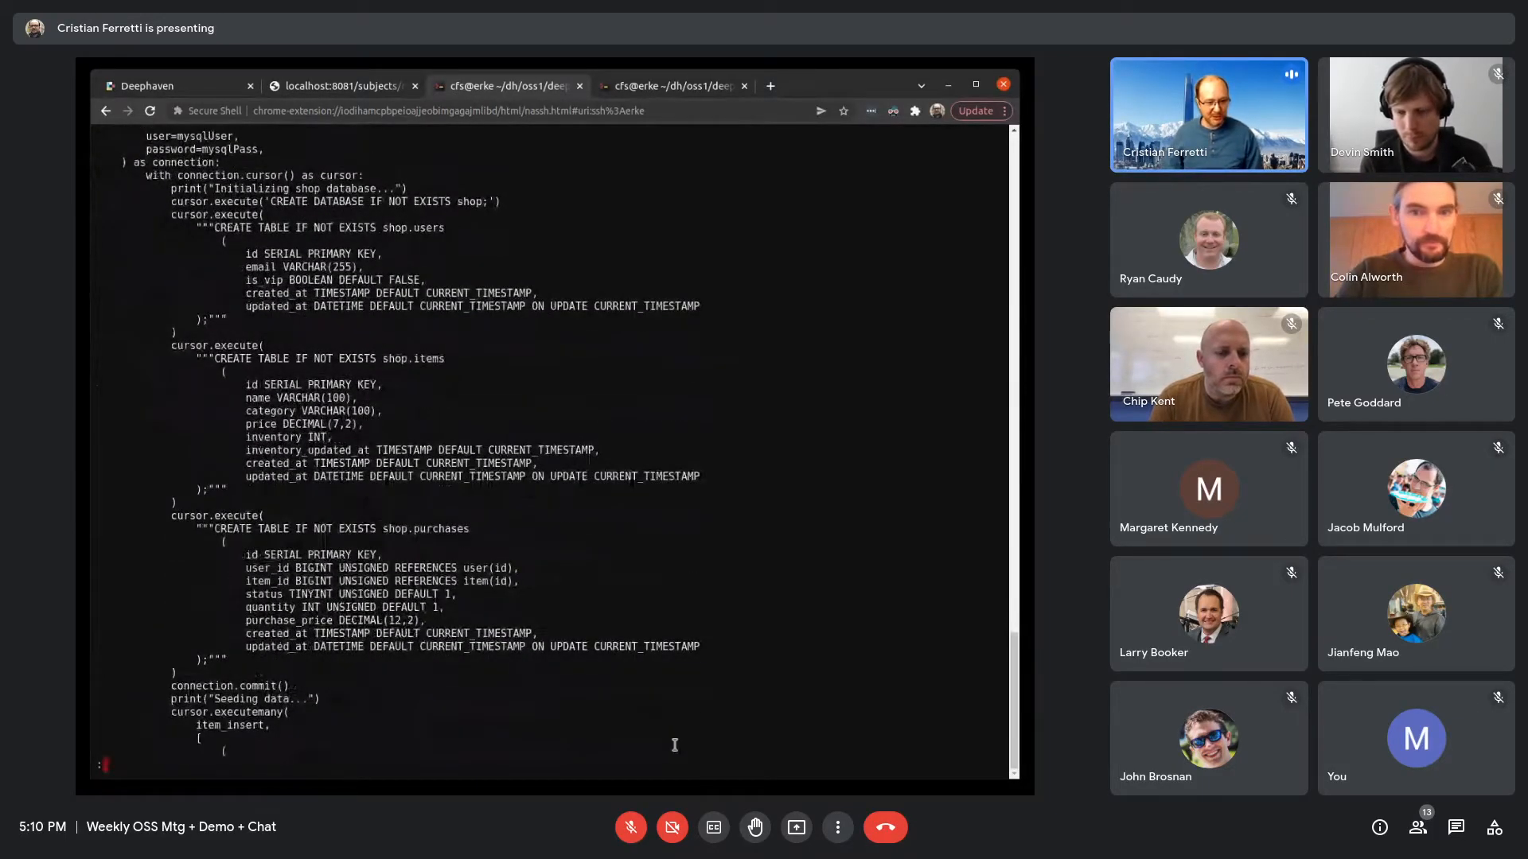
{"action": "type", "text": "/loadgen/generate_load.py"}
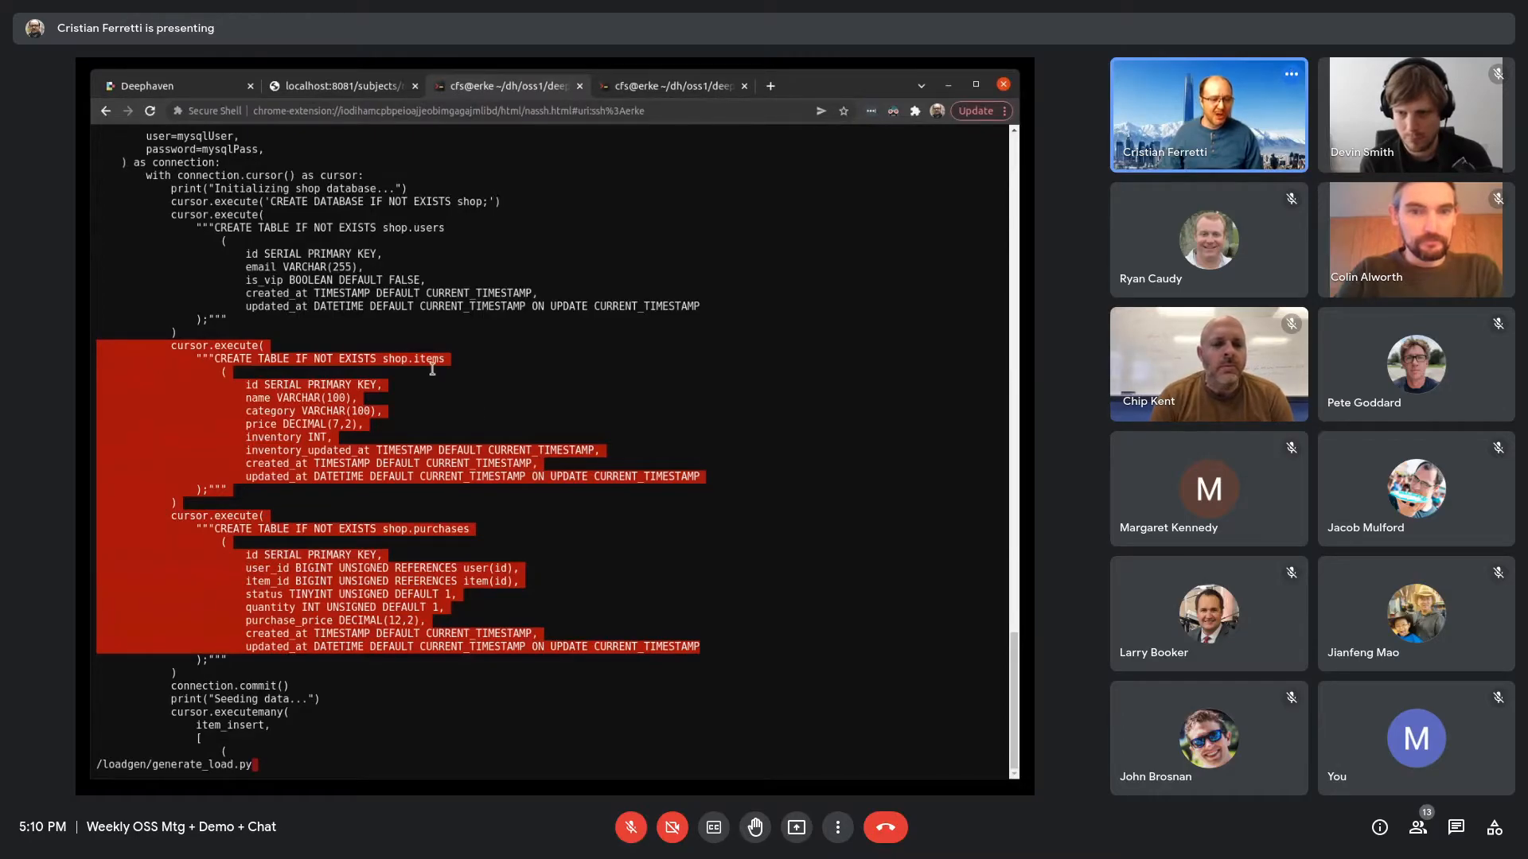
{"action": "key", "text": "ctrl+c"}
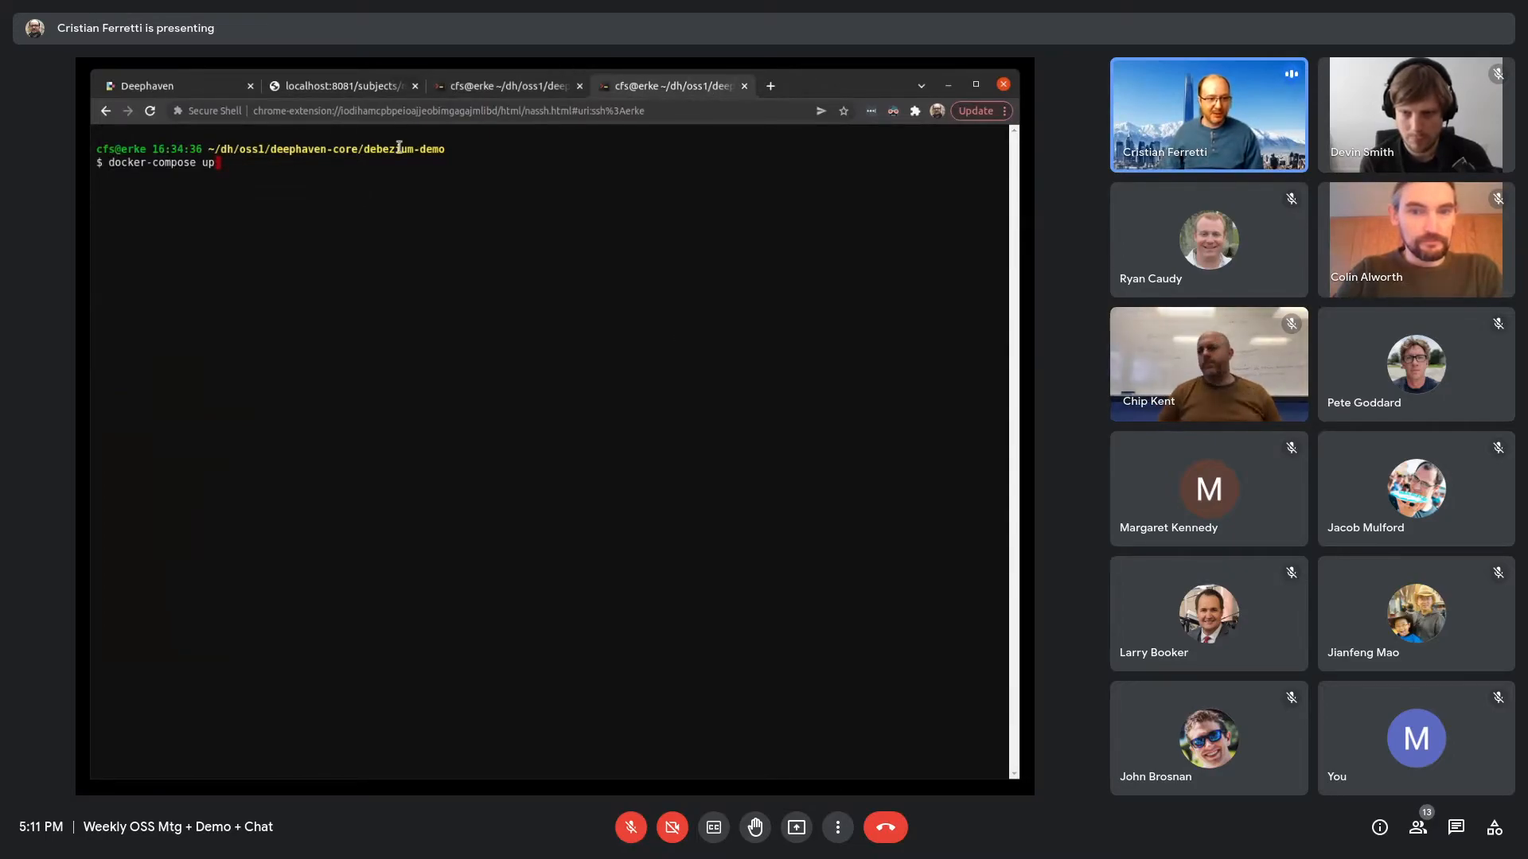
Run docker-compose up and scroll the logs as mysql, redpanda, debezium and server start
{"action": "double_click", "coordinate": [404, 148]}
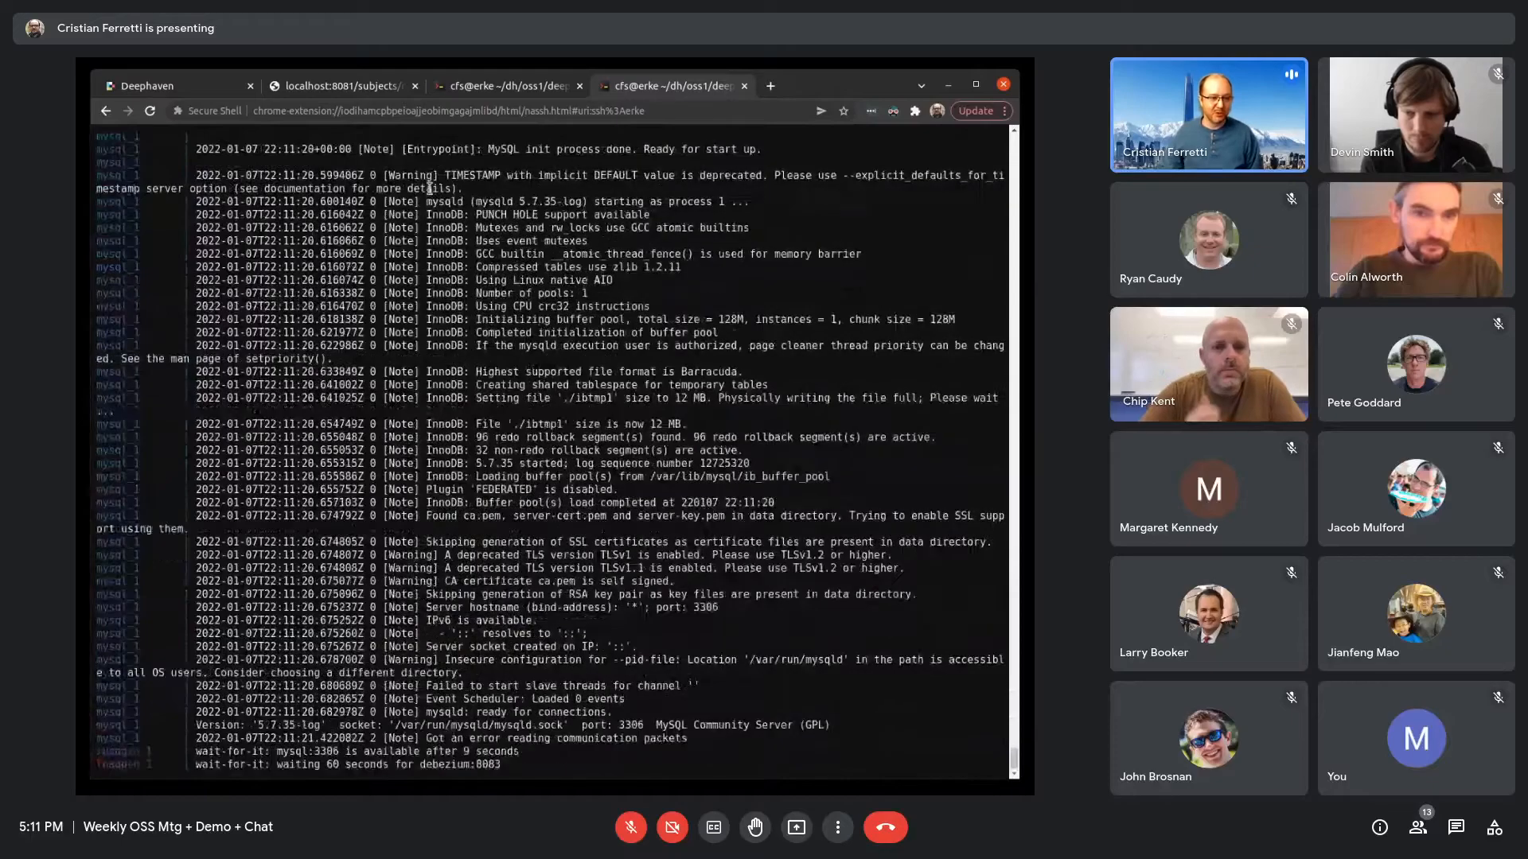
{"action": "scroll", "scroll_direction": "down", "scroll_amount": 3}
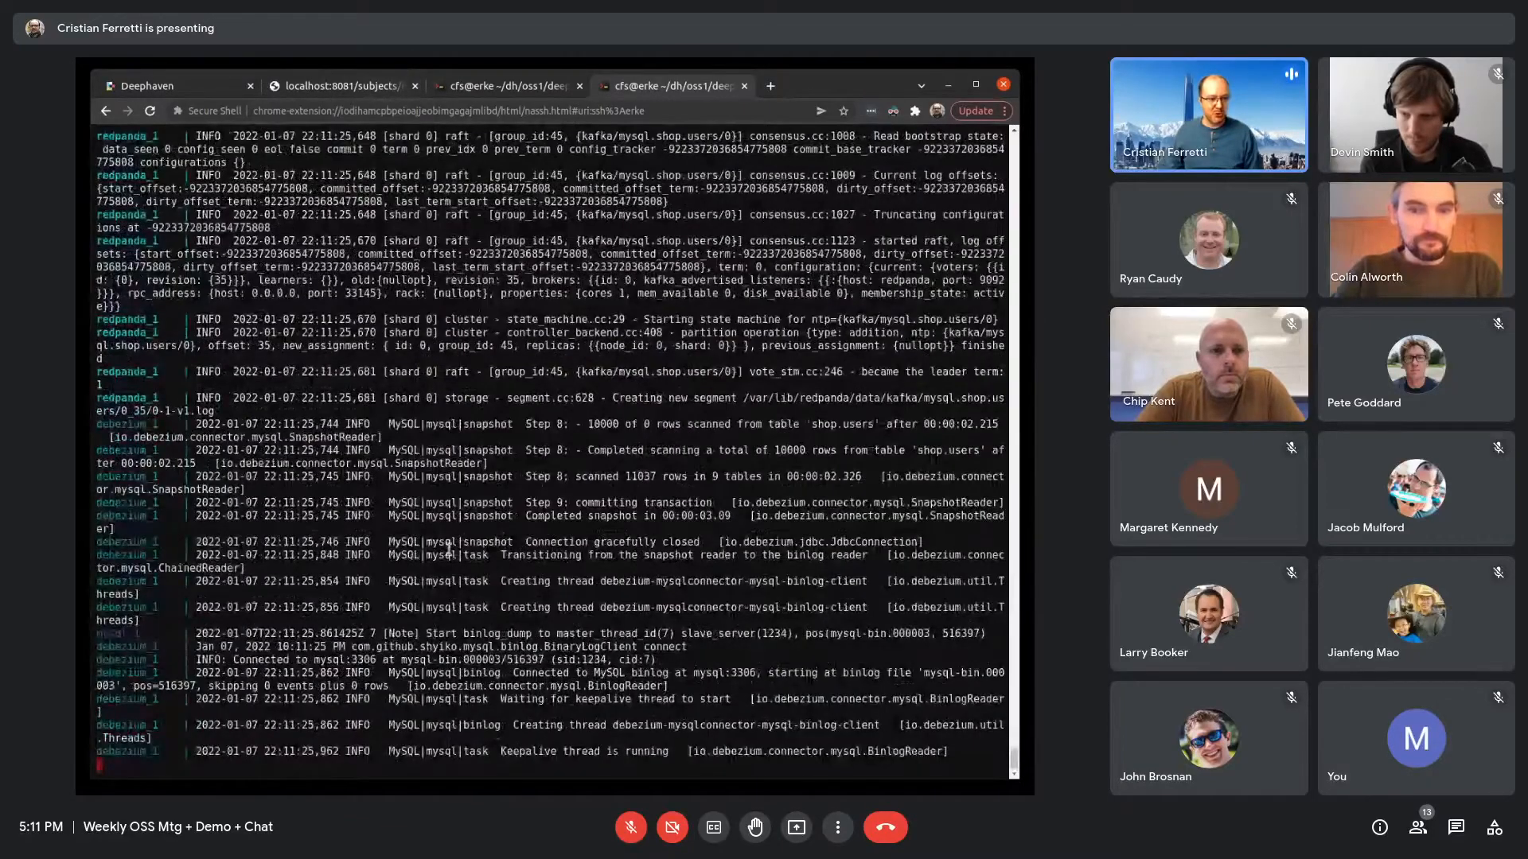
{"action": "scroll", "scroll_direction": "down", "scroll_amount": 3}
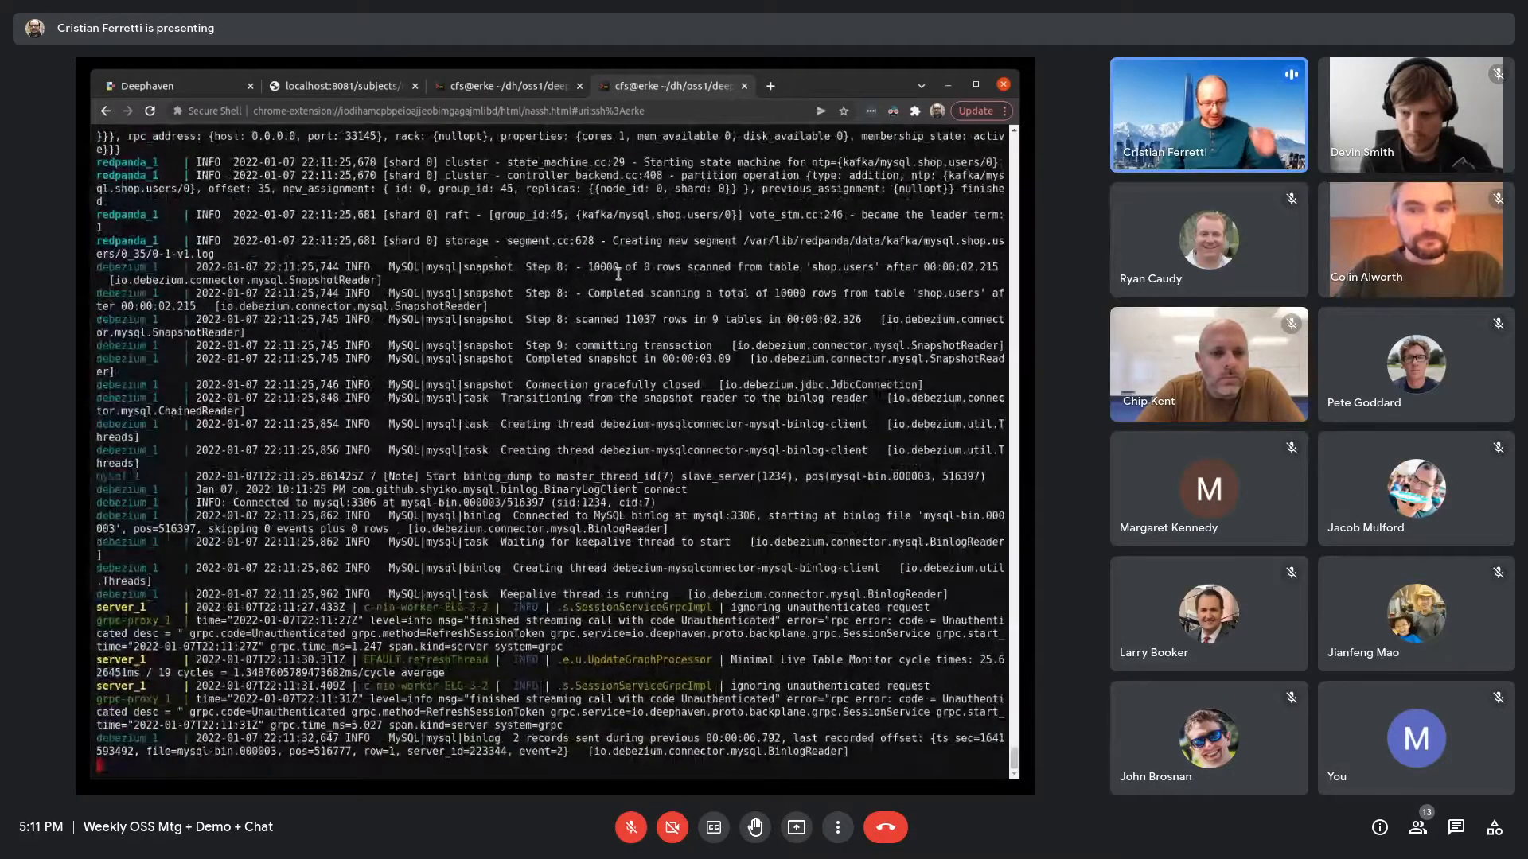
{"action": "scroll", "scroll_direction": "down", "scroll_amount": 3}
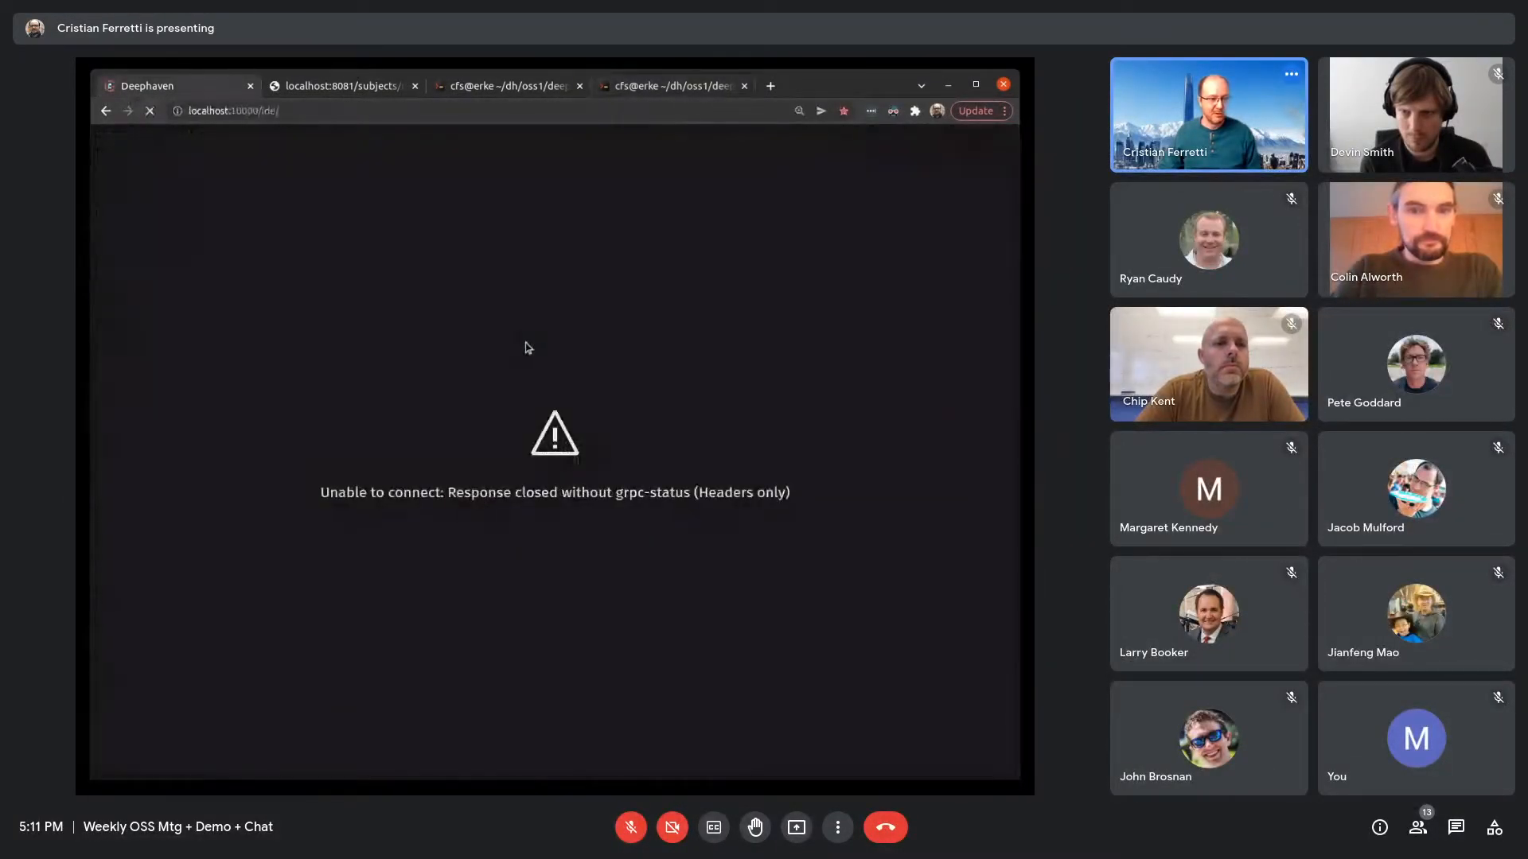
Run 'import deephaven.ConsumeKafka as ck' in the Deephaven console, then return to the first shell
{"action": "left_click", "coordinate": [149, 110]}
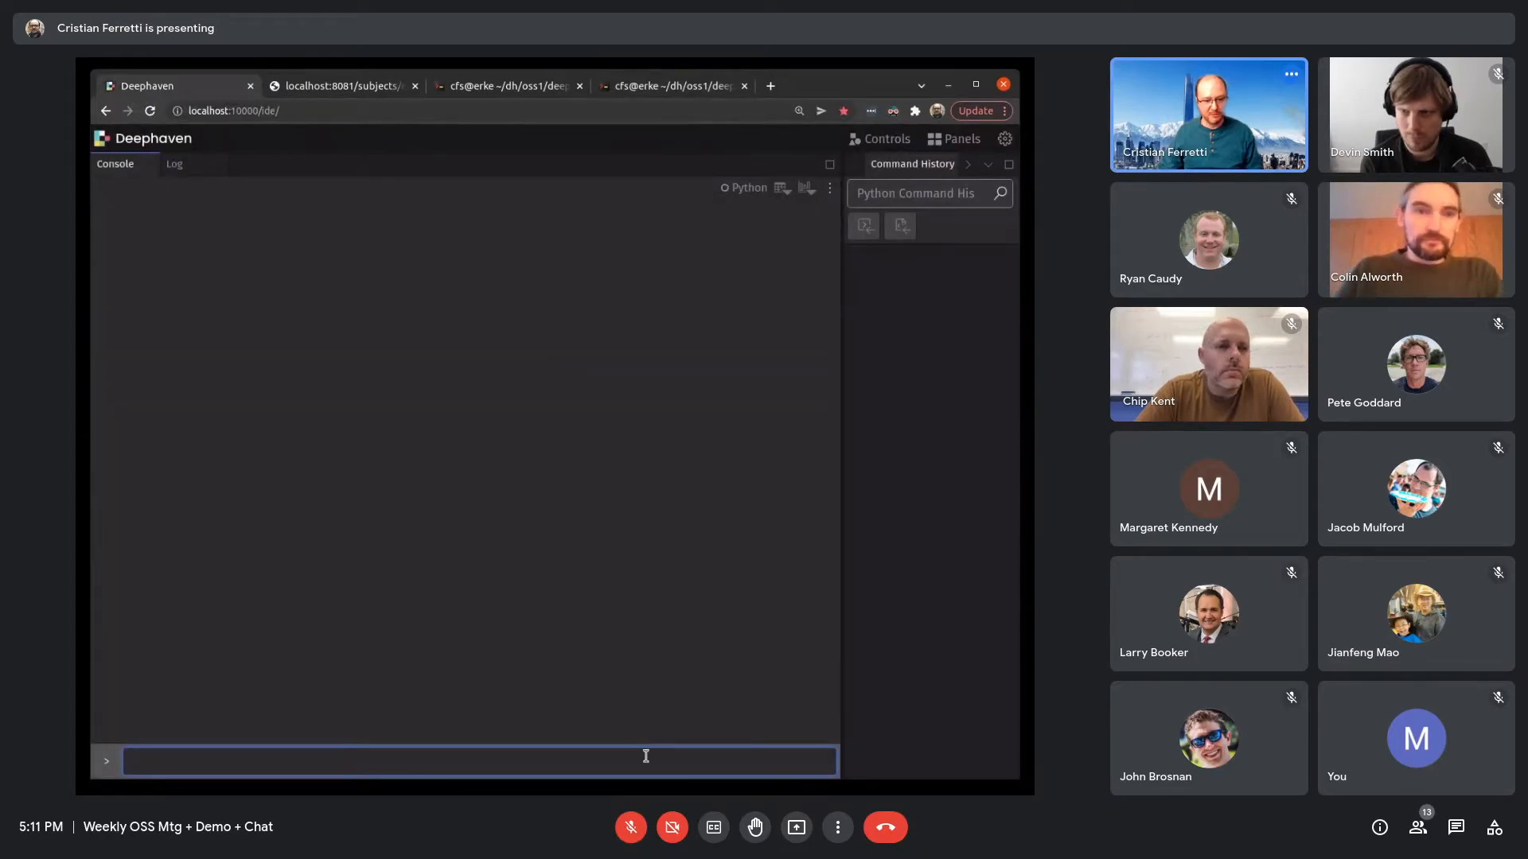
{"action": "type", "text": "import deephaven.ConsumeKafka as ck"}
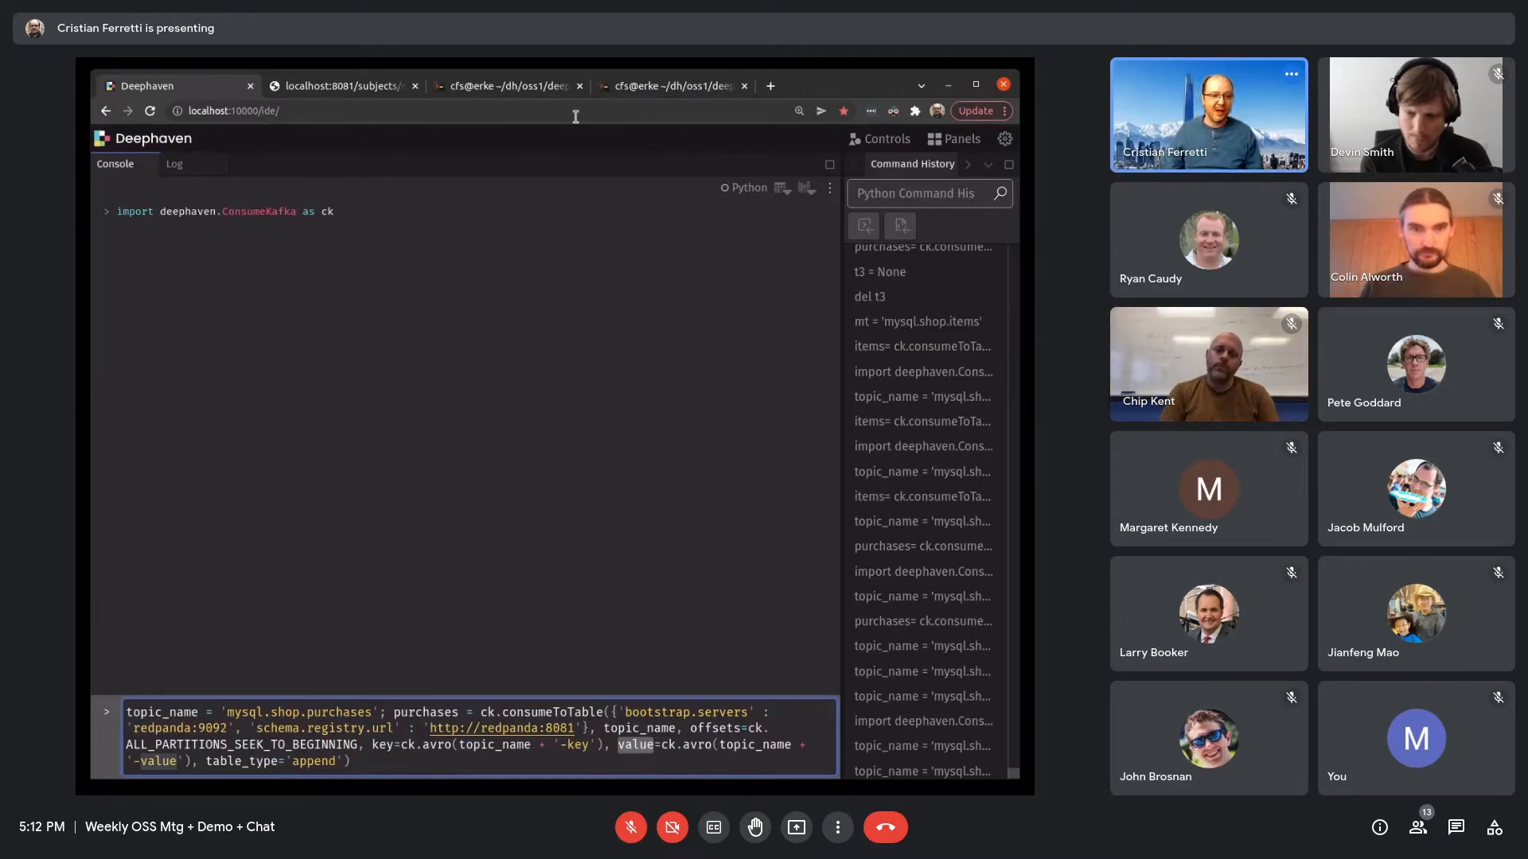
{"action": "left_click", "coordinate": [507, 86]}
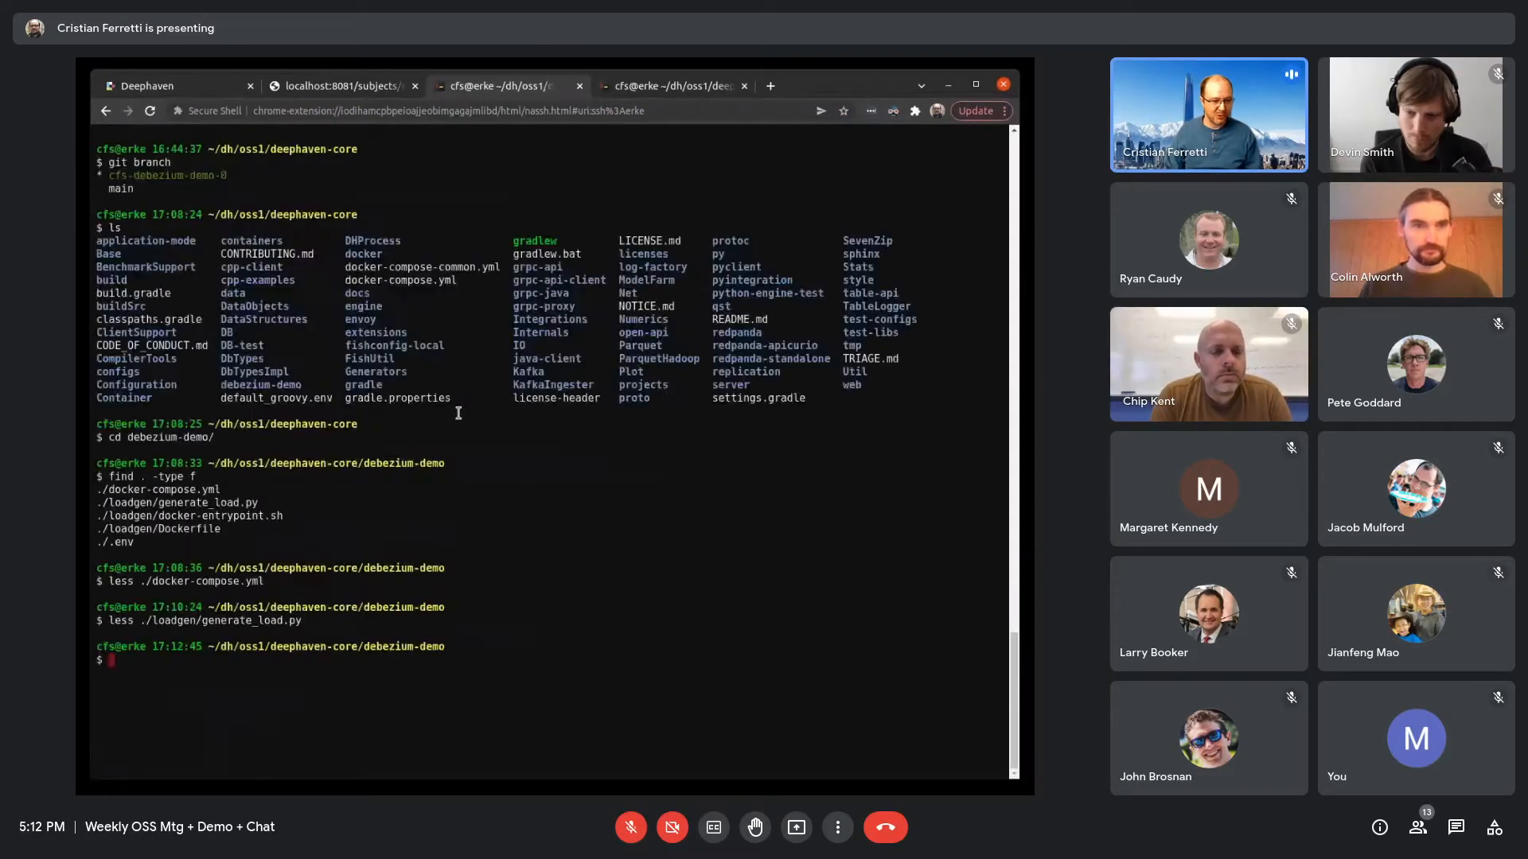
In the debezium-demo repo, check the branch and load generator, then list registry subjects
{"action": "type", "text": "cd debezium-demo/"}
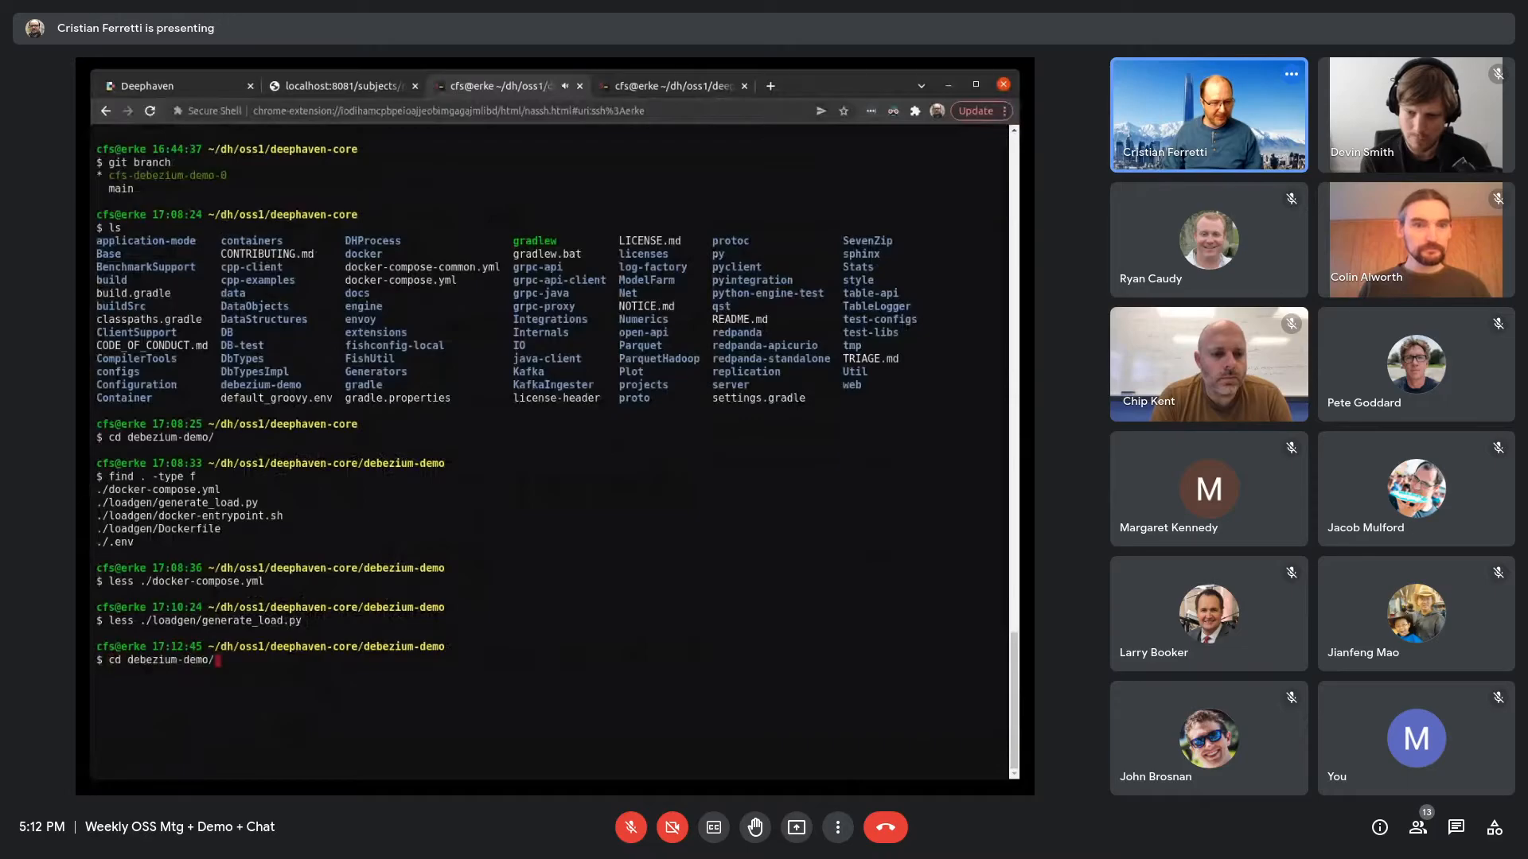
{"action": "type", "text": "git branch"}
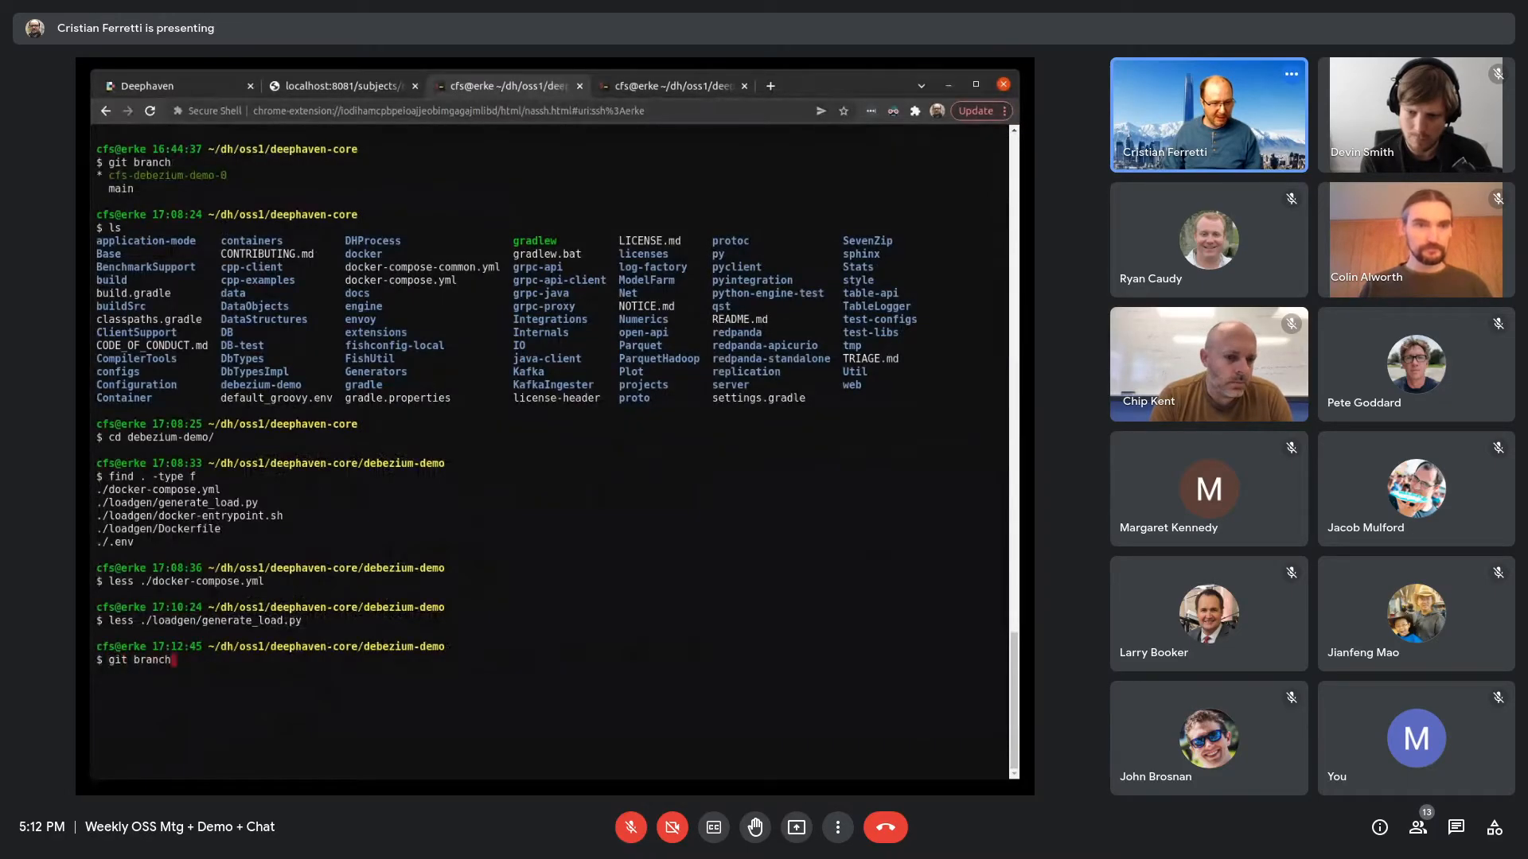
{"action": "type", "text": "less loadgen/generate_load.py"}
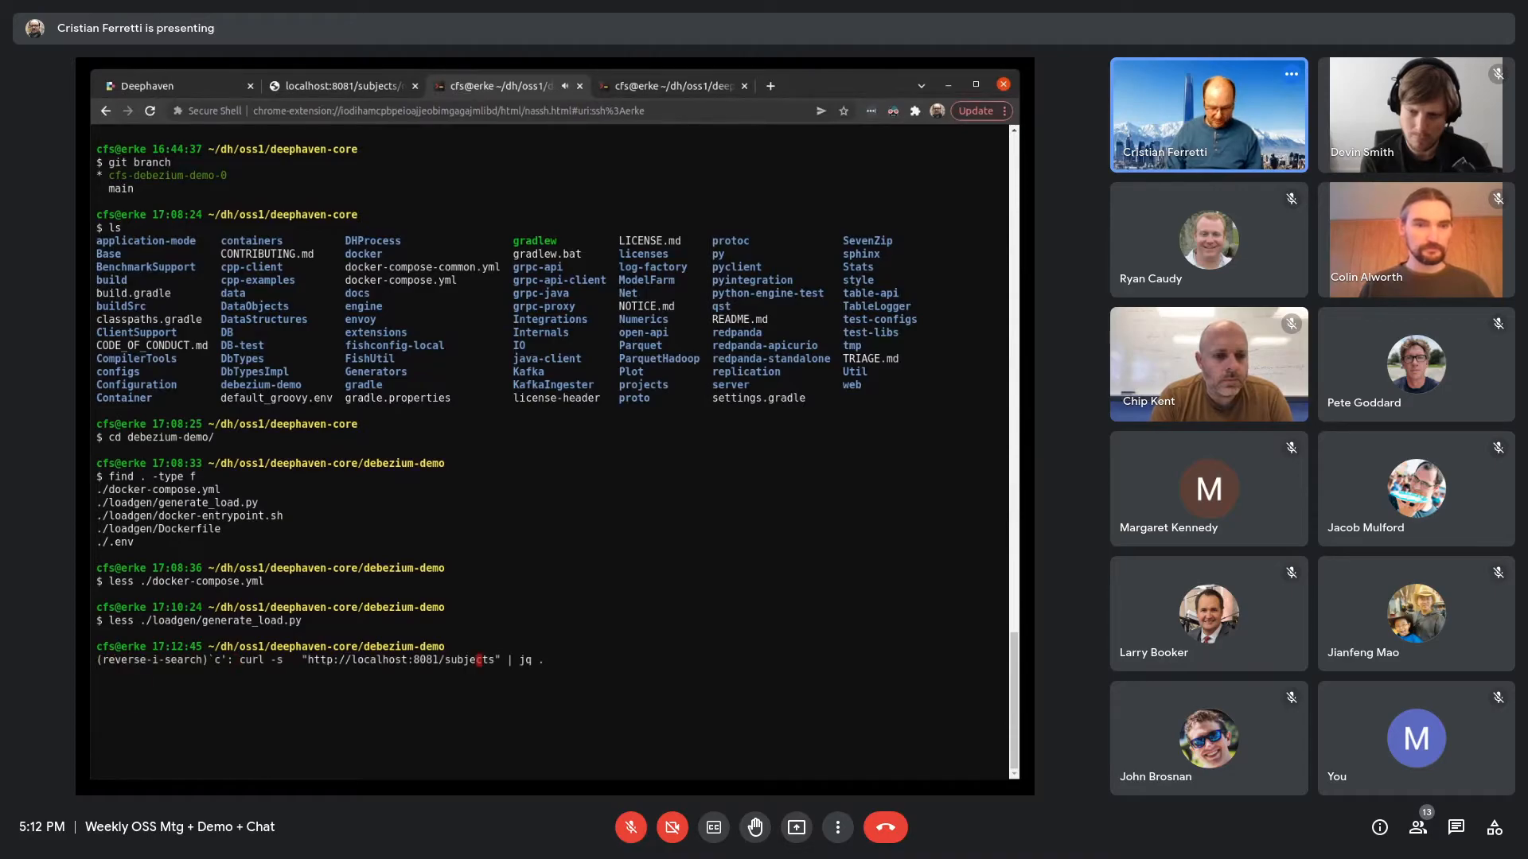
{"action": "key", "text": "Enter"}
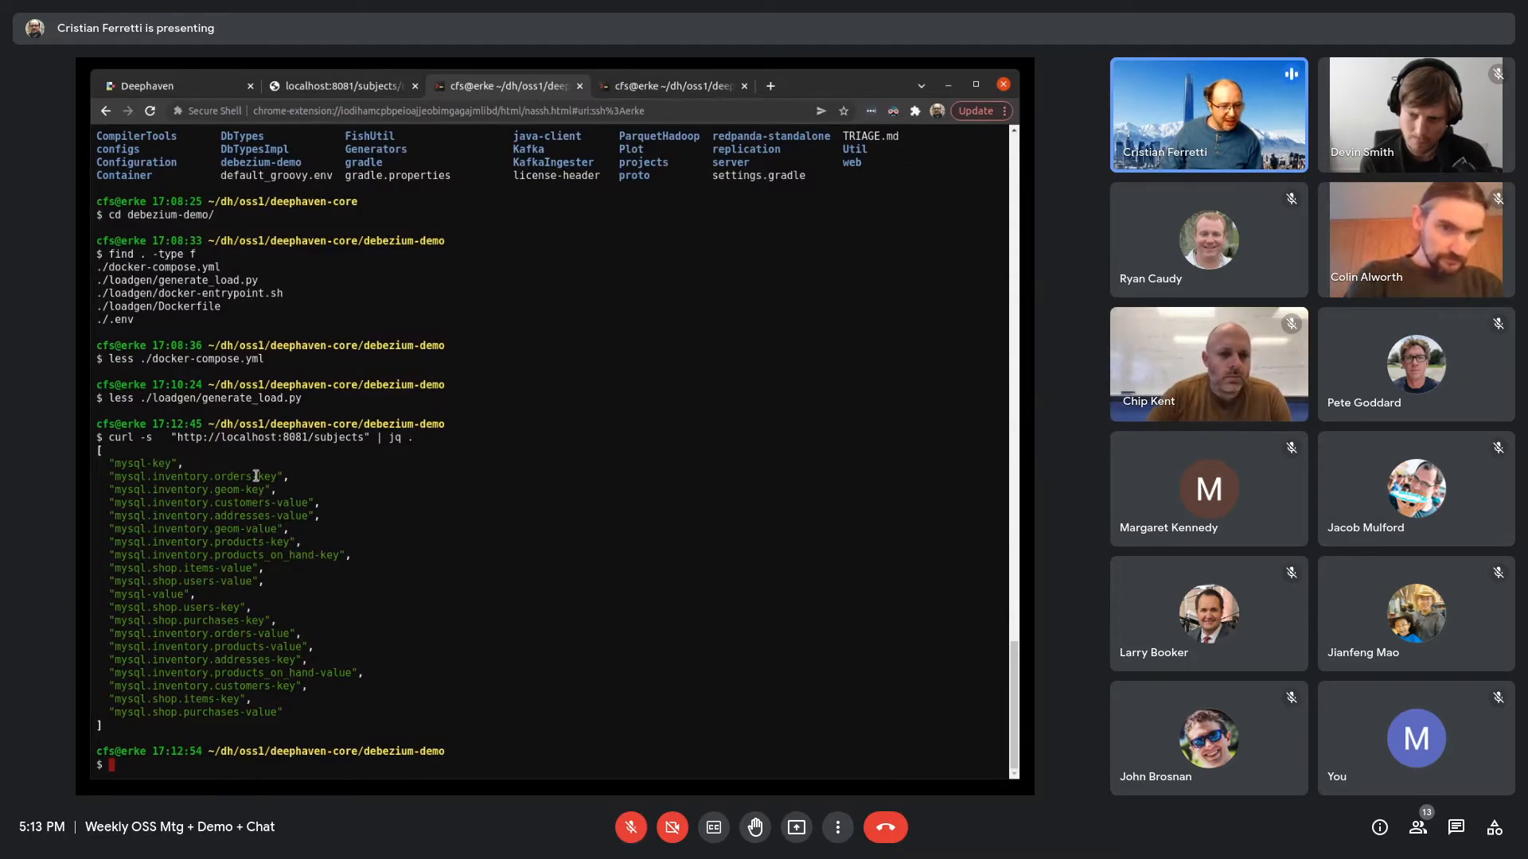
{"action": "double_click", "coordinate": [261, 476]}
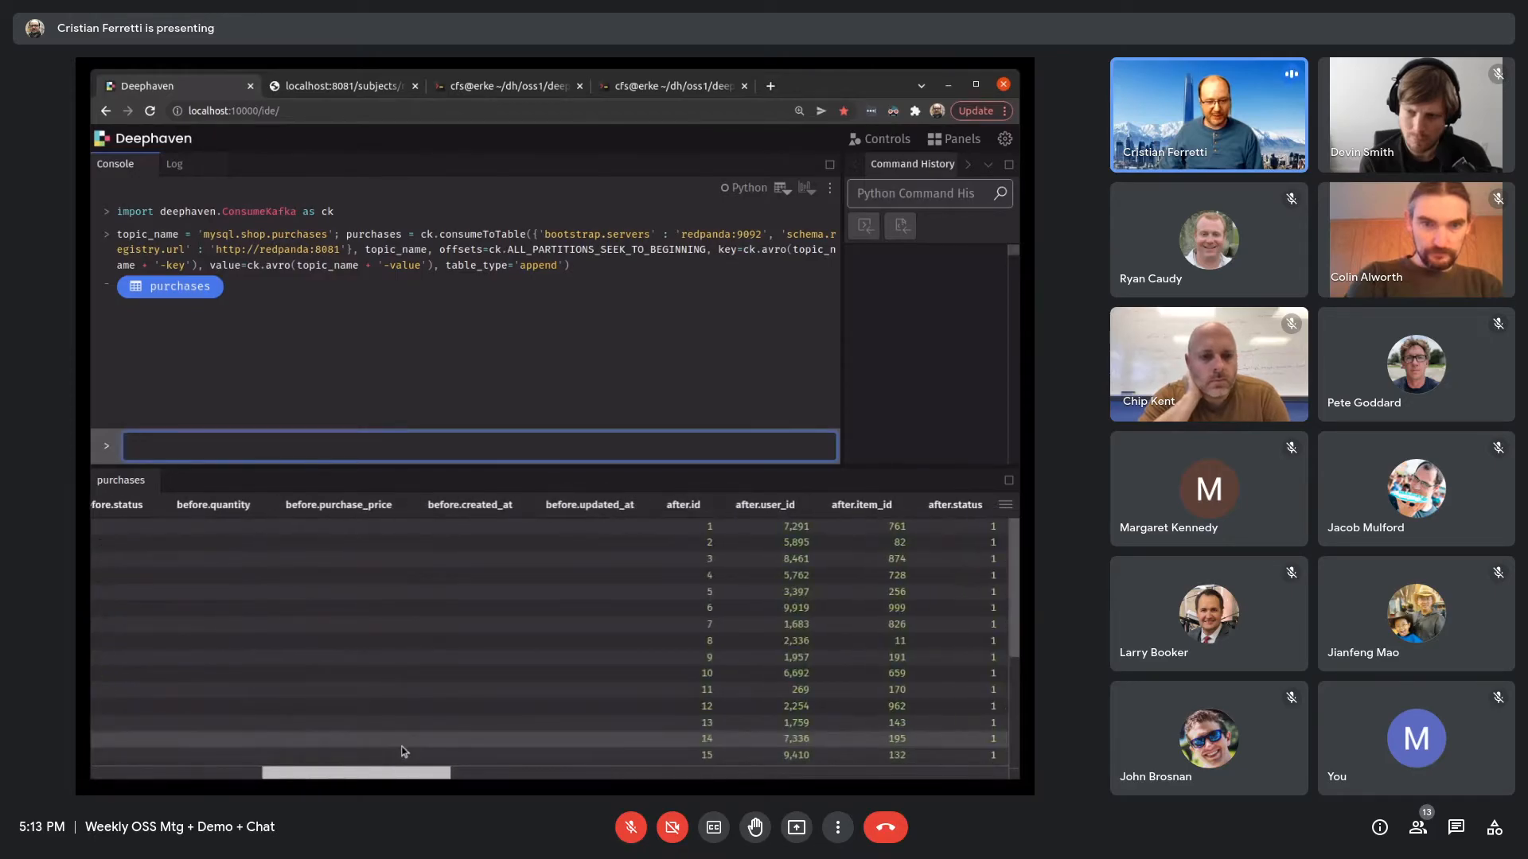
{"action": "scroll", "scroll_direction": "right", "scroll_amount": 3}
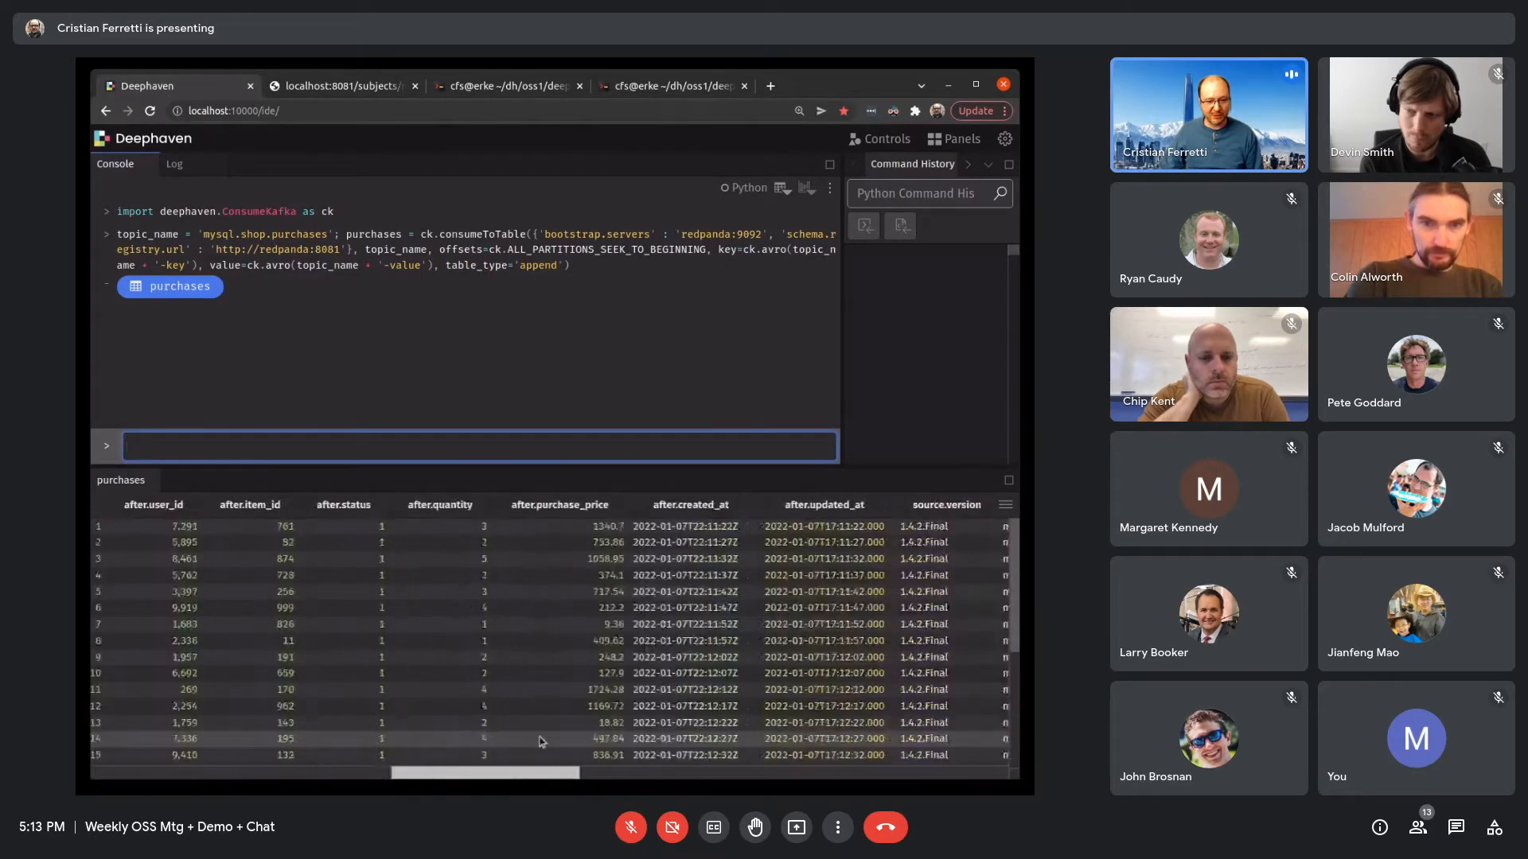
{"action": "scroll", "scroll_direction": "right", "scroll_amount": 3}
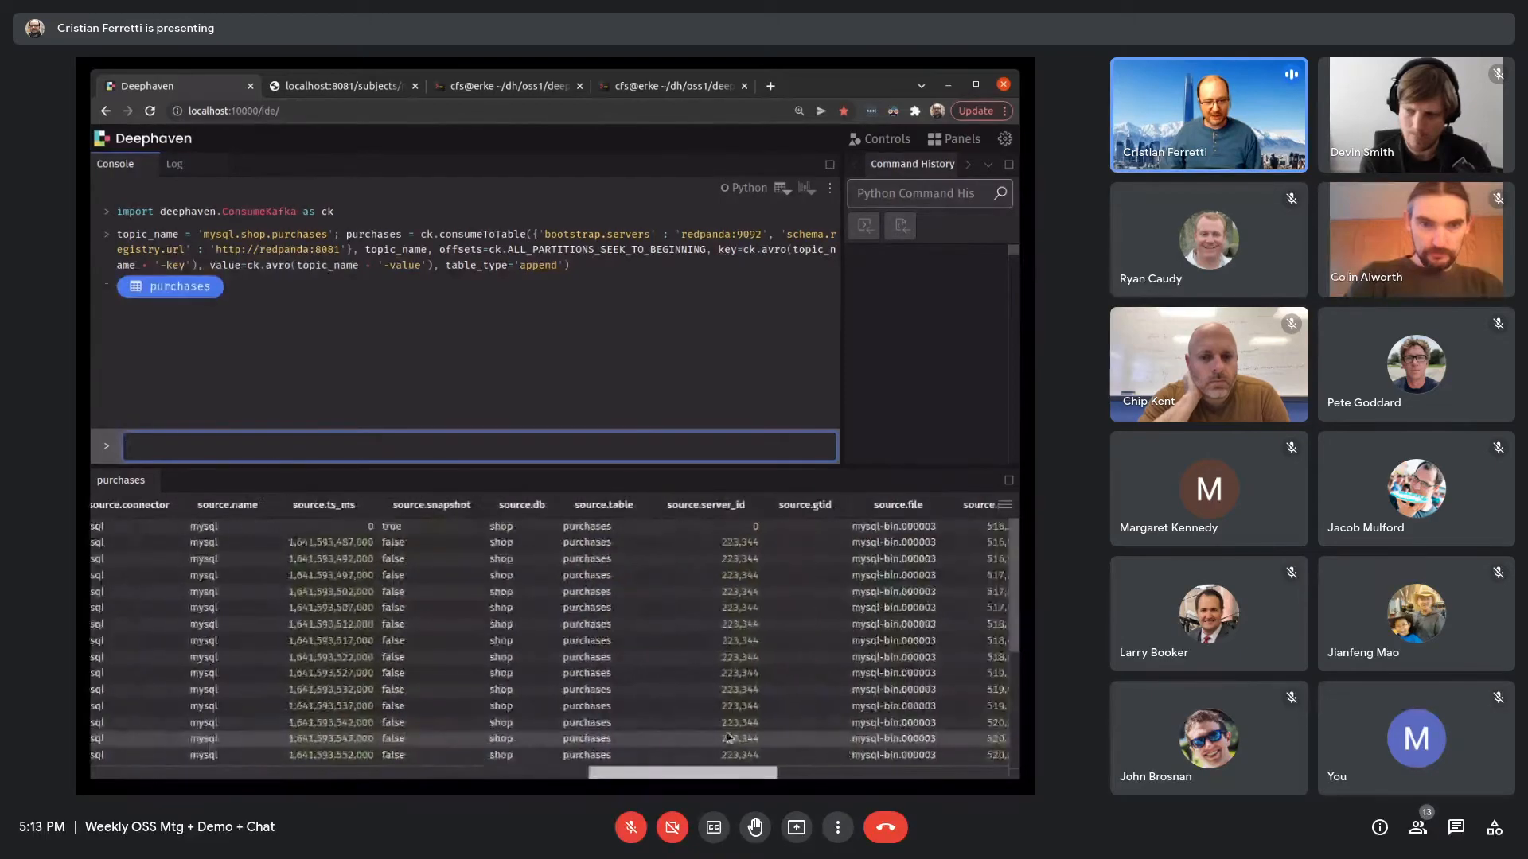
{"action": "scroll", "scroll_direction": "right", "scroll_amount": 3}
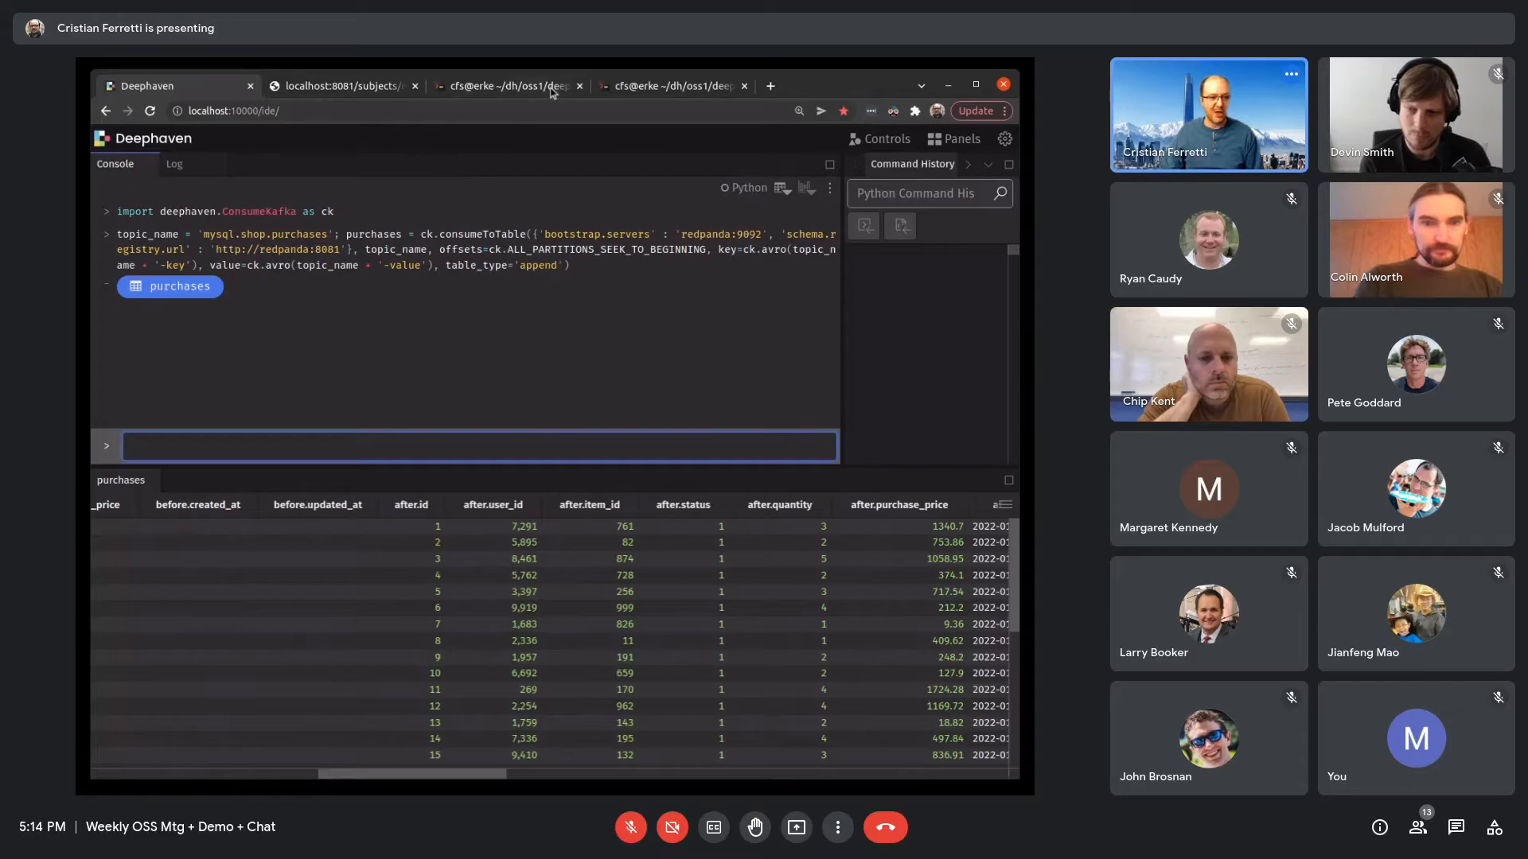
{"action": "left_click", "coordinate": [505, 86]}
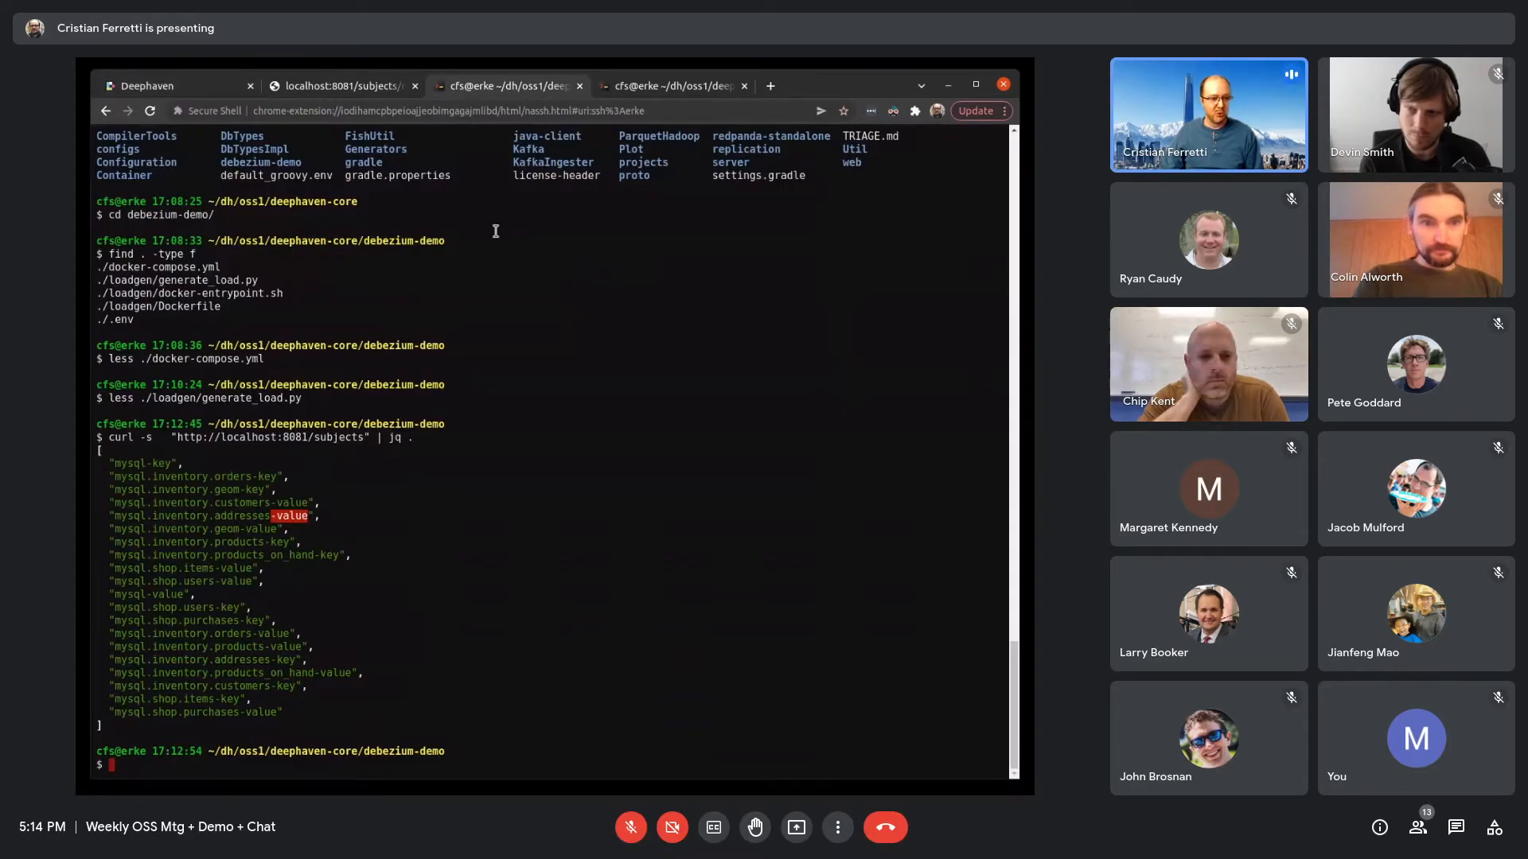
{"action": "type", "text": "less ./loadgen/generate_load.py"}
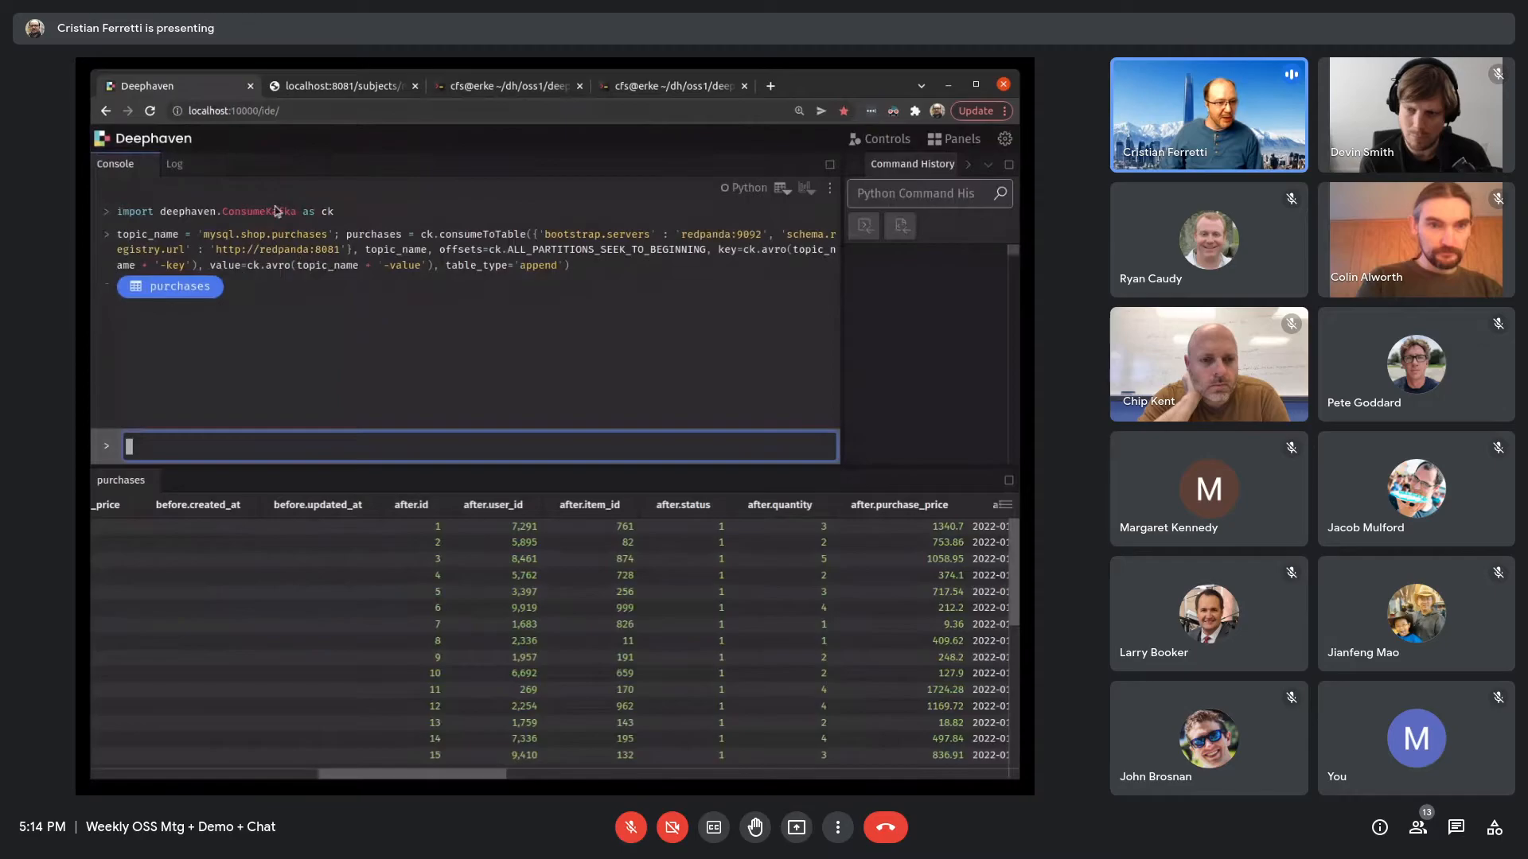
{"action": "left_click", "coordinate": [502, 86]}
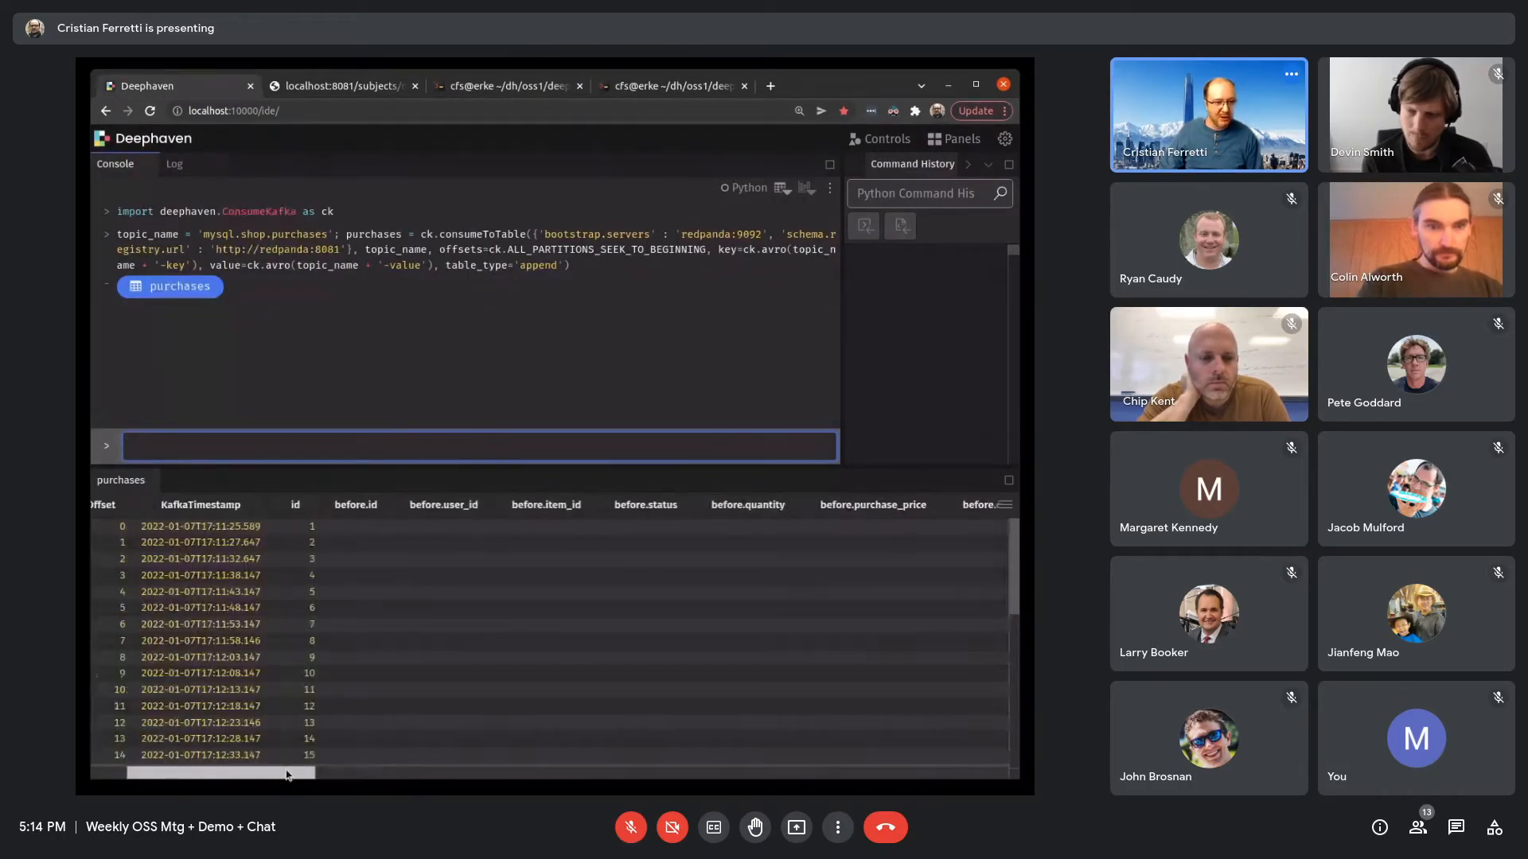
{"action": "scroll", "scroll_direction": "right", "scroll_amount": 3}
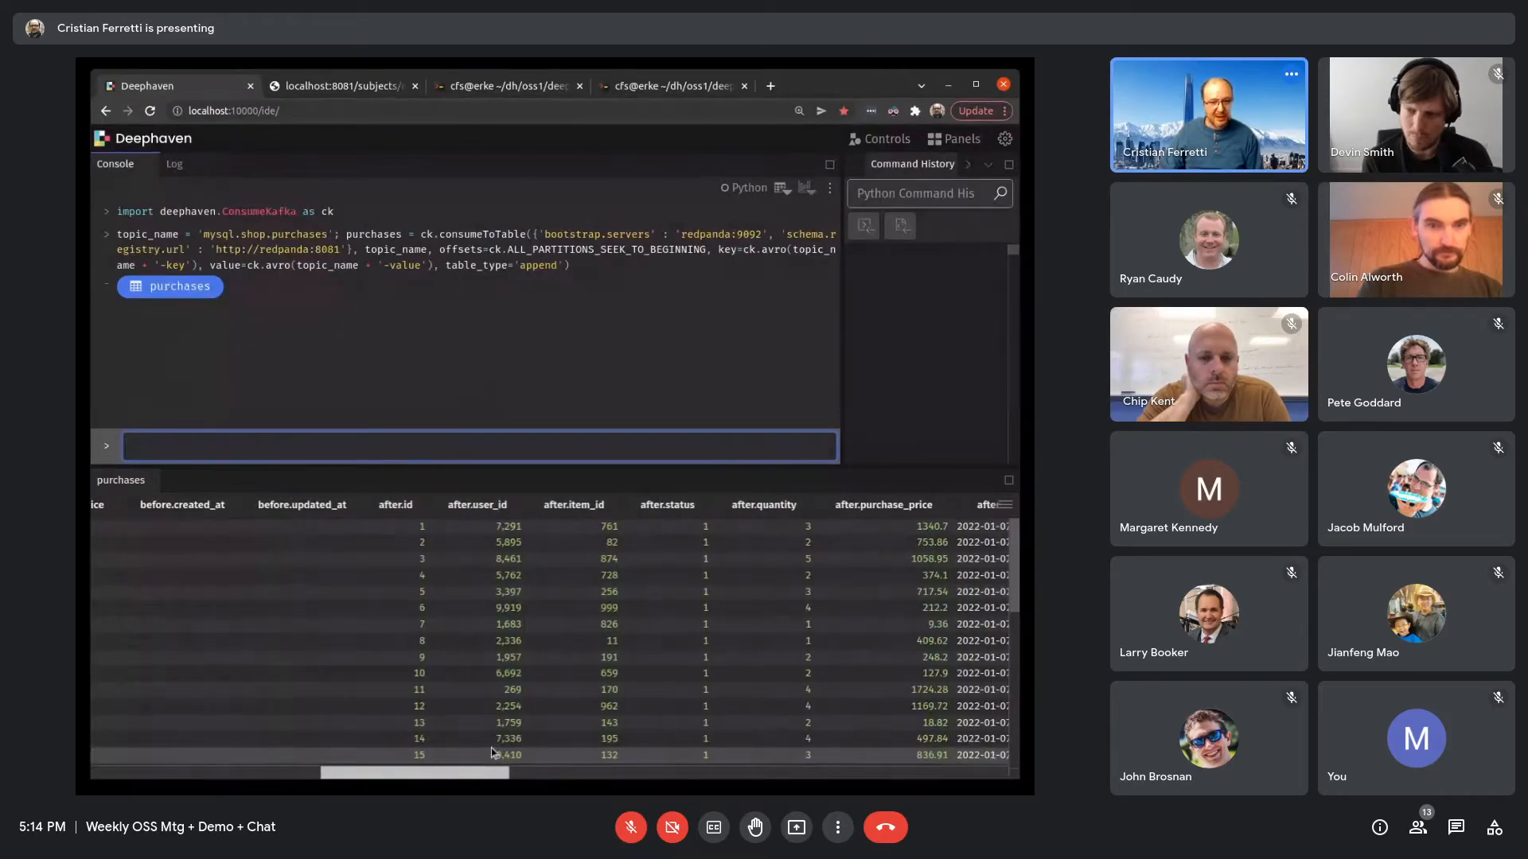
{"action": "scroll", "scroll_direction": "right", "scroll_amount": 3}
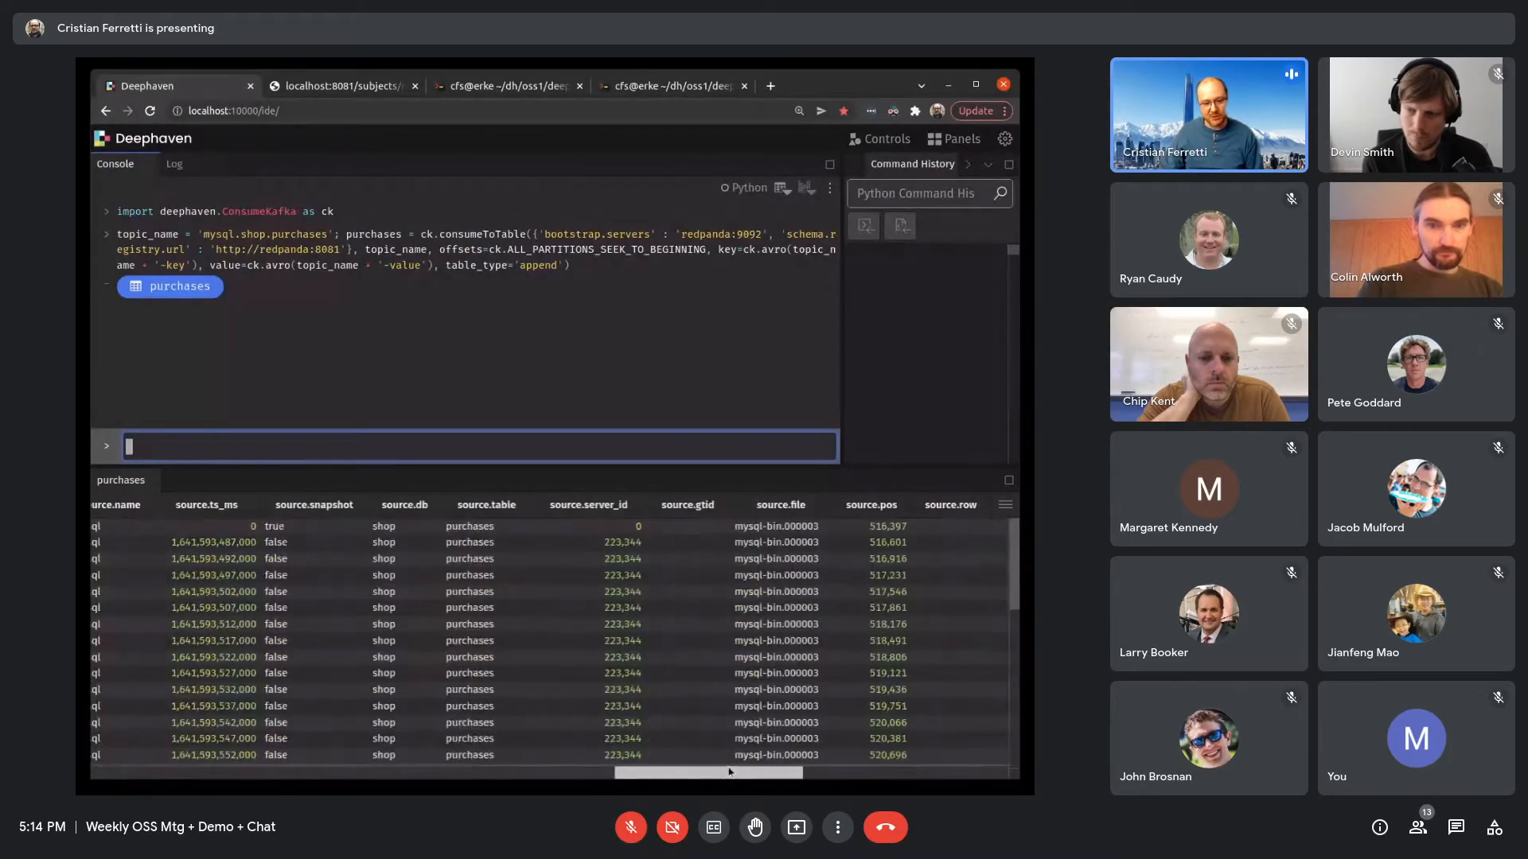
{"action": "left_click_drag", "start_coordinate": [706, 772], "coordinate": [342, 773]}
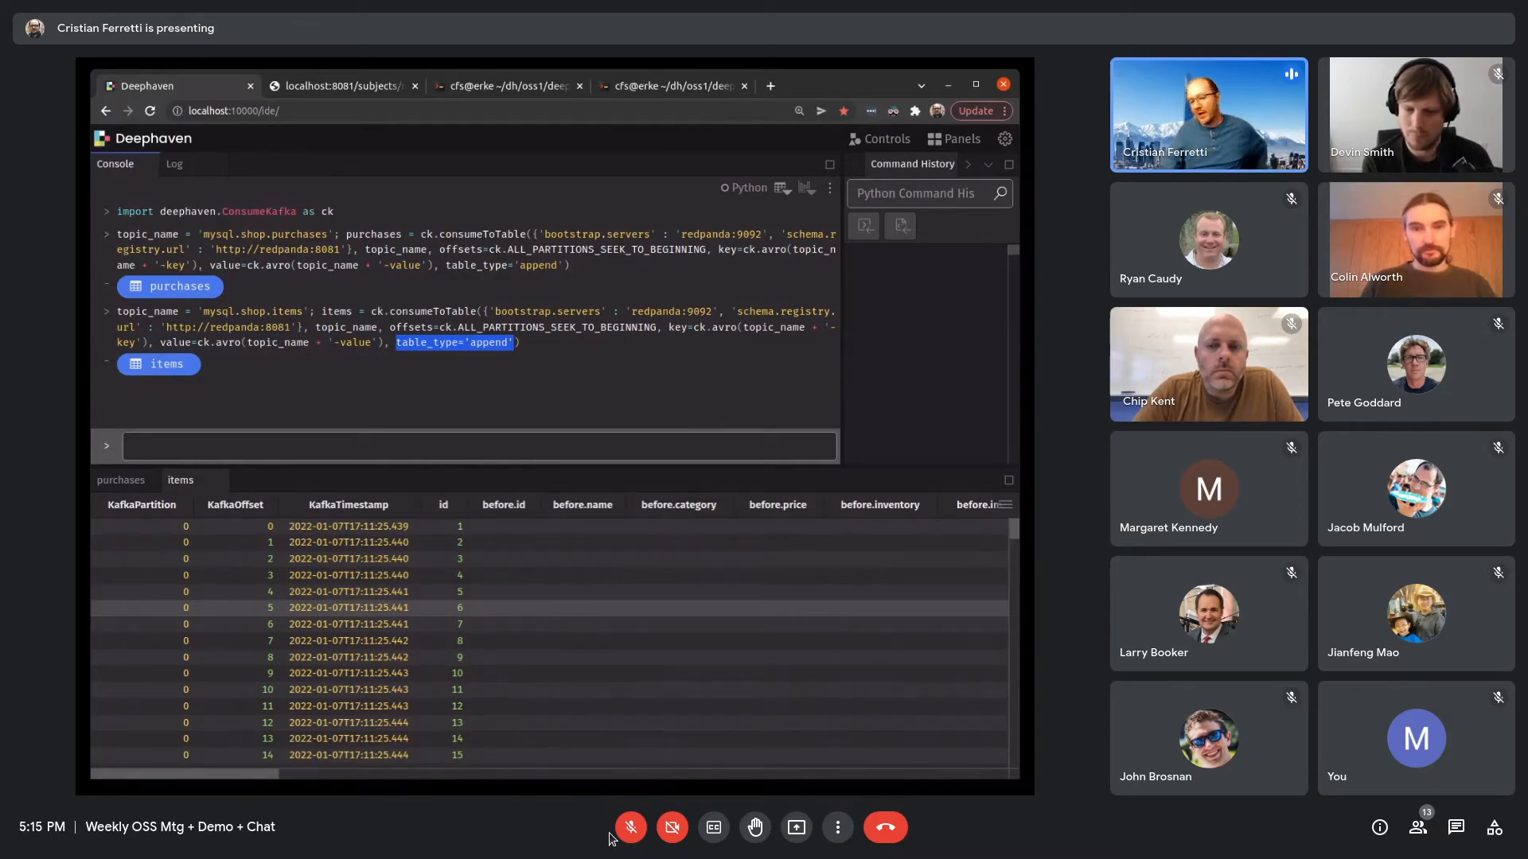
Stop sharing the Deephaven screen so Chip Kent can present
{"action": "left_click", "coordinate": [631, 827]}
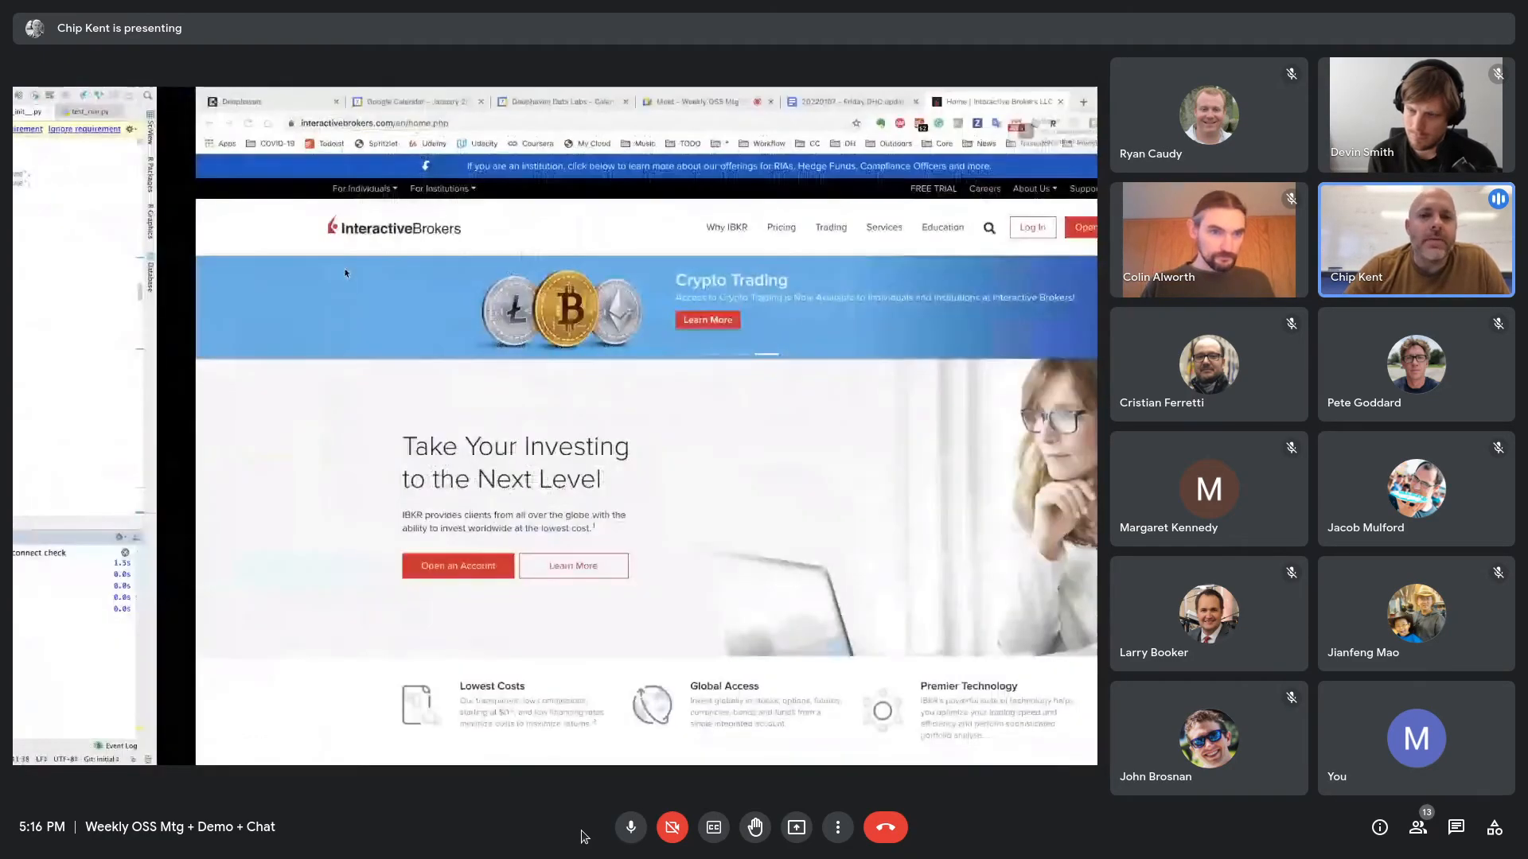
Switch from the Interactive Brokers homepage to the Deephaven IDE with the deephaven_ib script
{"action": "left_click", "coordinate": [56, 101]}
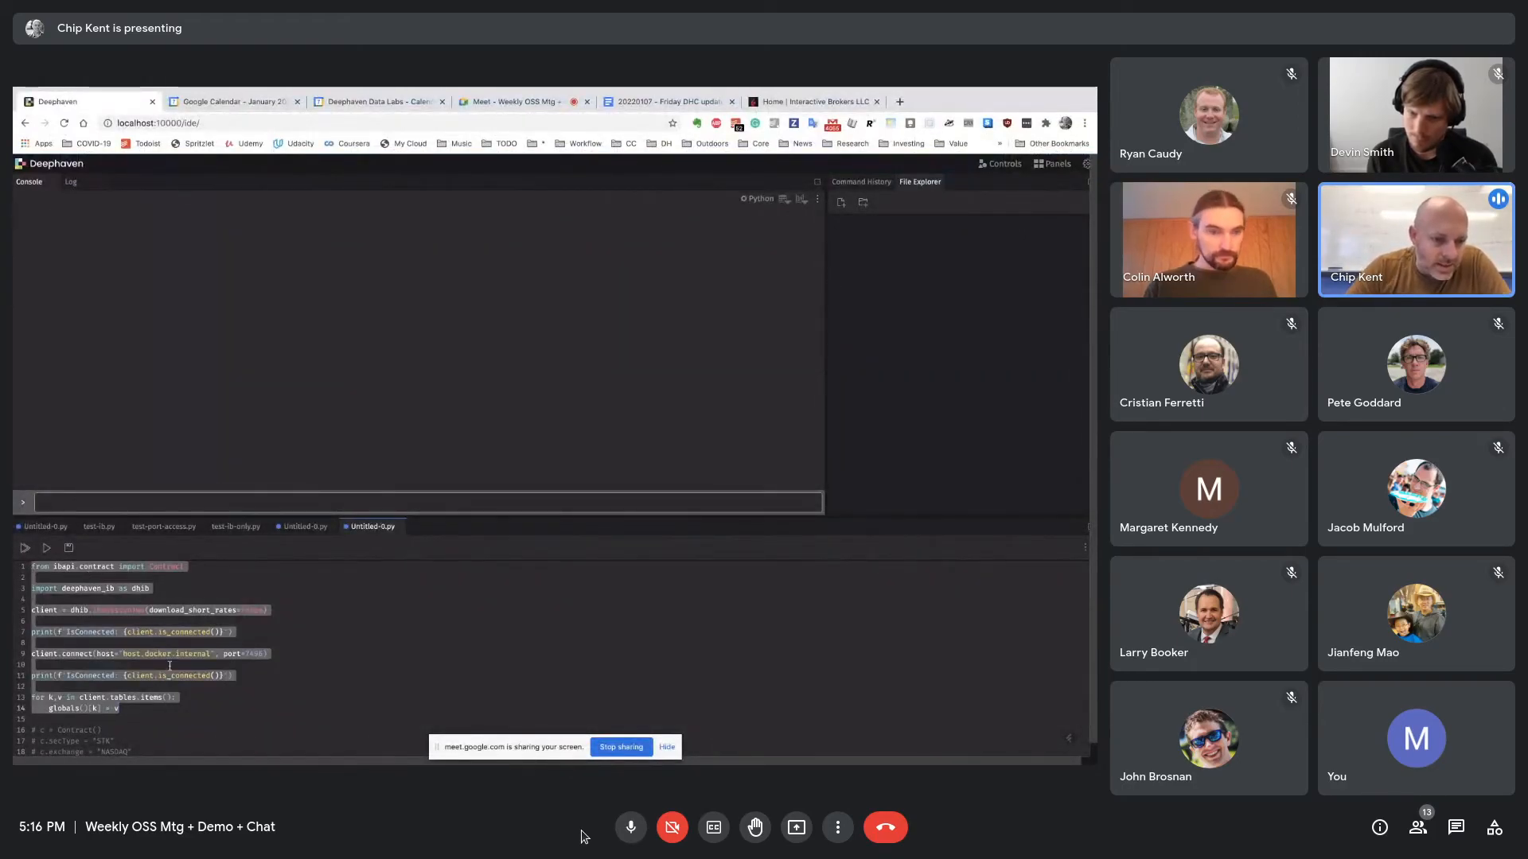
Run the deephaven_ib connection code twice, then view the accounts_managed and contracts_details tables
{"action": "left_click", "coordinate": [46, 547]}
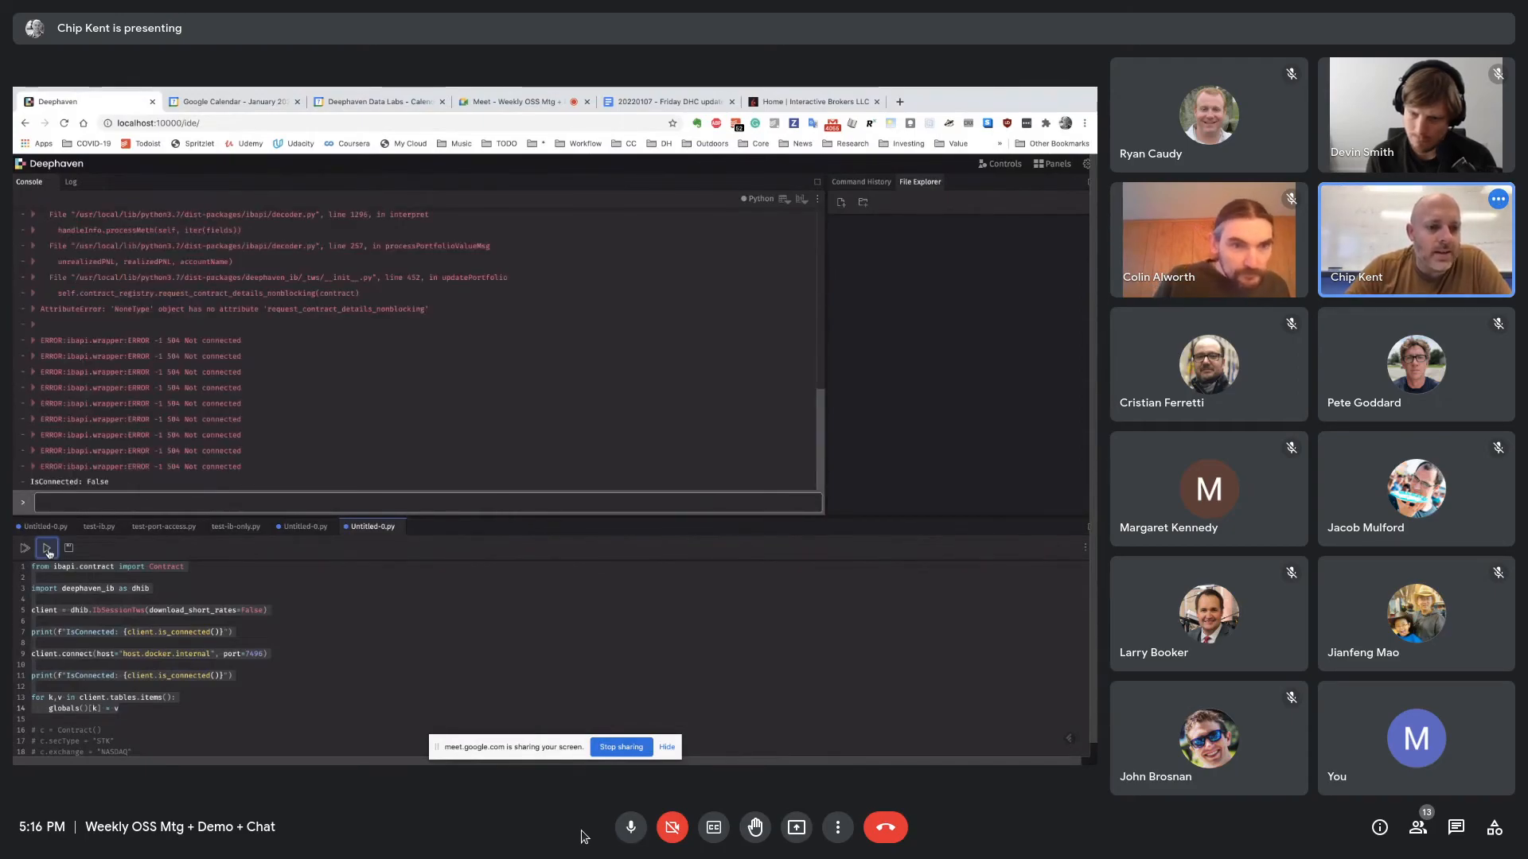
{"action": "left_click", "coordinate": [46, 547]}
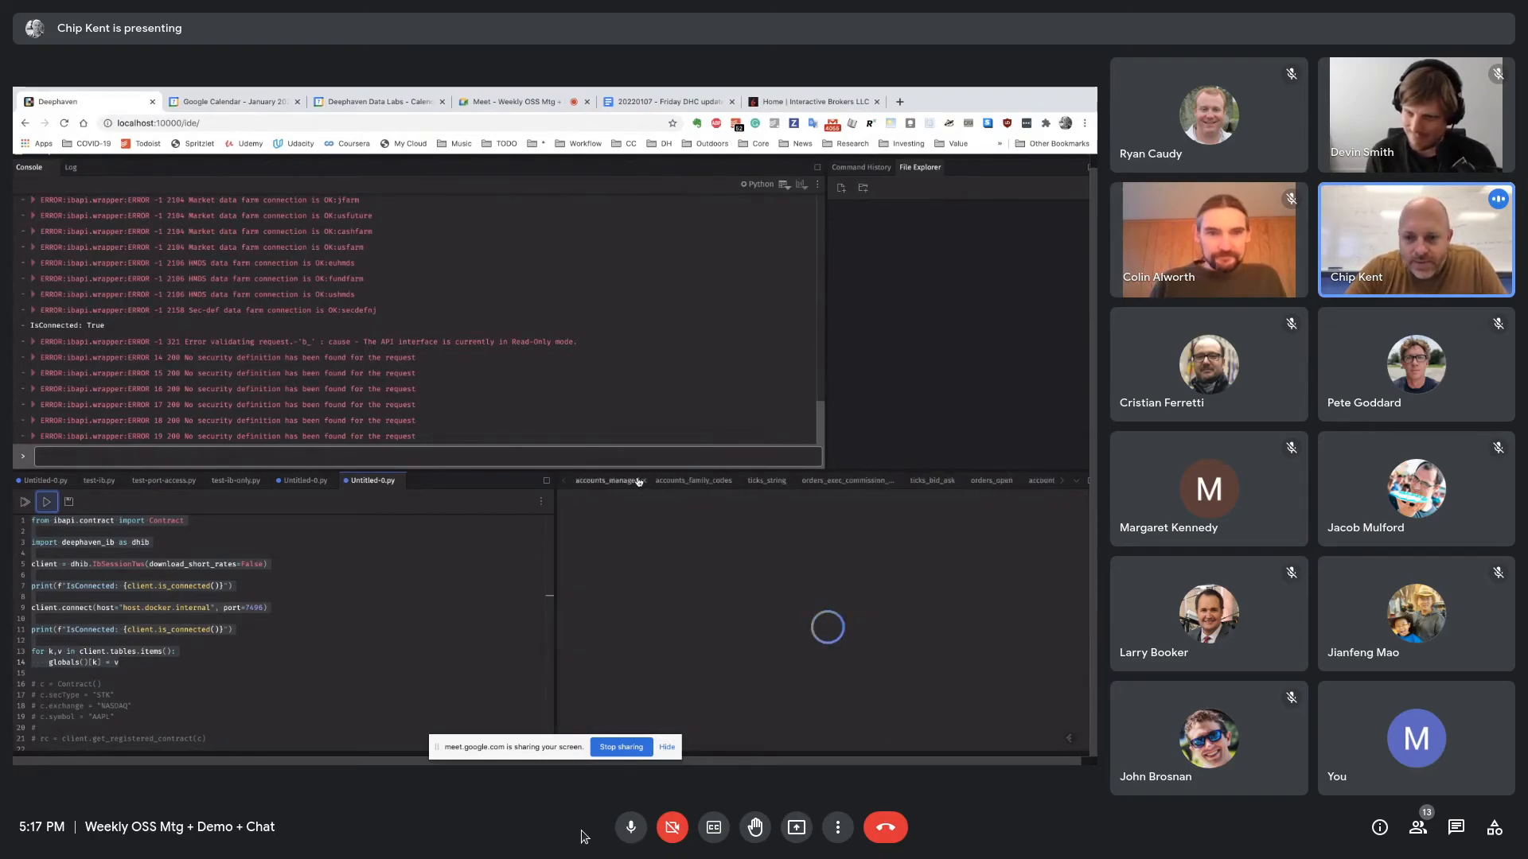
{"action": "left_click", "coordinate": [608, 479]}
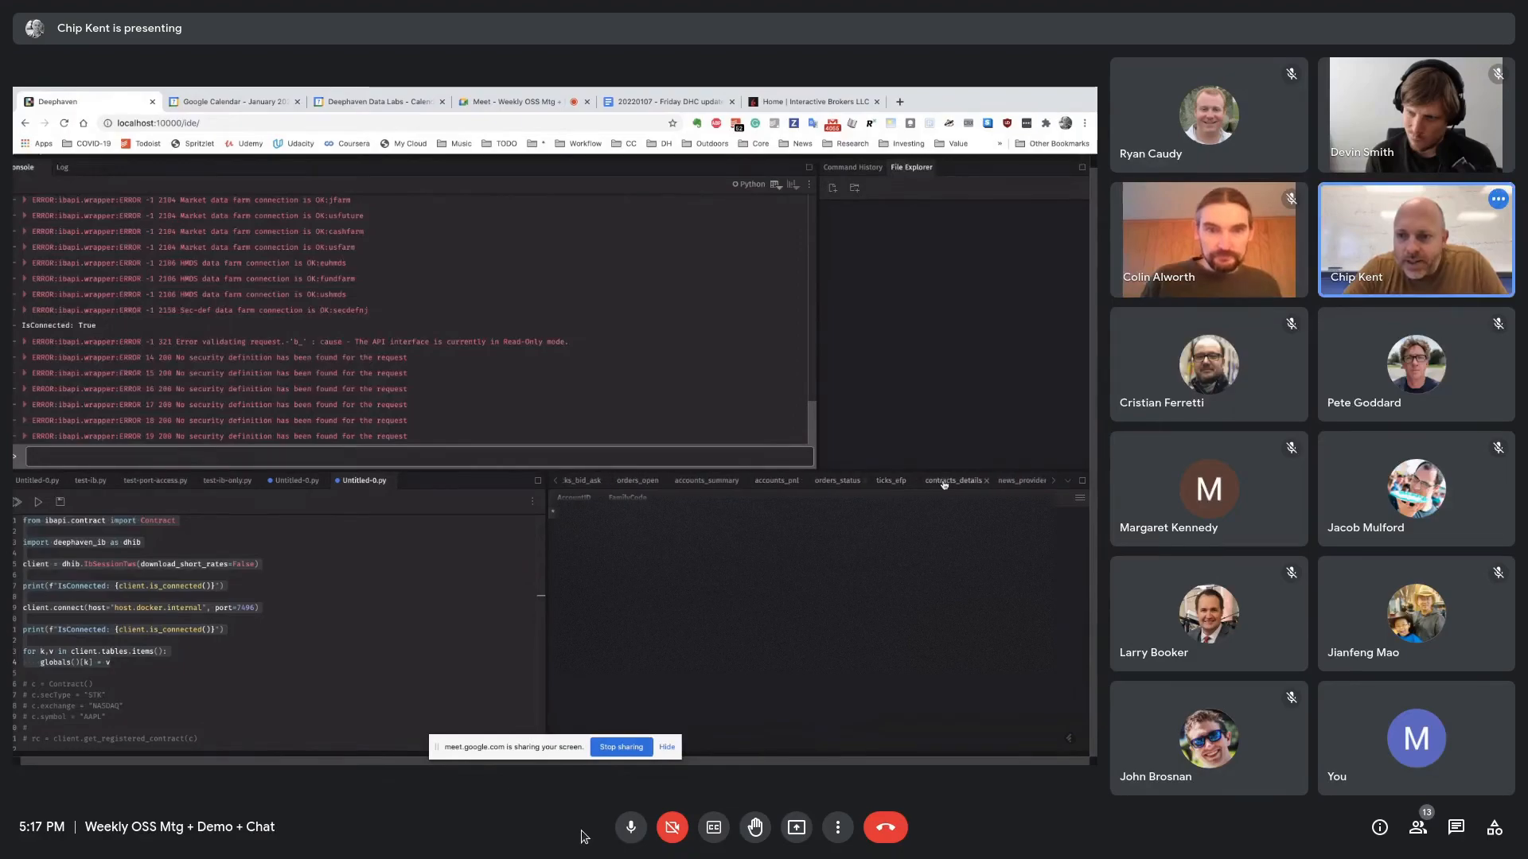
{"action": "left_click", "coordinate": [955, 481]}
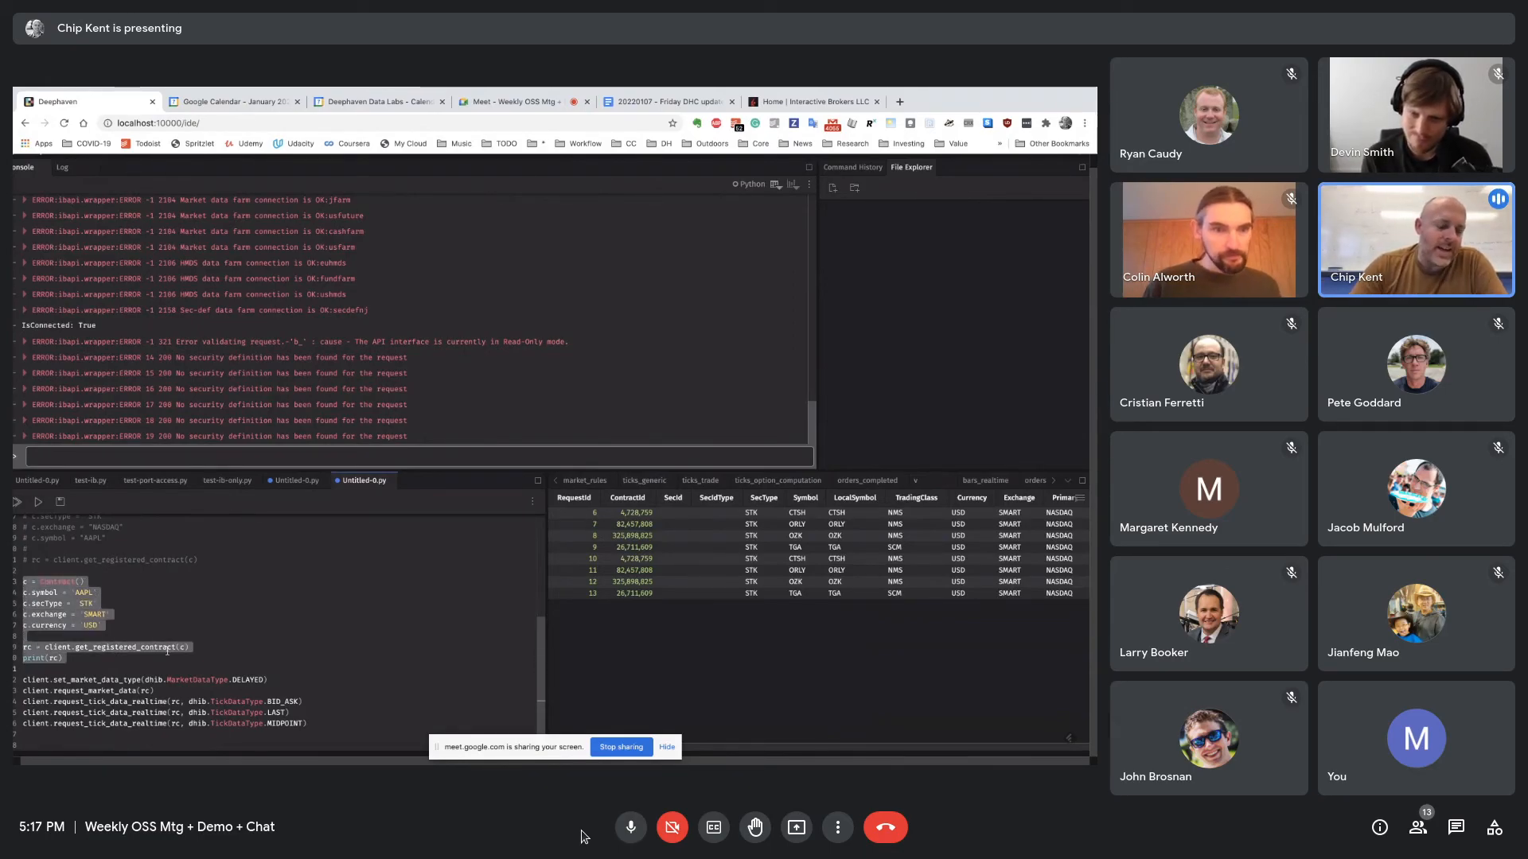
Run the AAPL contract and delayed market data code, then view AAPL prices in ticks_price
{"action": "left_click", "coordinate": [39, 500]}
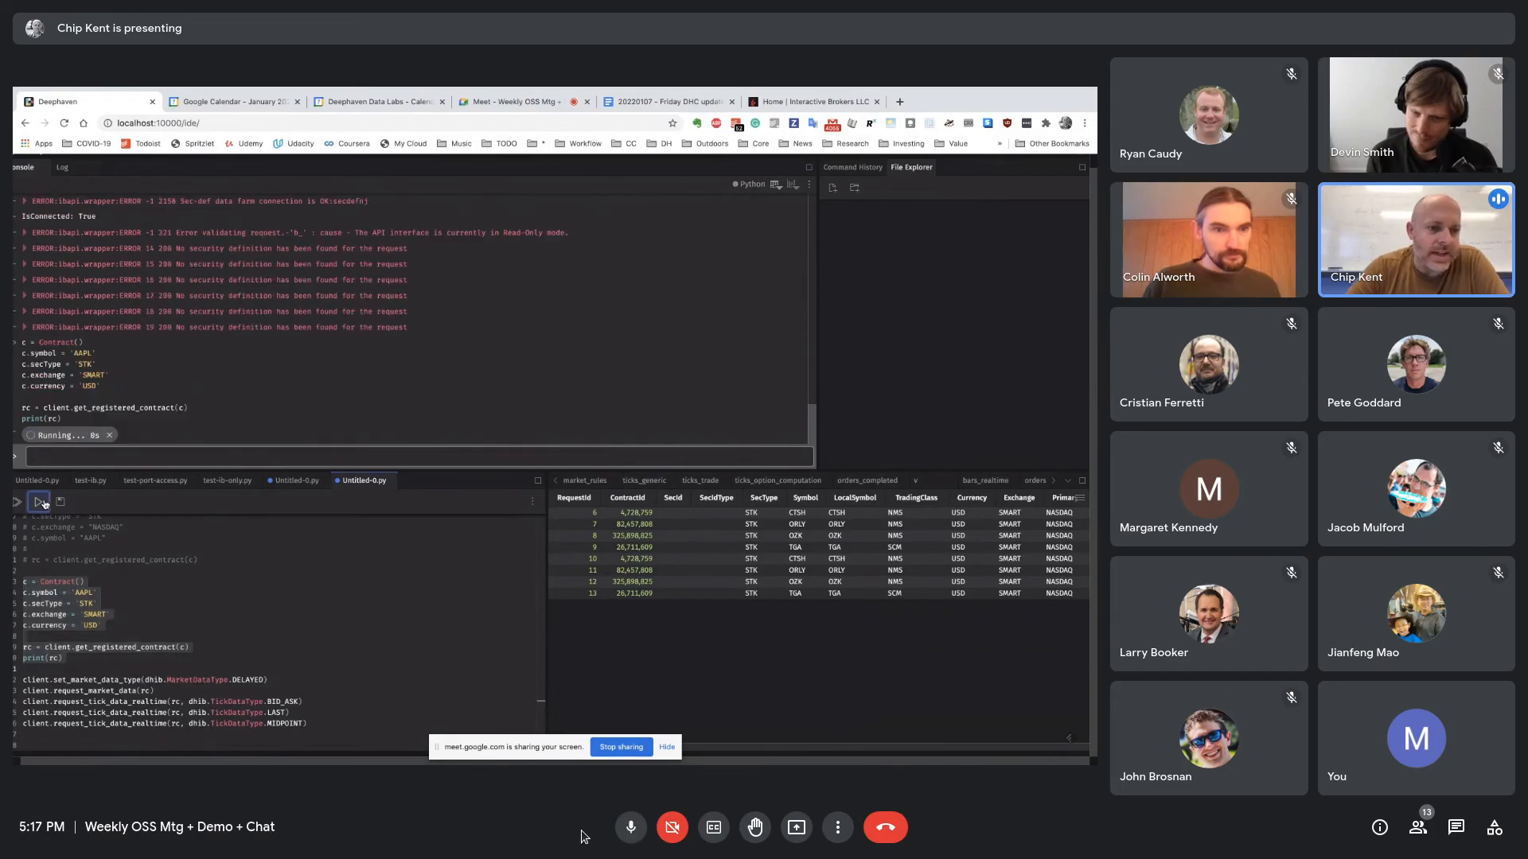
{"action": "left_click", "coordinate": [39, 501]}
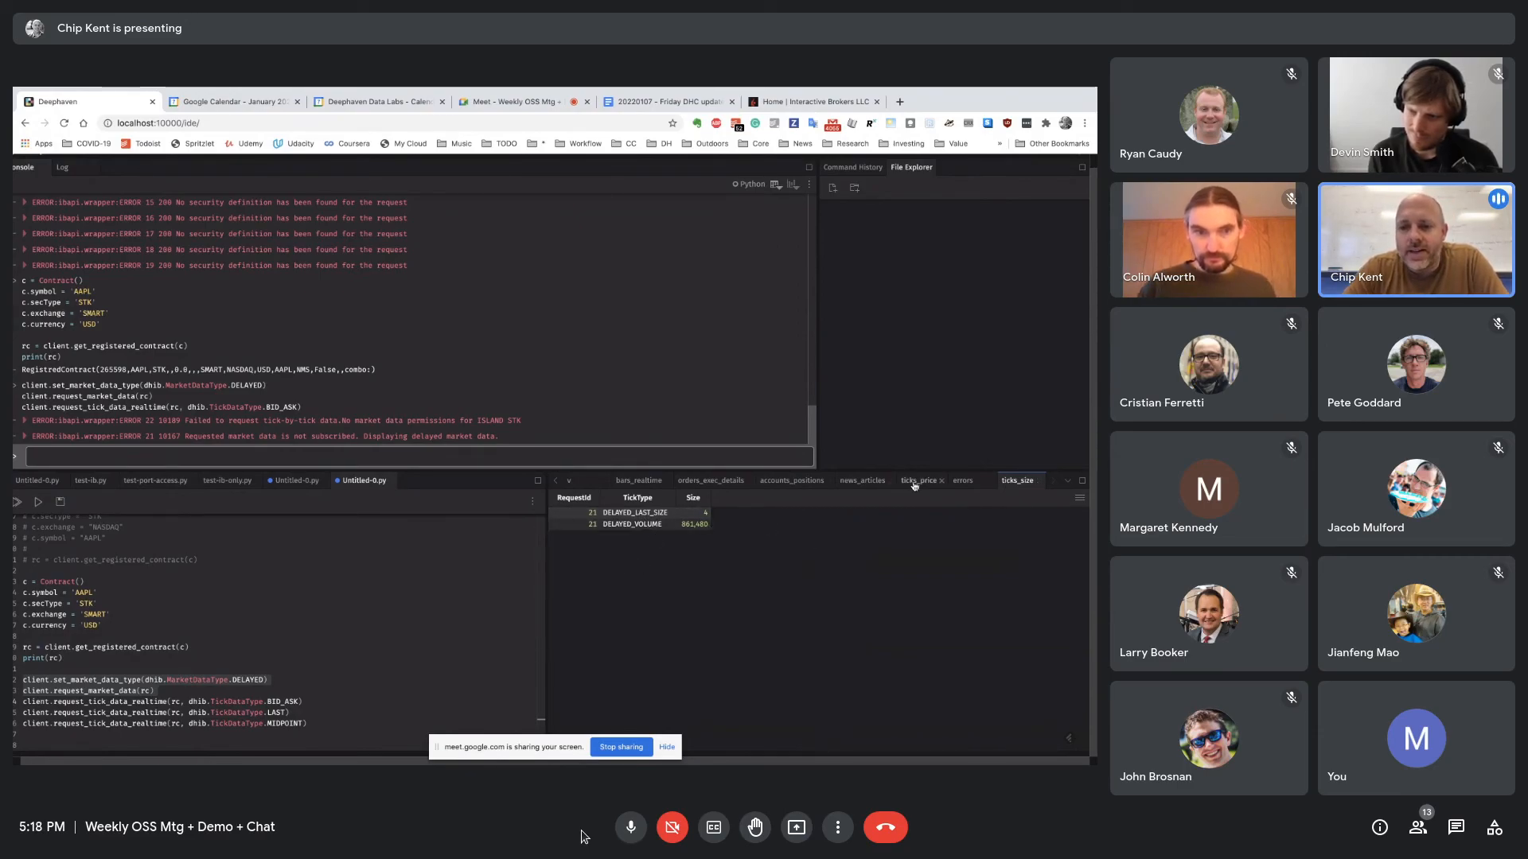
{"action": "left_click", "coordinate": [919, 479]}
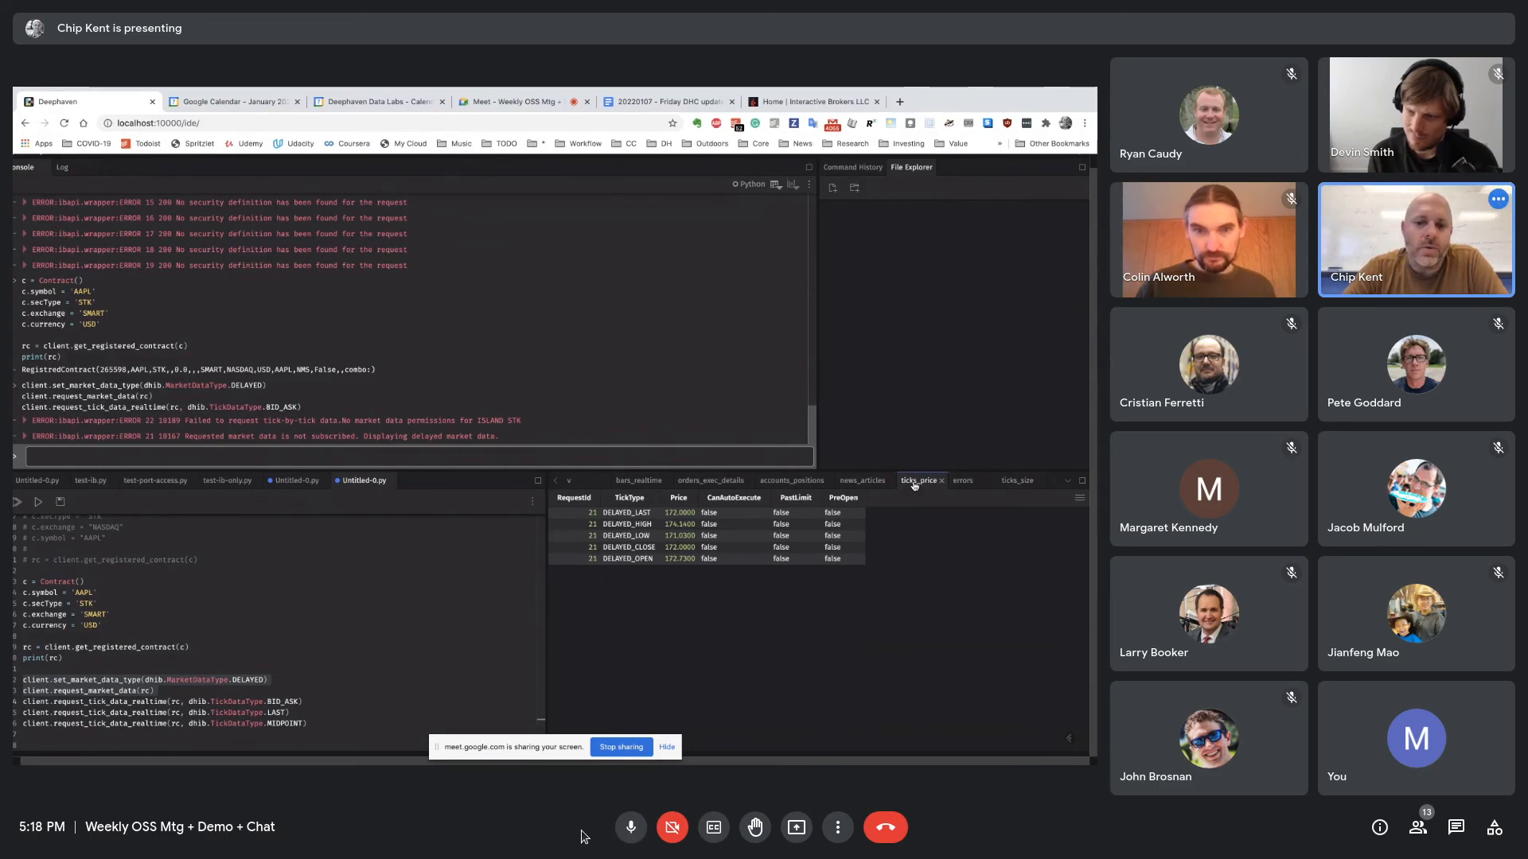